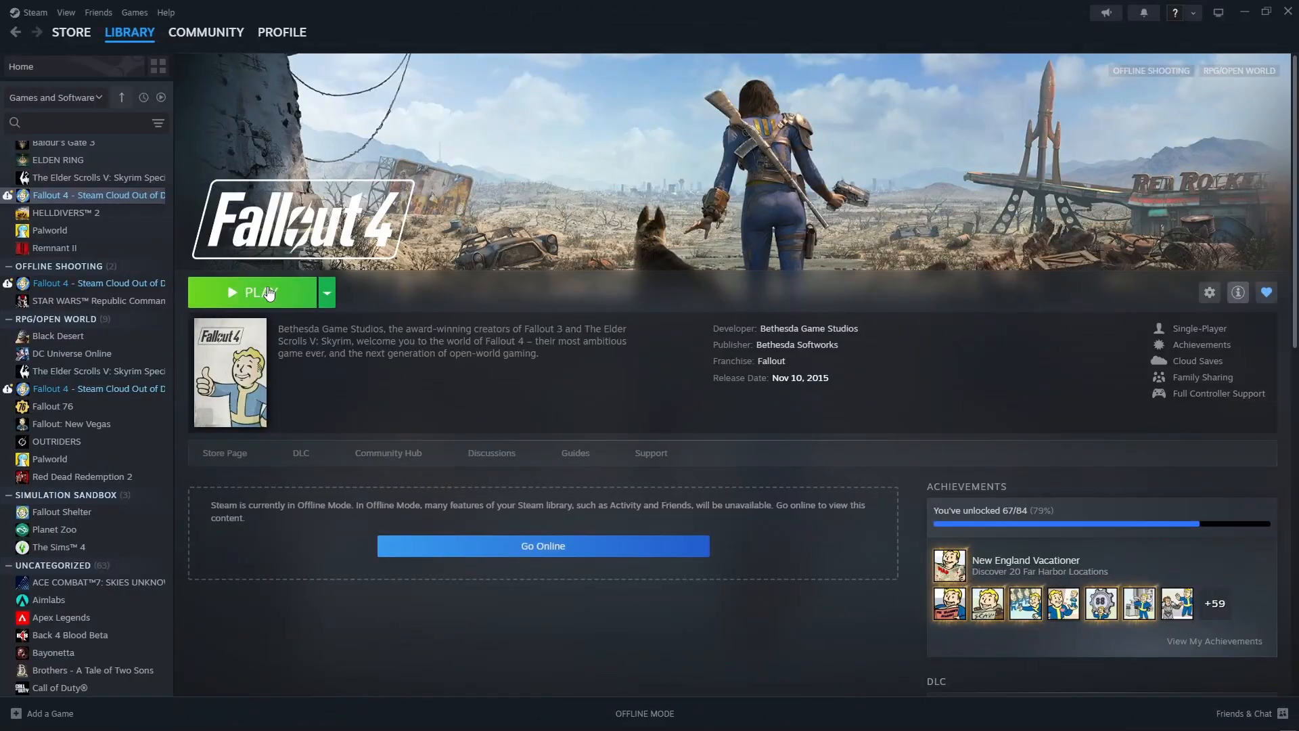
Launch Fallout 4 from Steam and open the launcher's Advanced graphics options
click(255, 292)
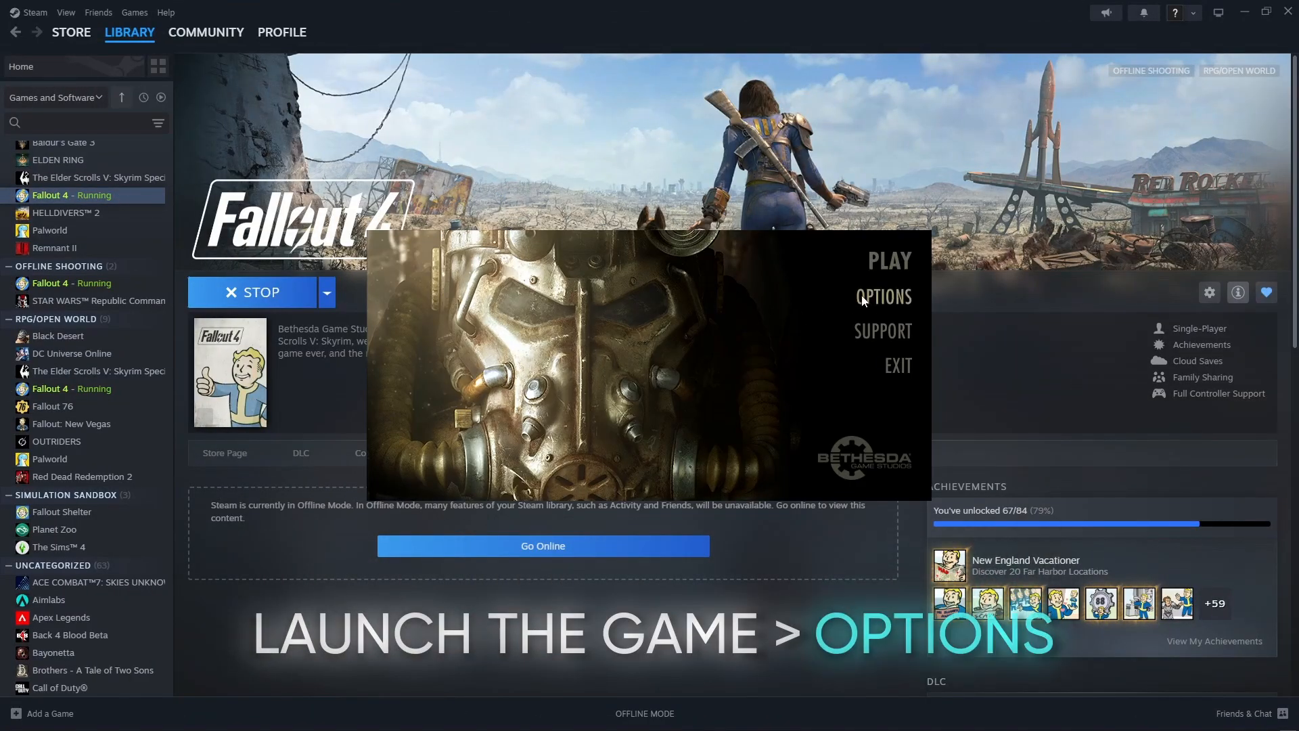
click(882, 296)
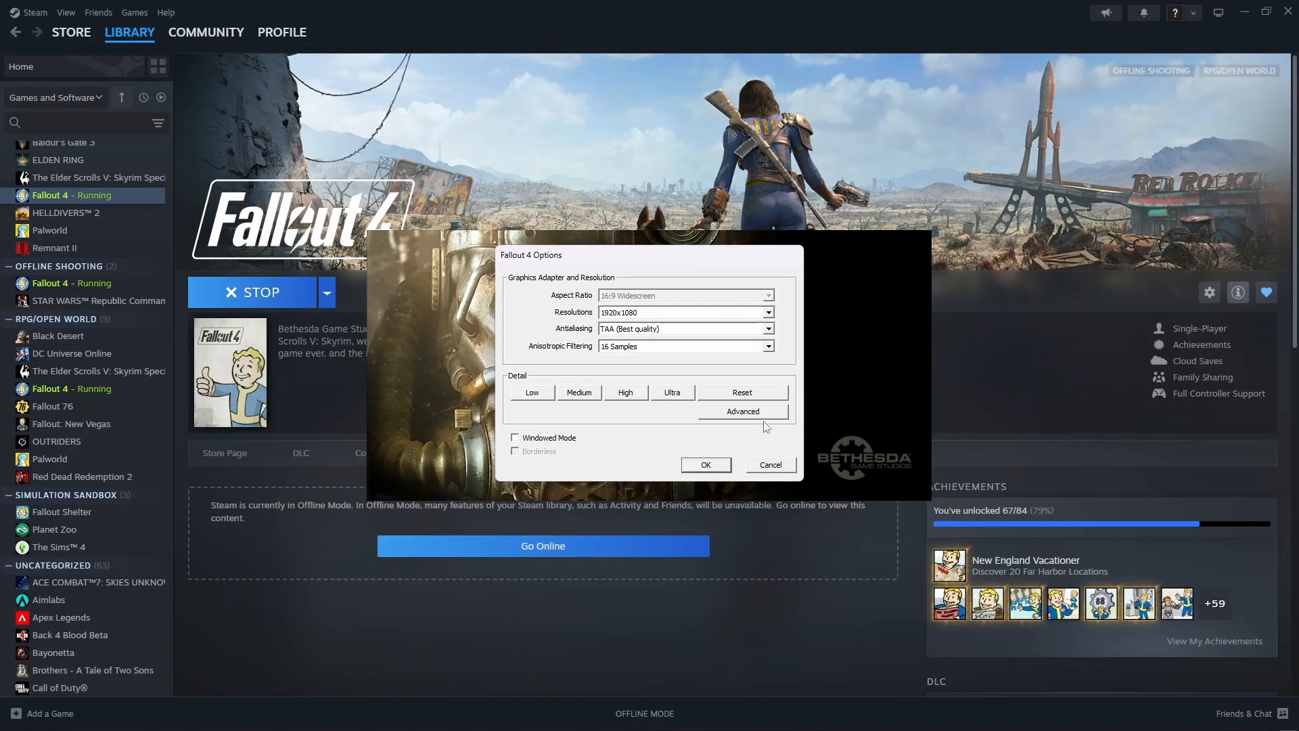
click(742, 411)
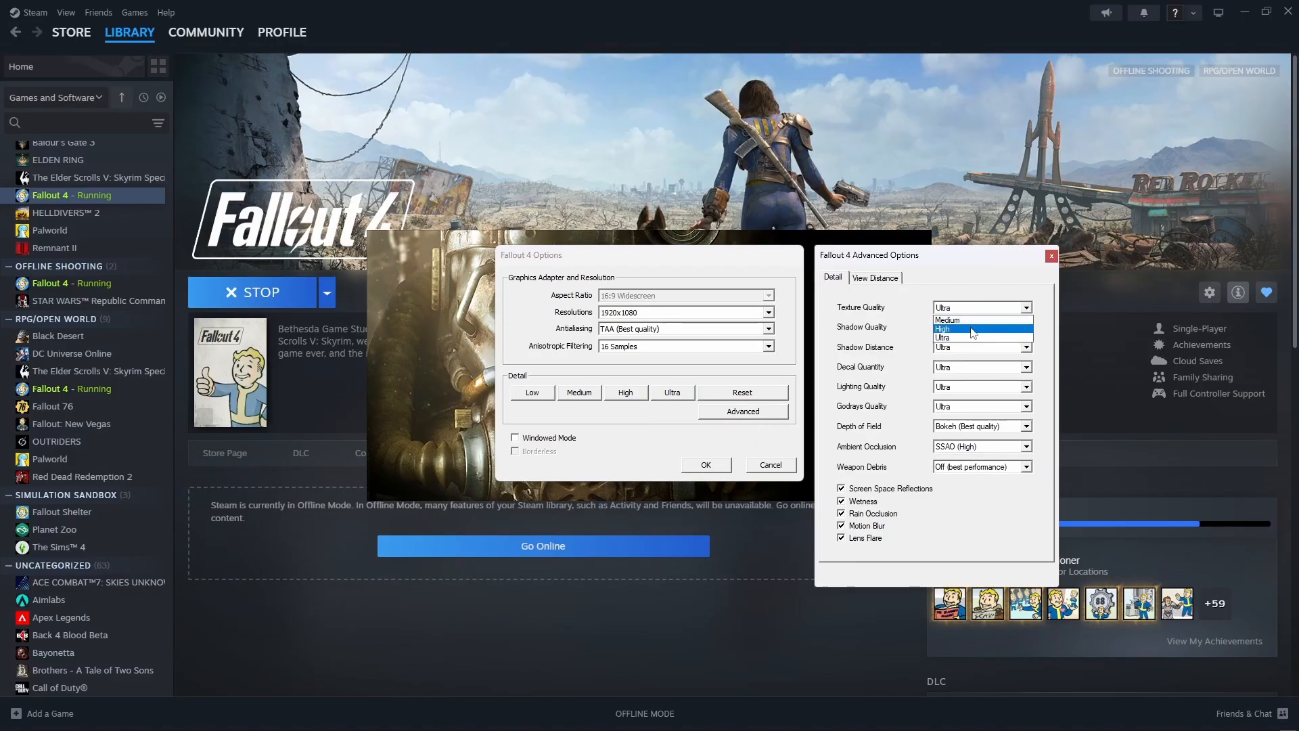
Set texture, shadow, decal, lighting and godray quality to High, depth of field Standard (Low)
click(941, 329)
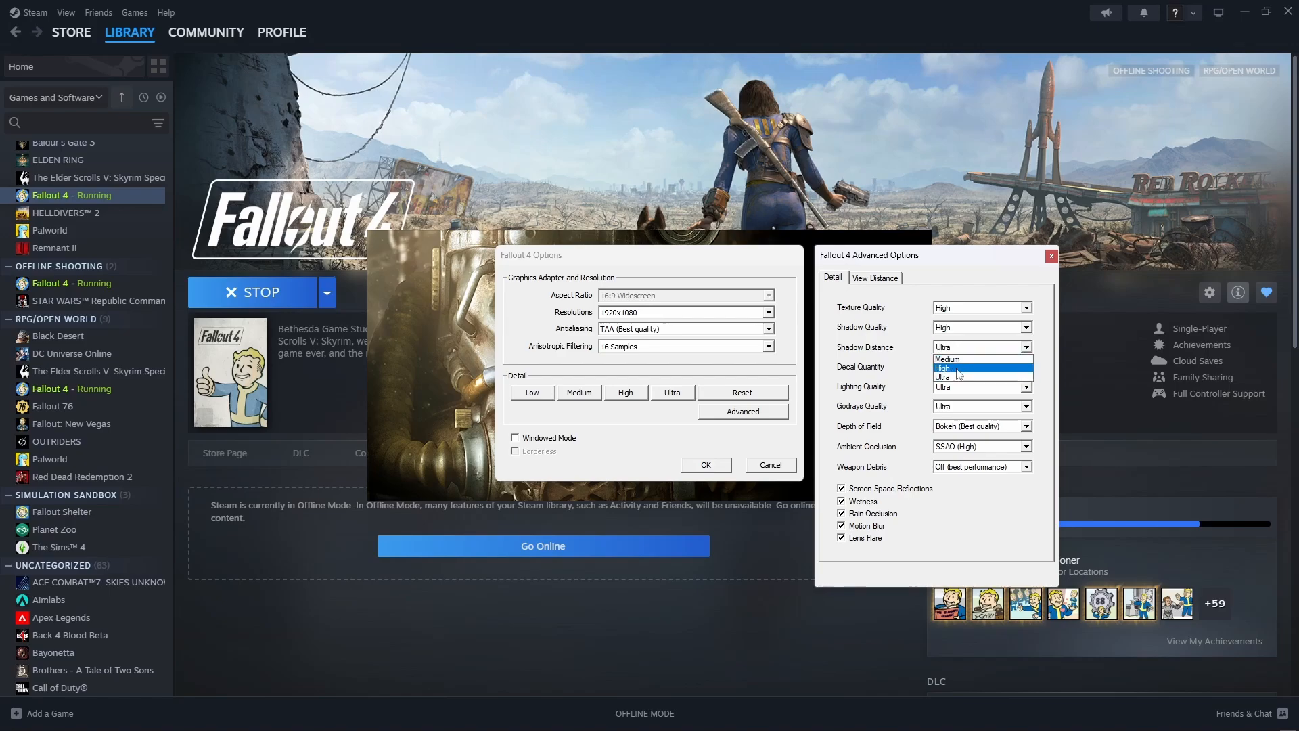
click(948, 366)
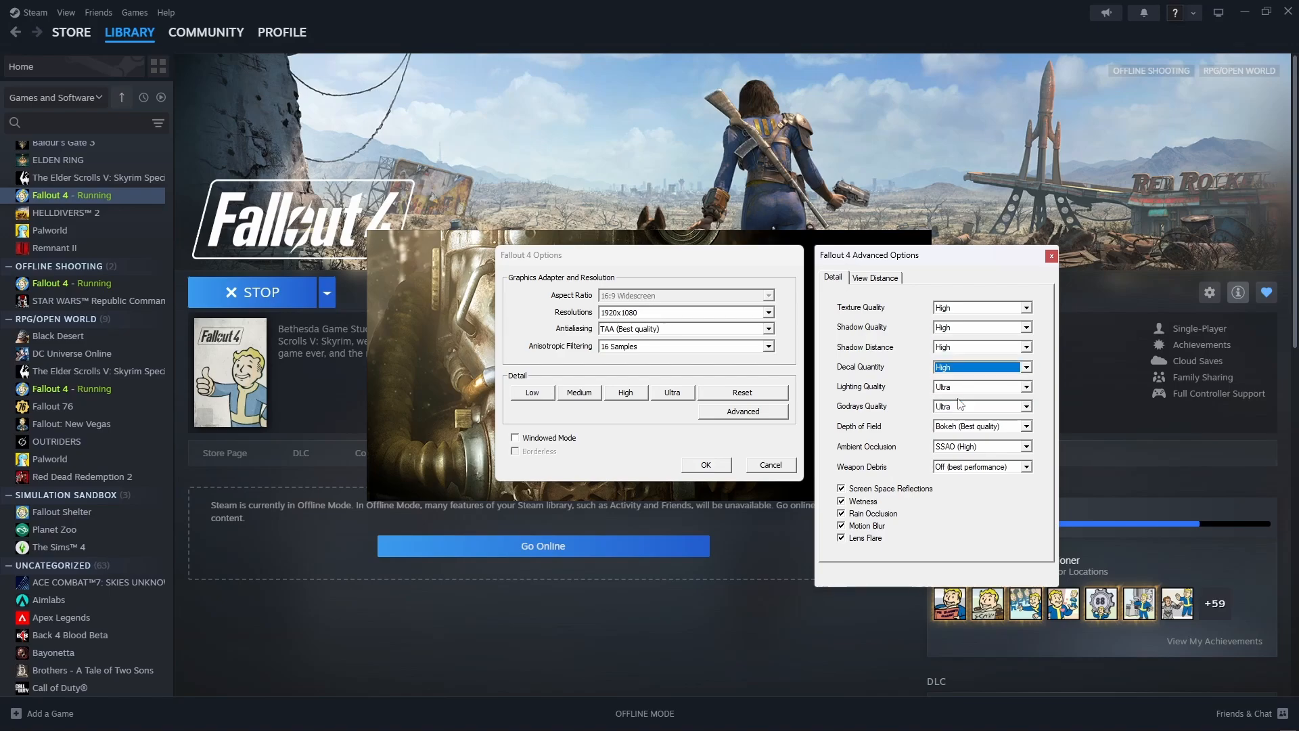
click(982, 386)
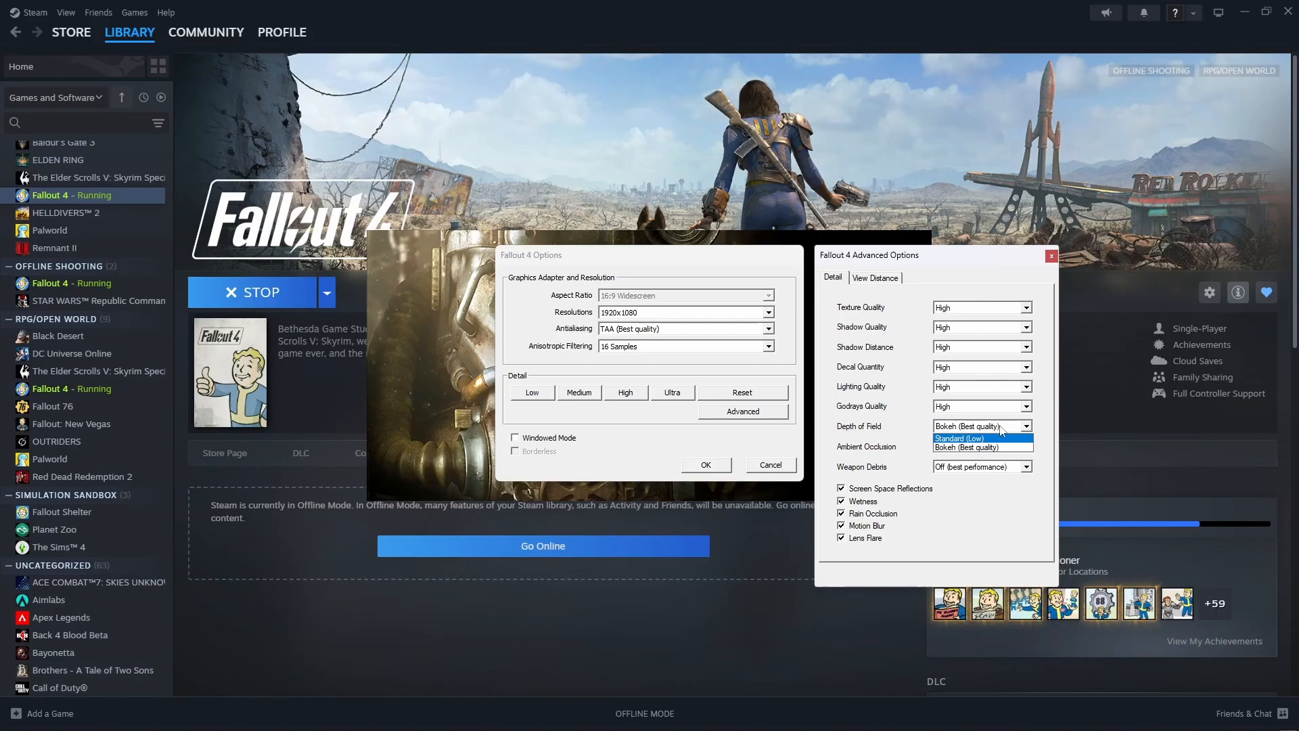
click(959, 437)
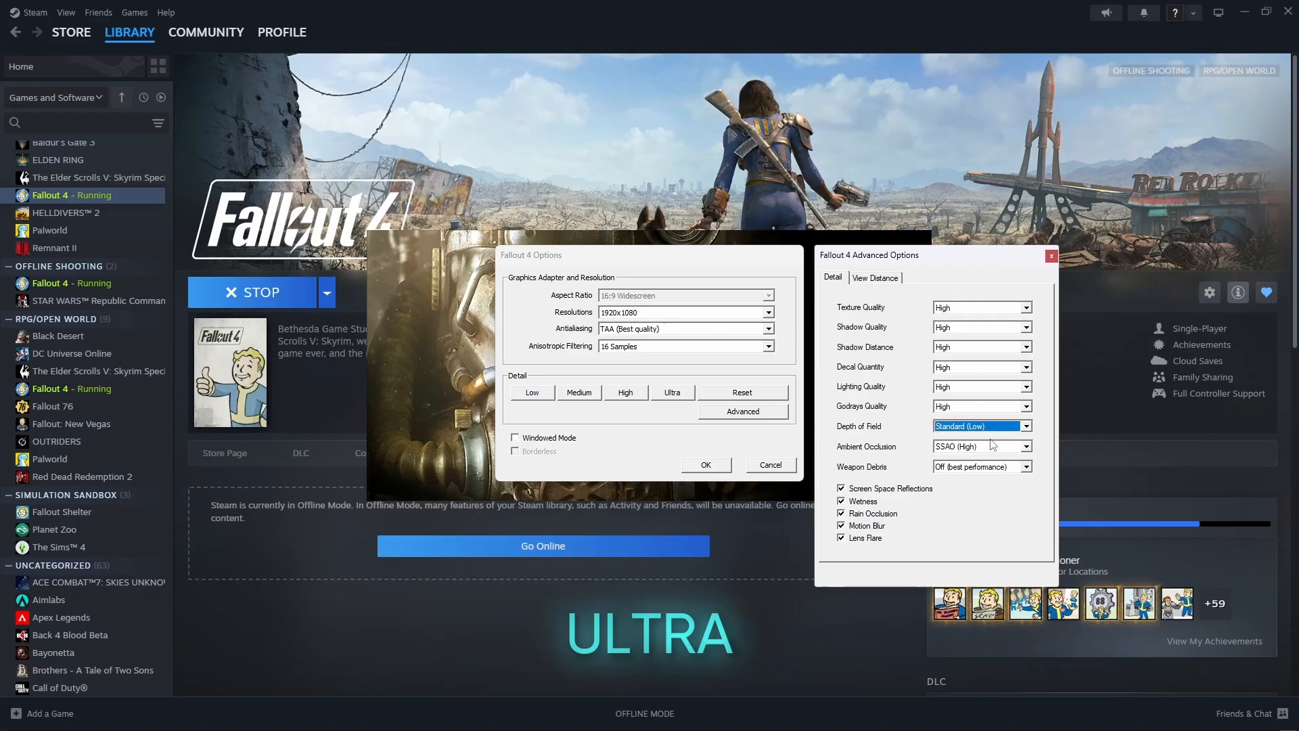
click(1026, 446)
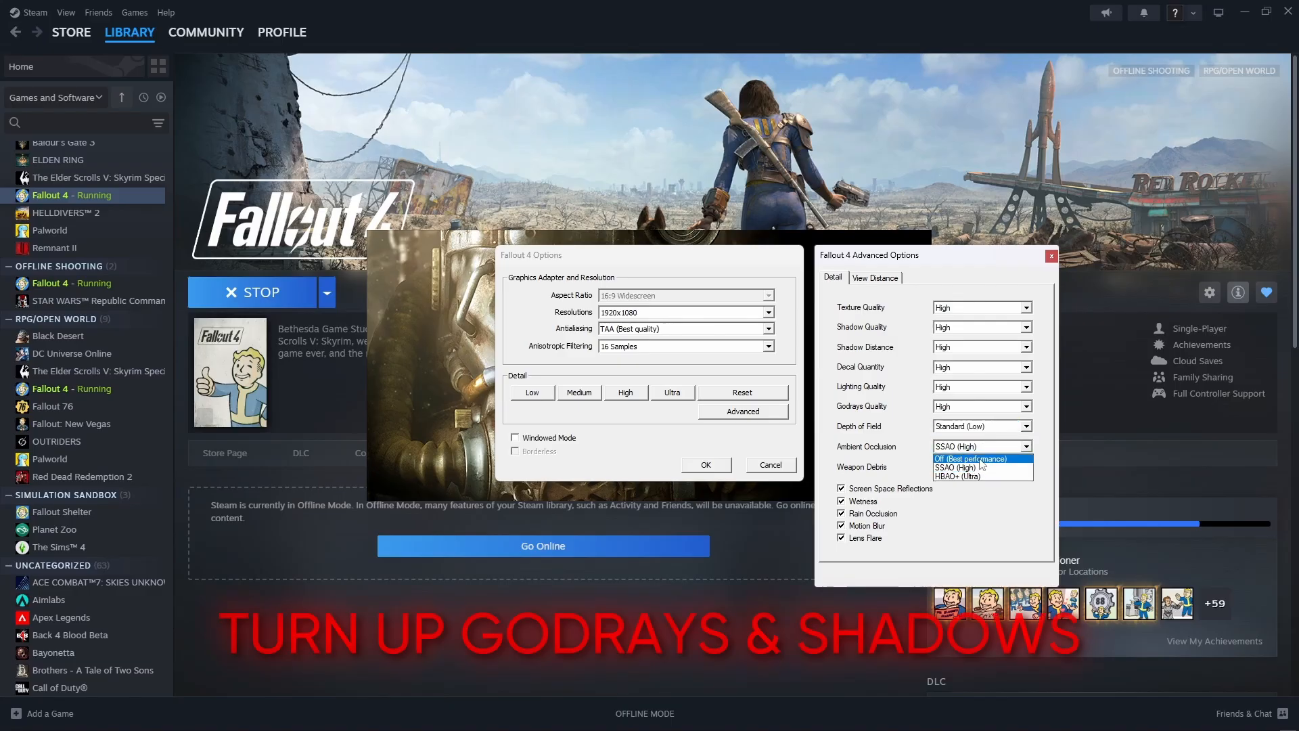
click(970, 458)
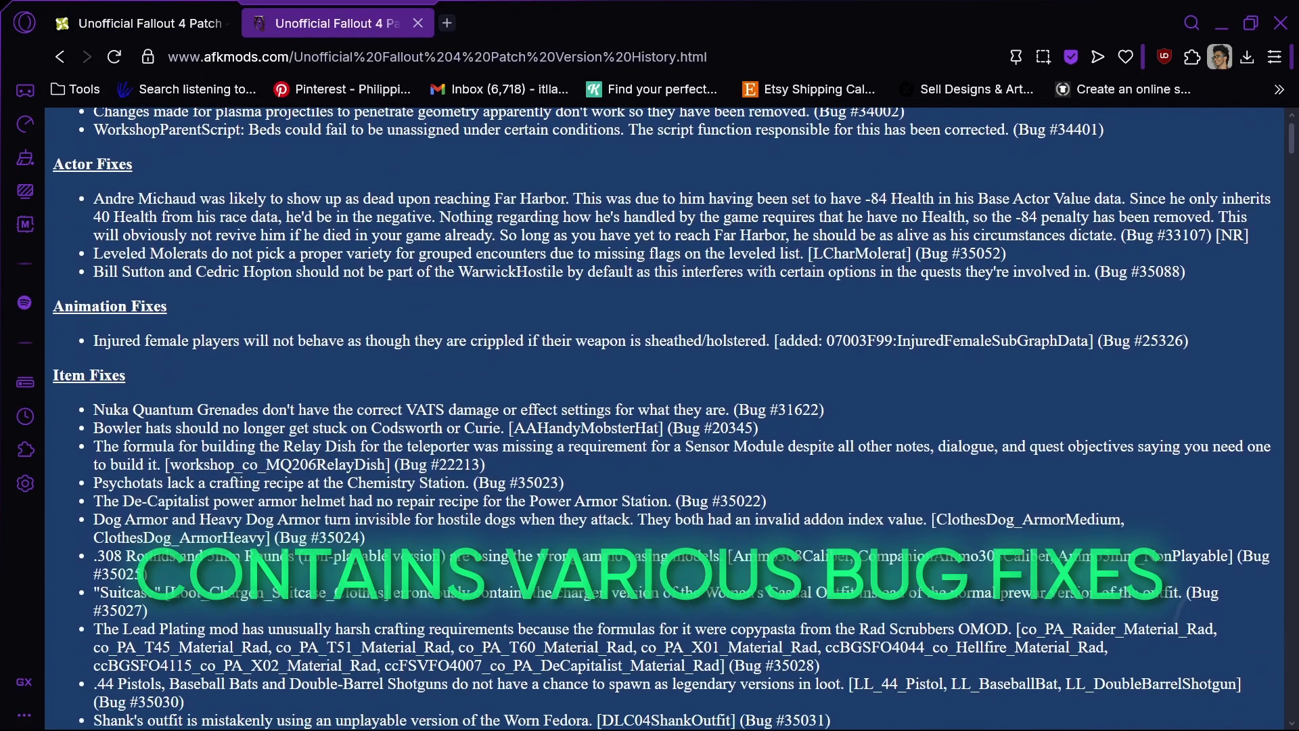
scroll(down, 3)
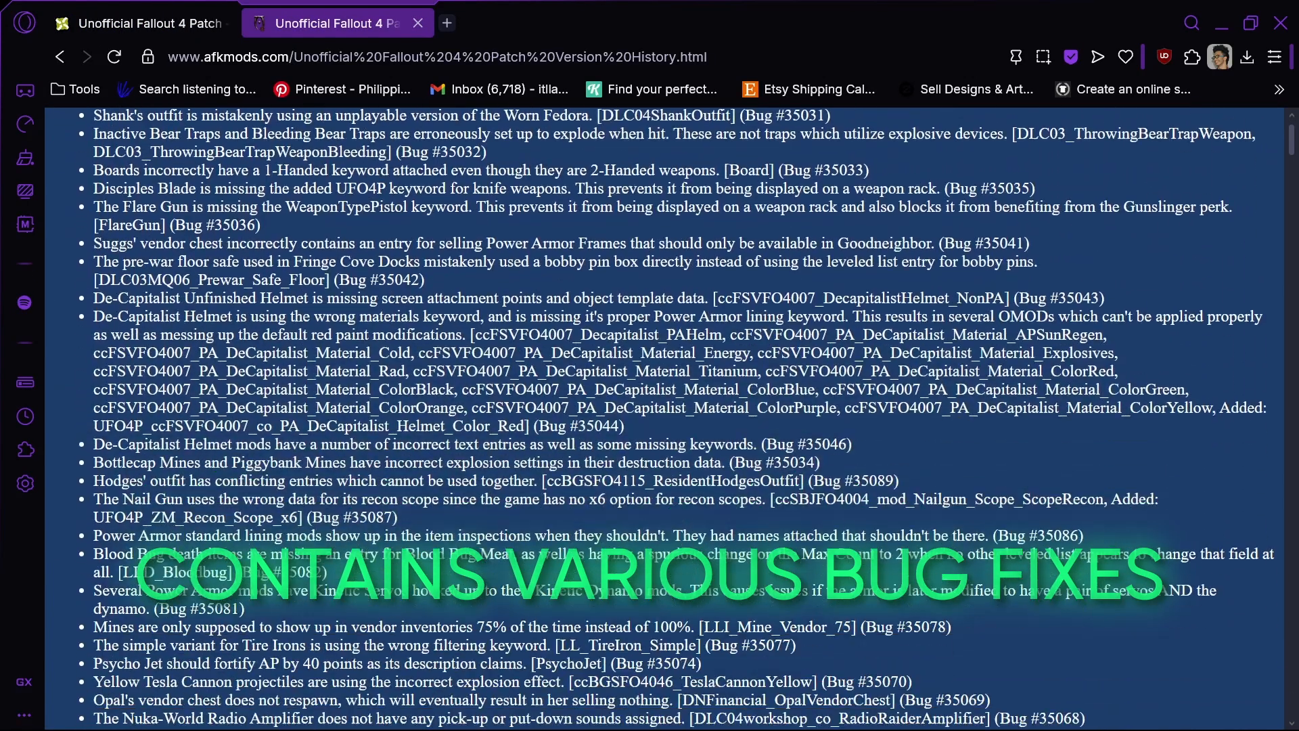
scroll(down, 3)
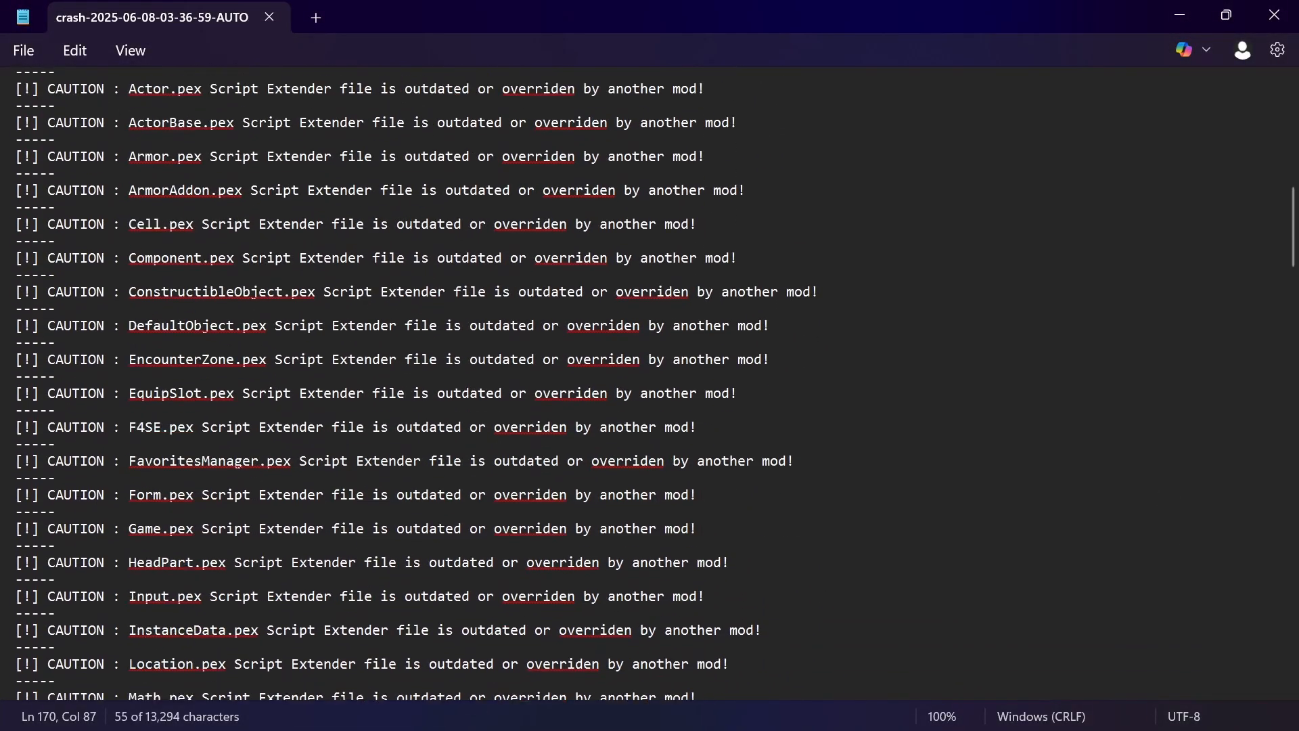
scroll(down, 3)
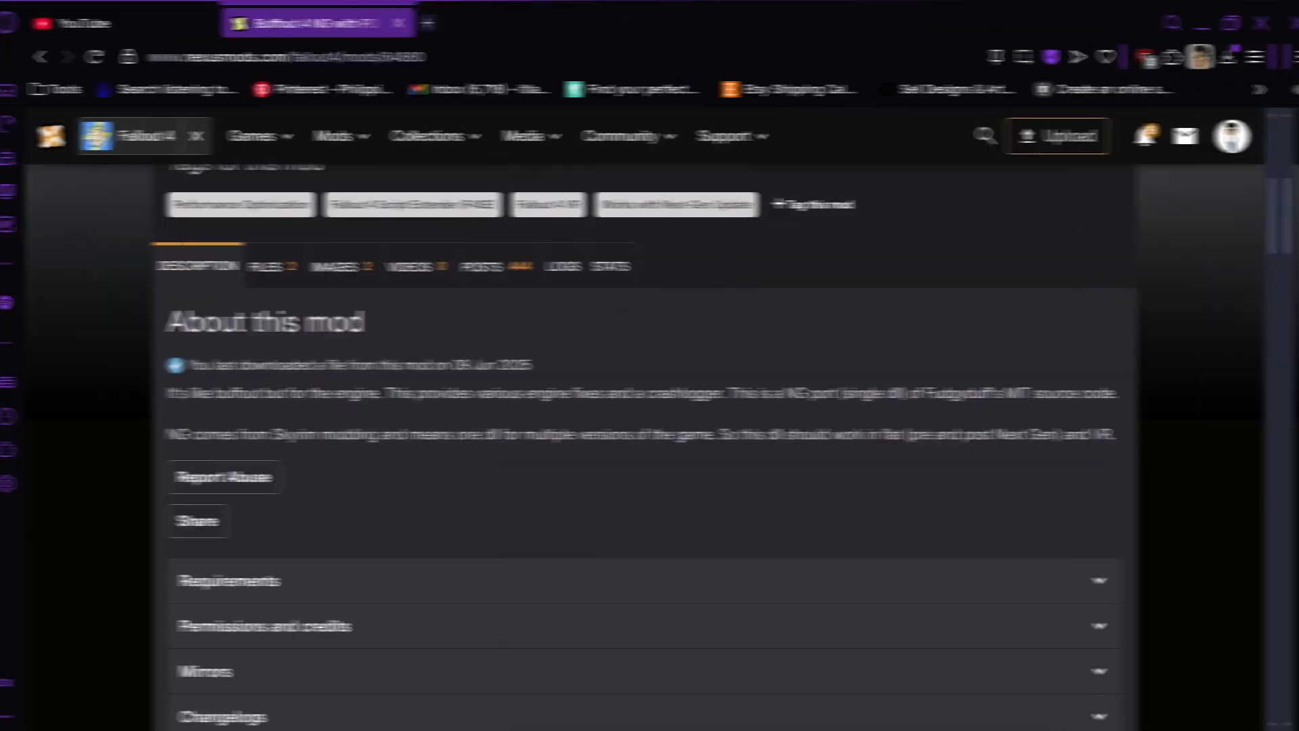
Open the Mentats - F4SE mod page and scroll down to its Overview of engine fixes
click(267, 265)
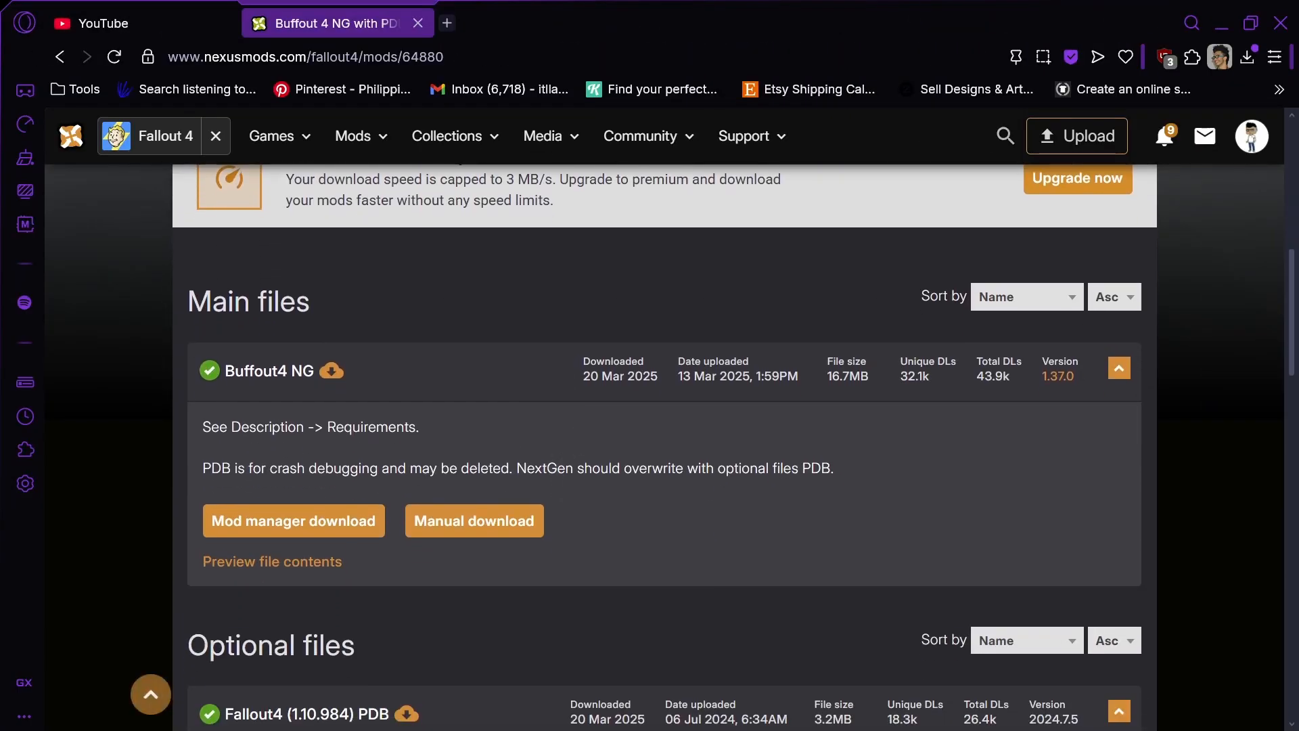
click(473, 521)
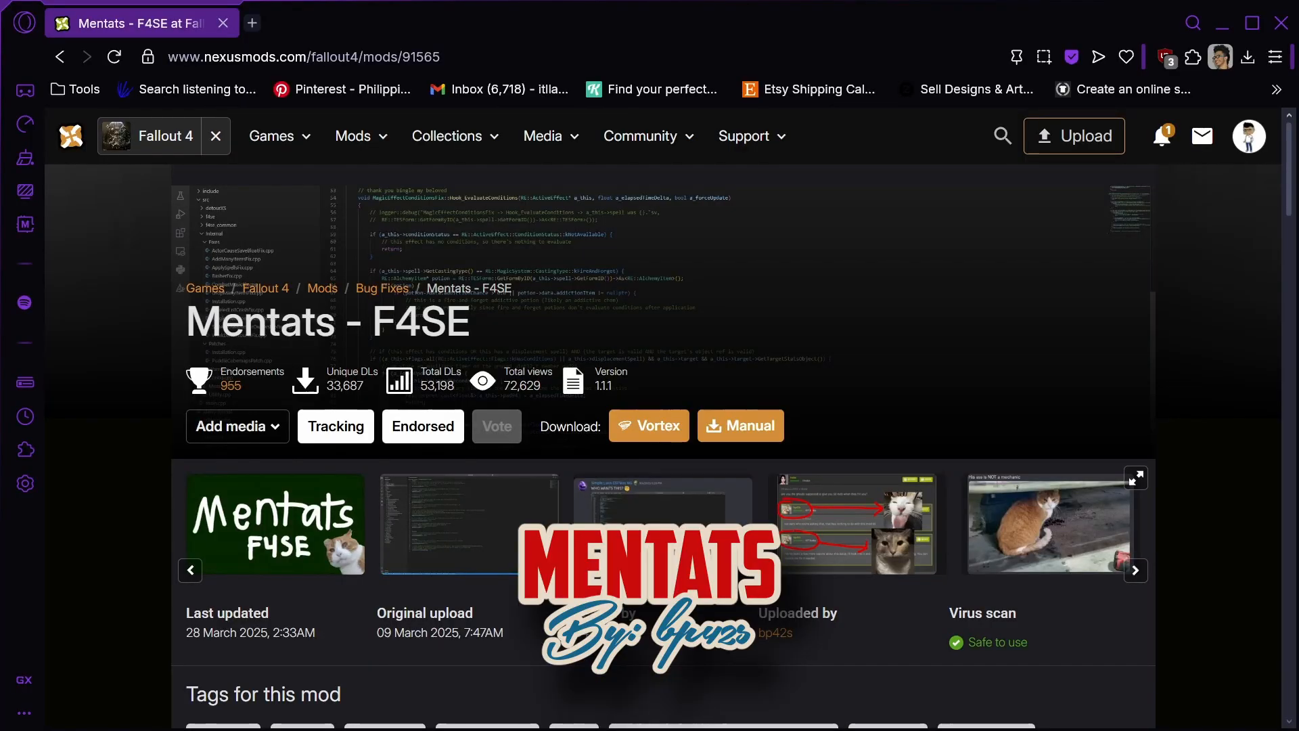
scroll(down, 3)
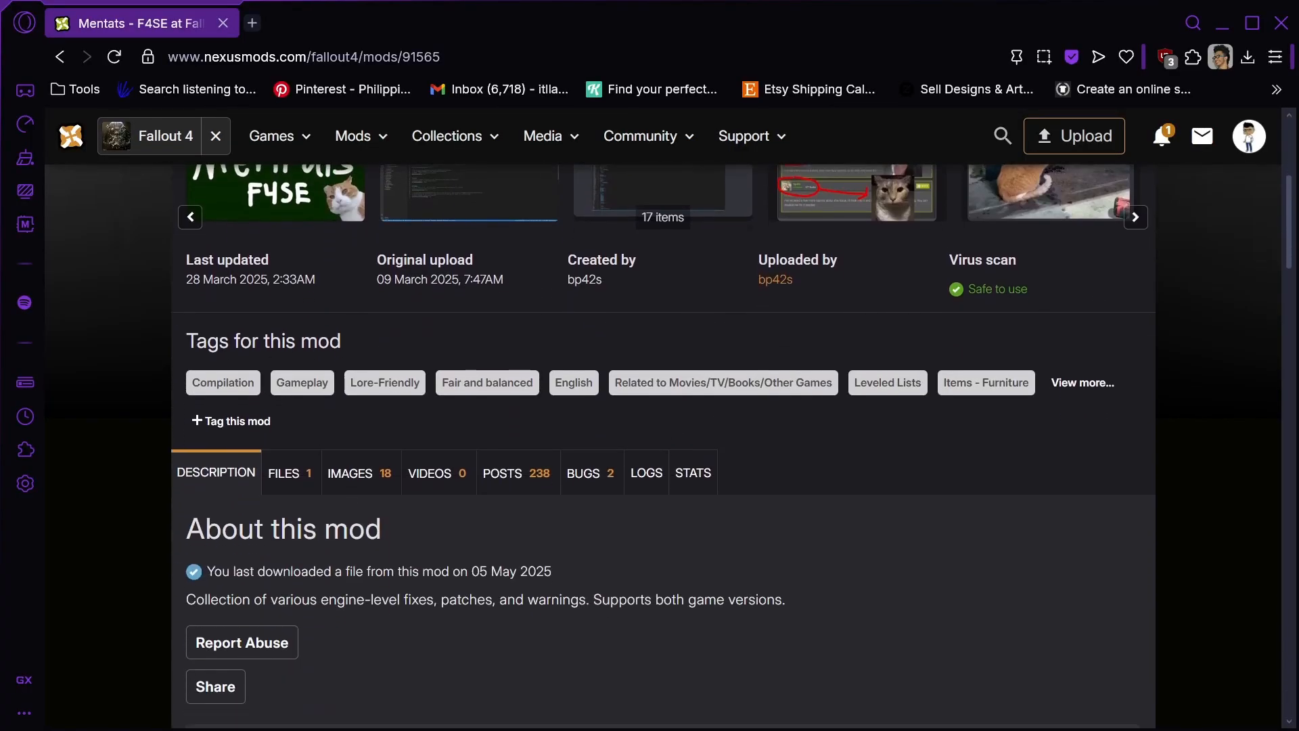
scroll(down, 3)
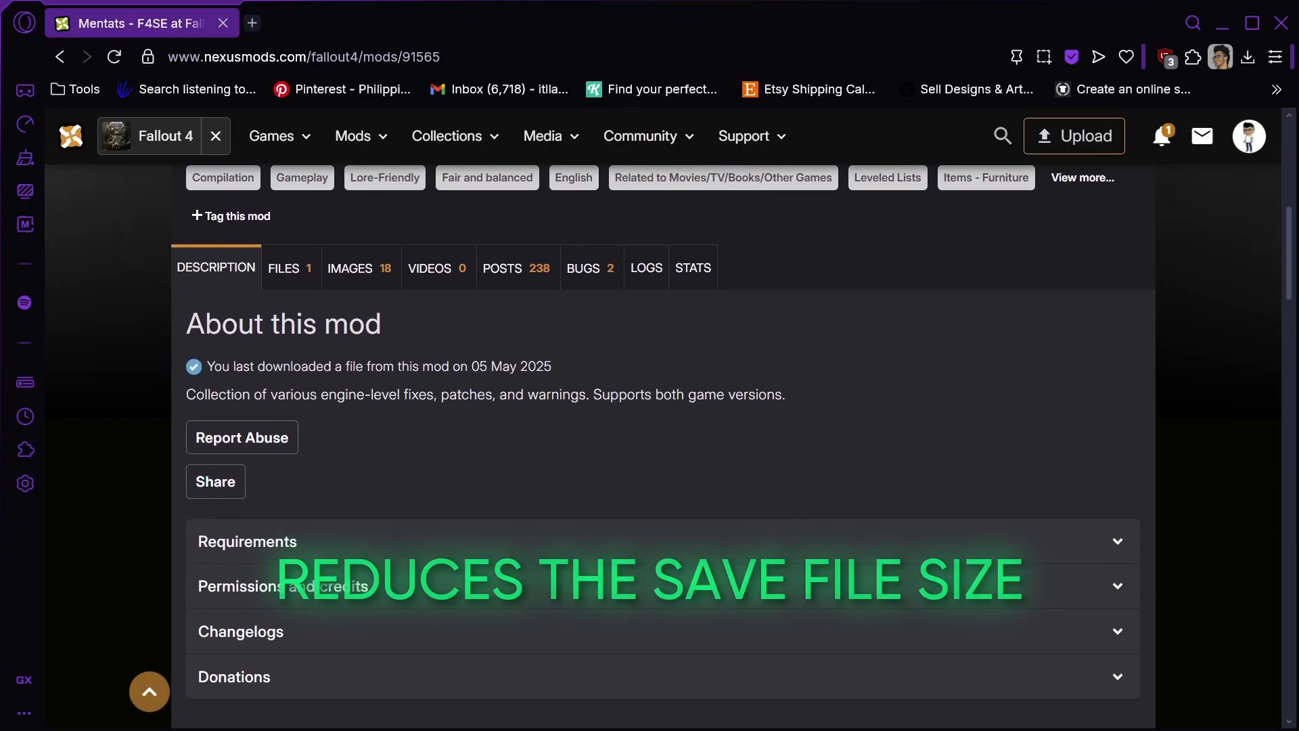
scroll(down, 3)
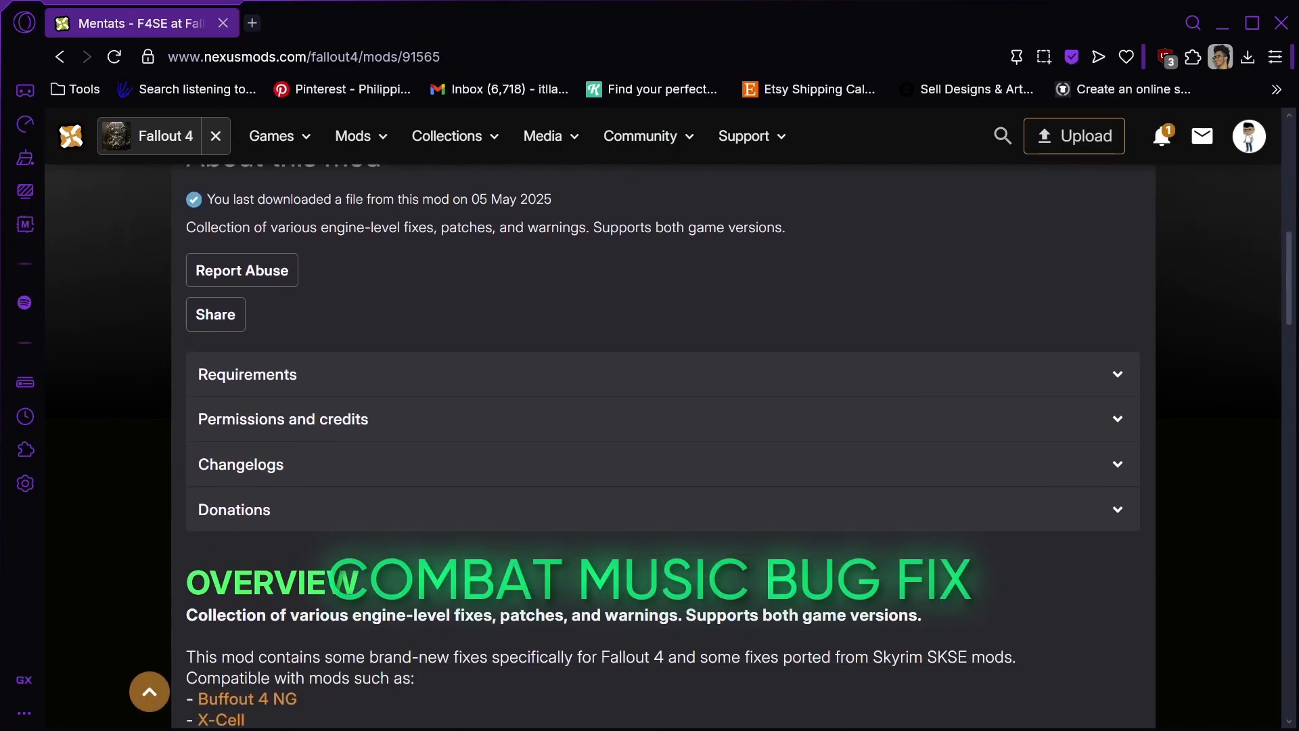
scroll(down, 3)
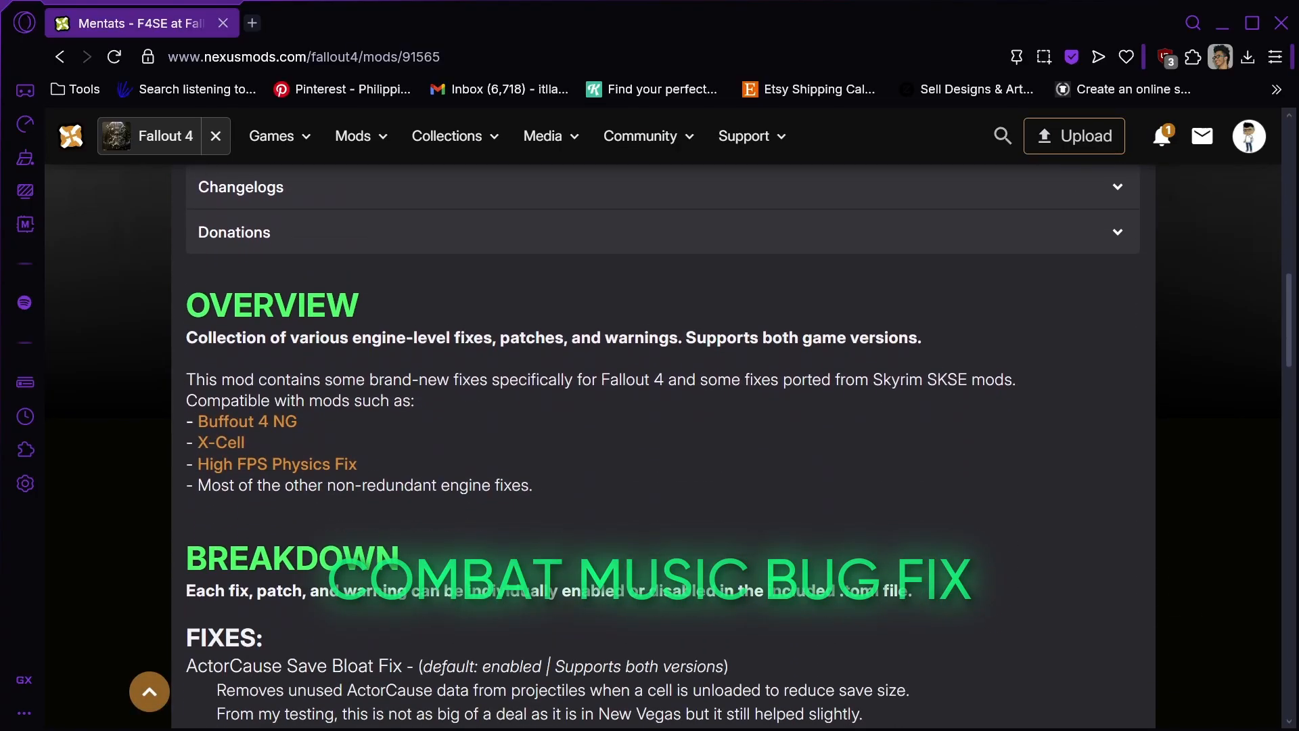
scroll(down, 3)
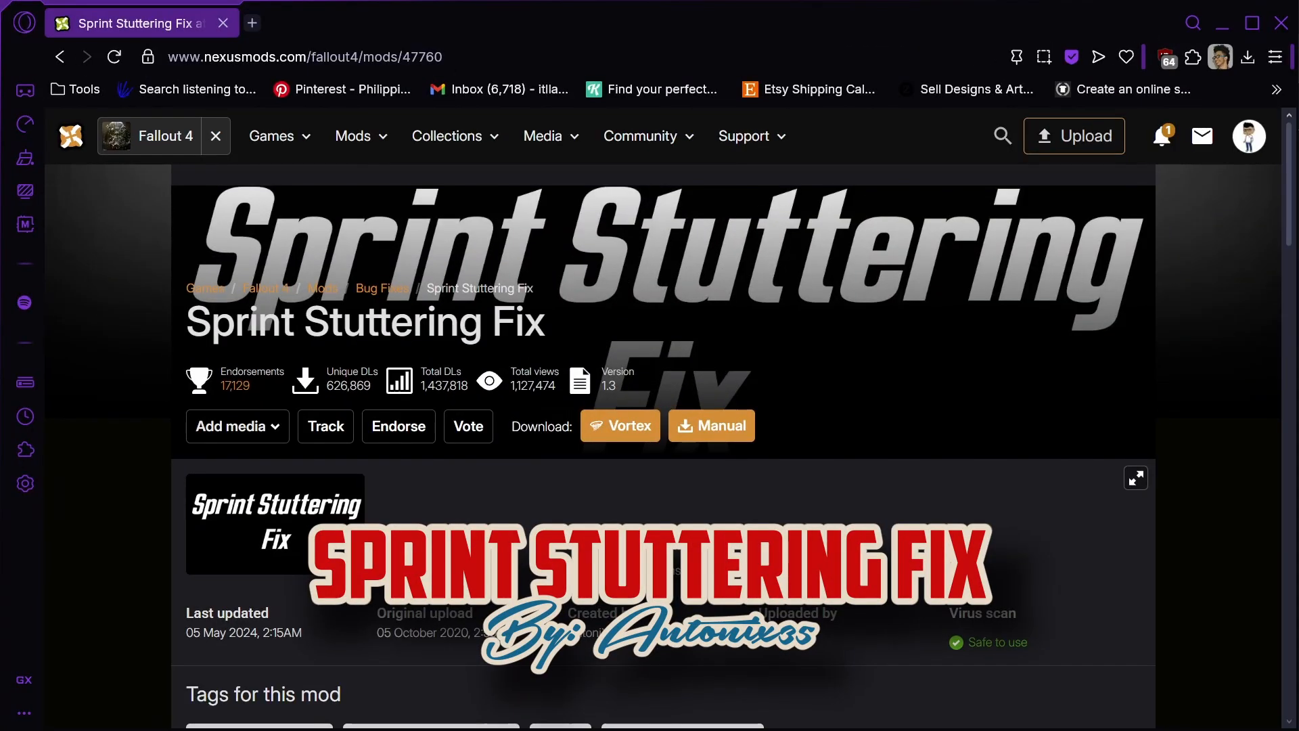
Scroll down the Sprint Stuttering Fix mod page
scroll(down, 3)
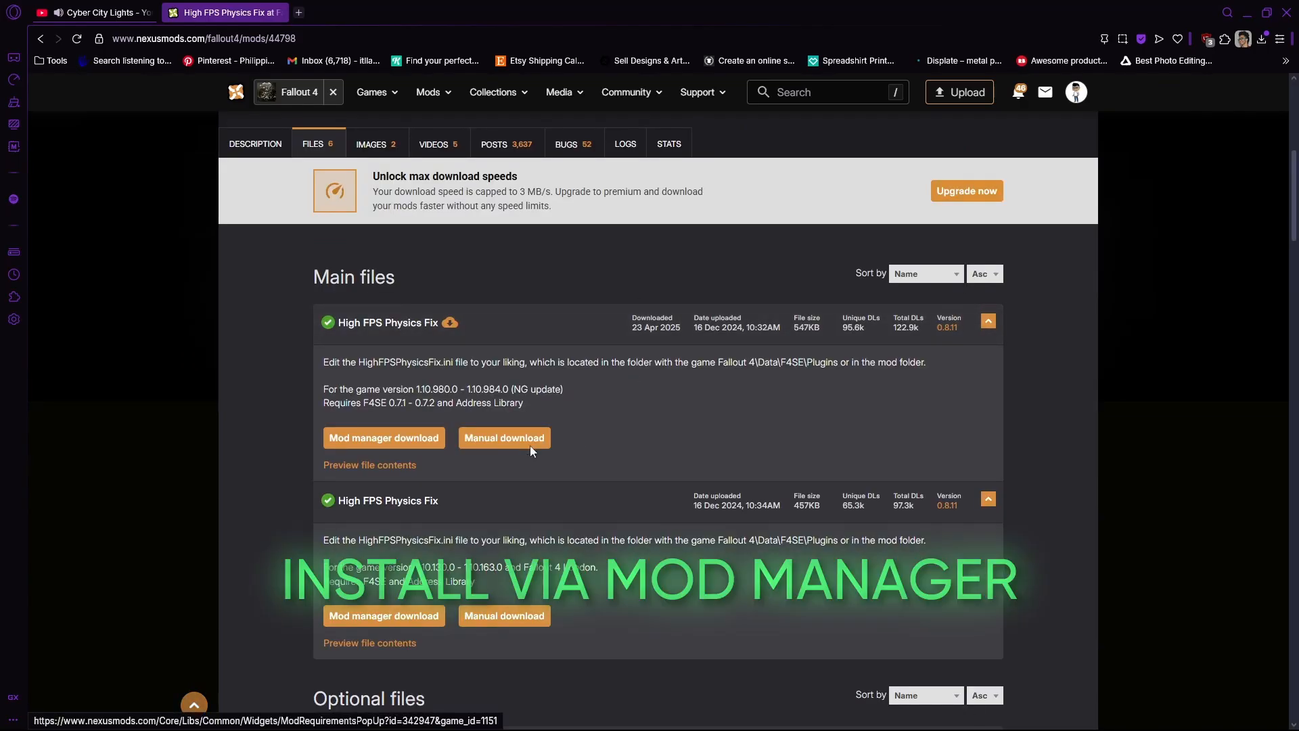
Download the first High FPS Physics Fix main file for the NG version
click(503, 437)
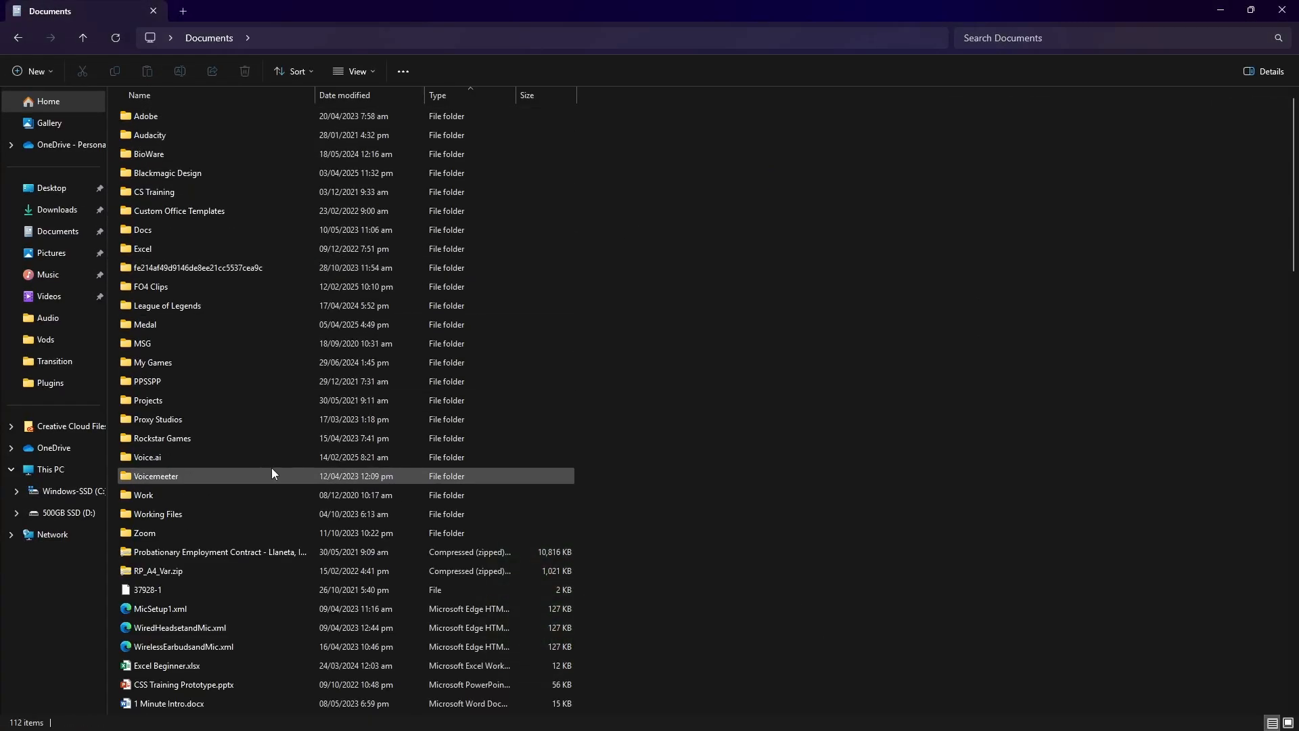
Open My Games in Documents and select Fallout4.ini in the Fallout4 folder
click(152, 362)
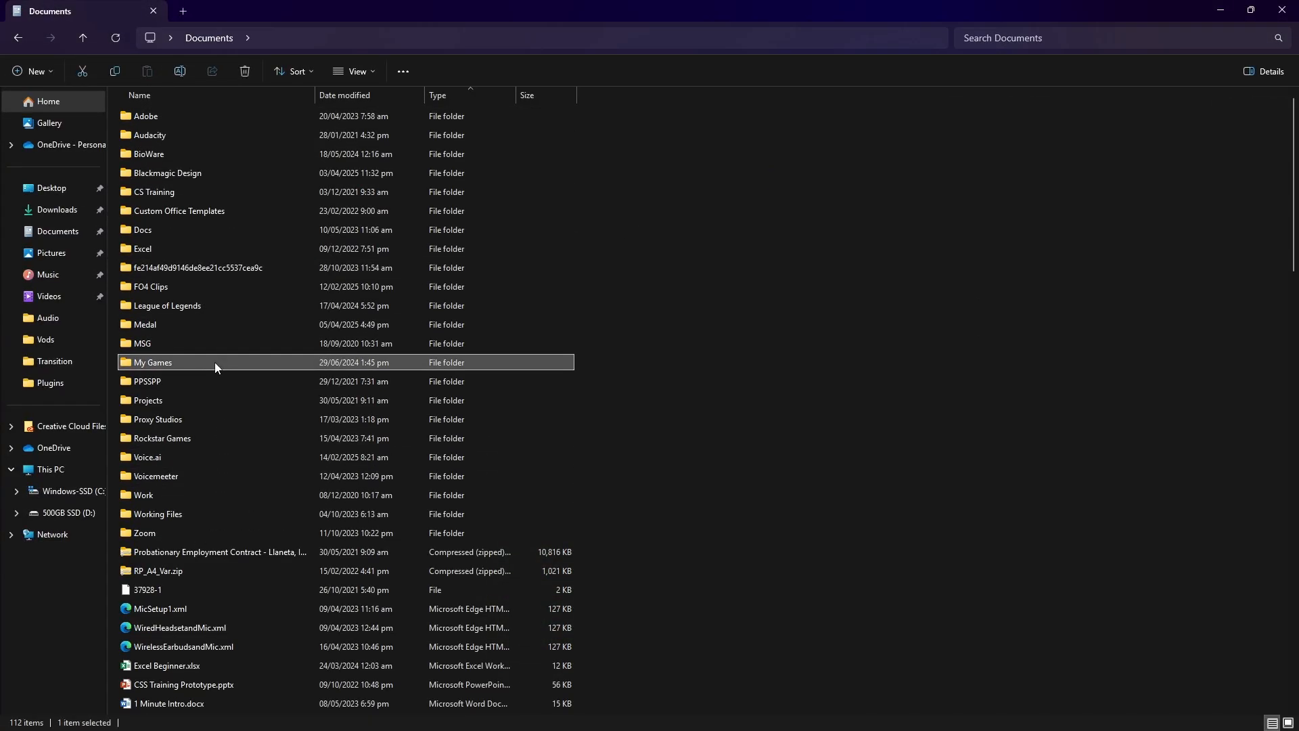
double_click(151, 362)
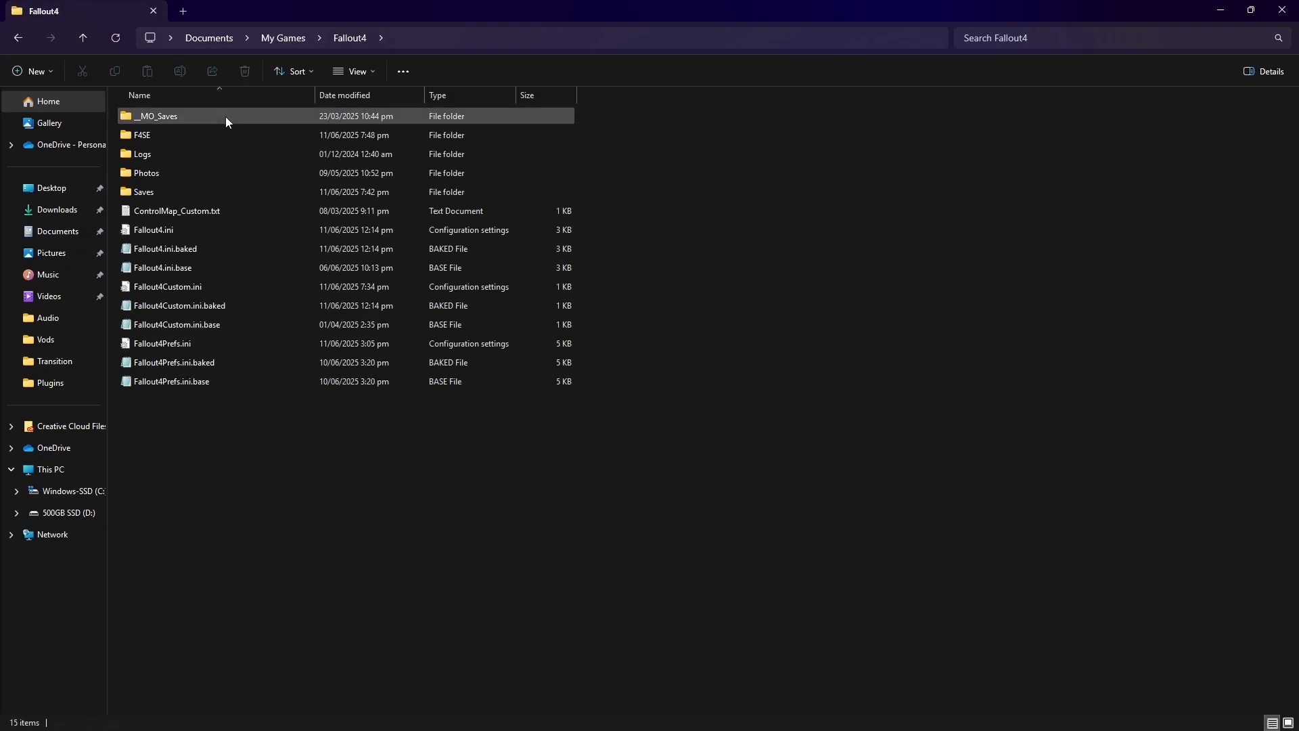
click(963, 175)
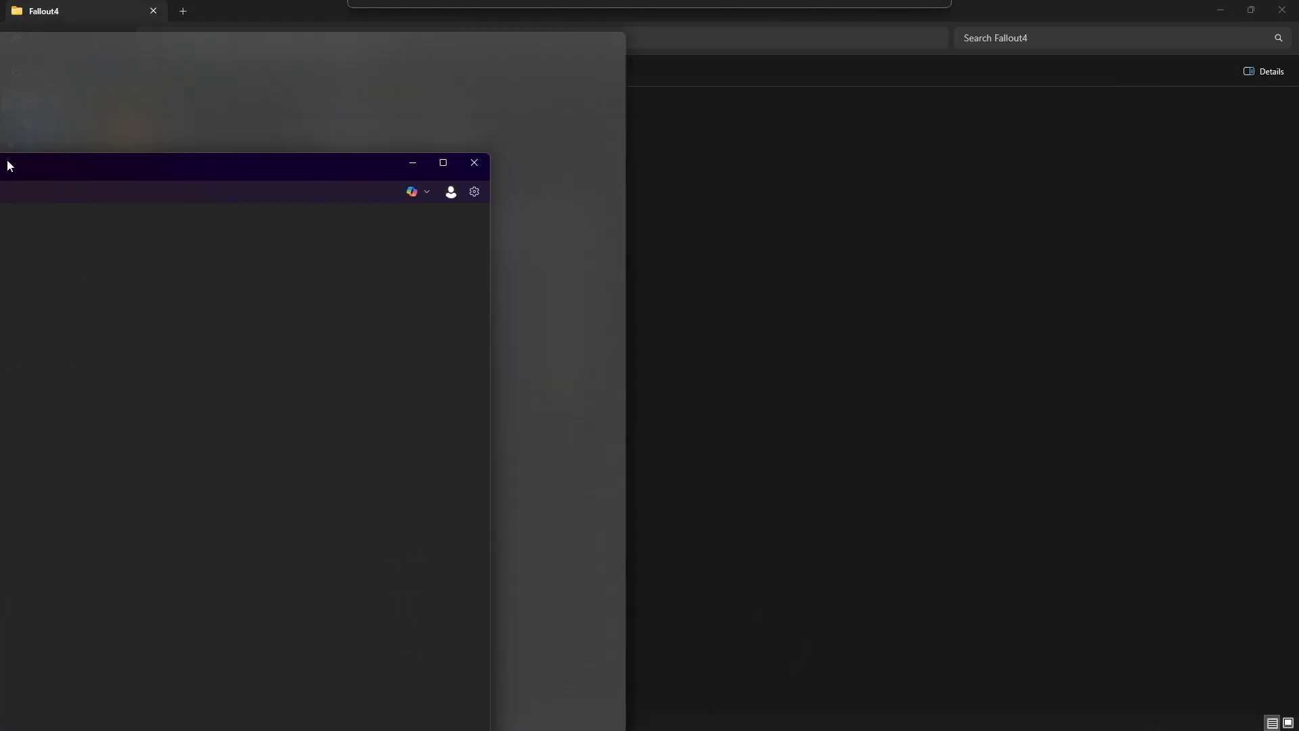
Open Fallout4.ini and Fallout4Prefs.ini in separate windows and find iPresentInterval
double_click(797, 235)
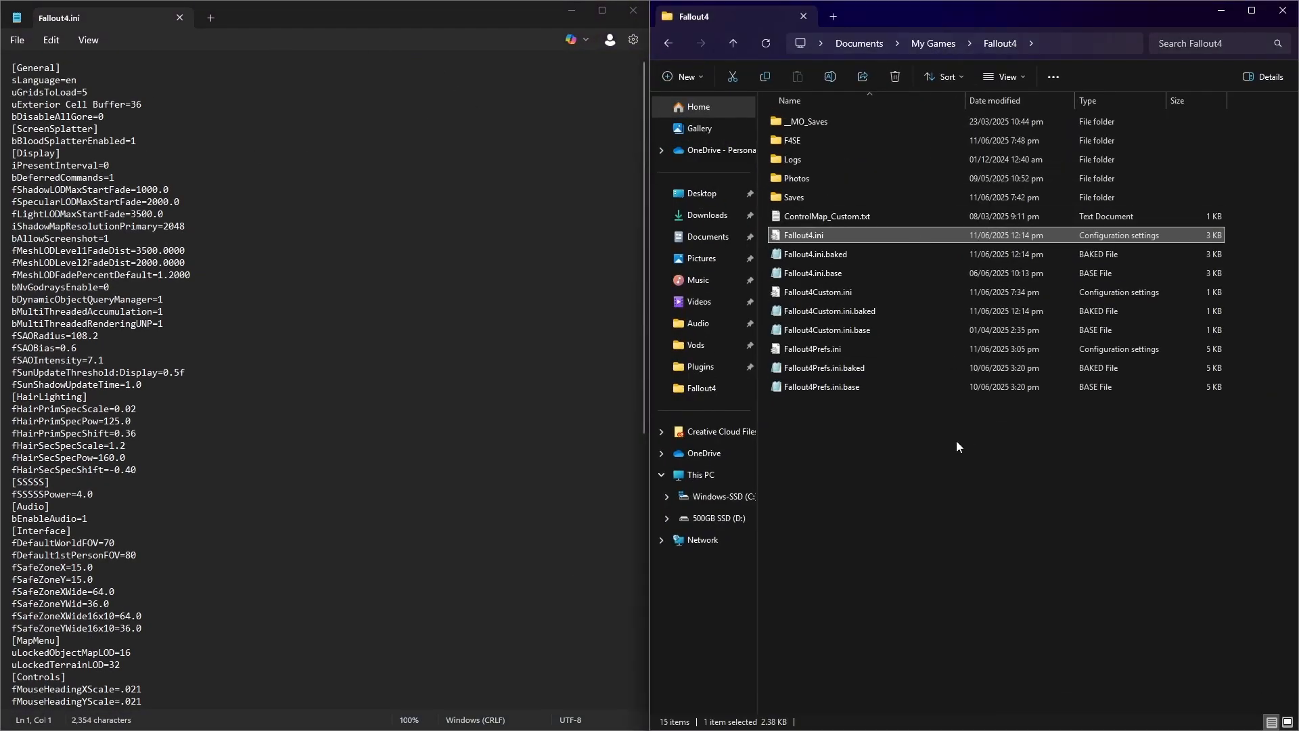
double_click(810, 348)
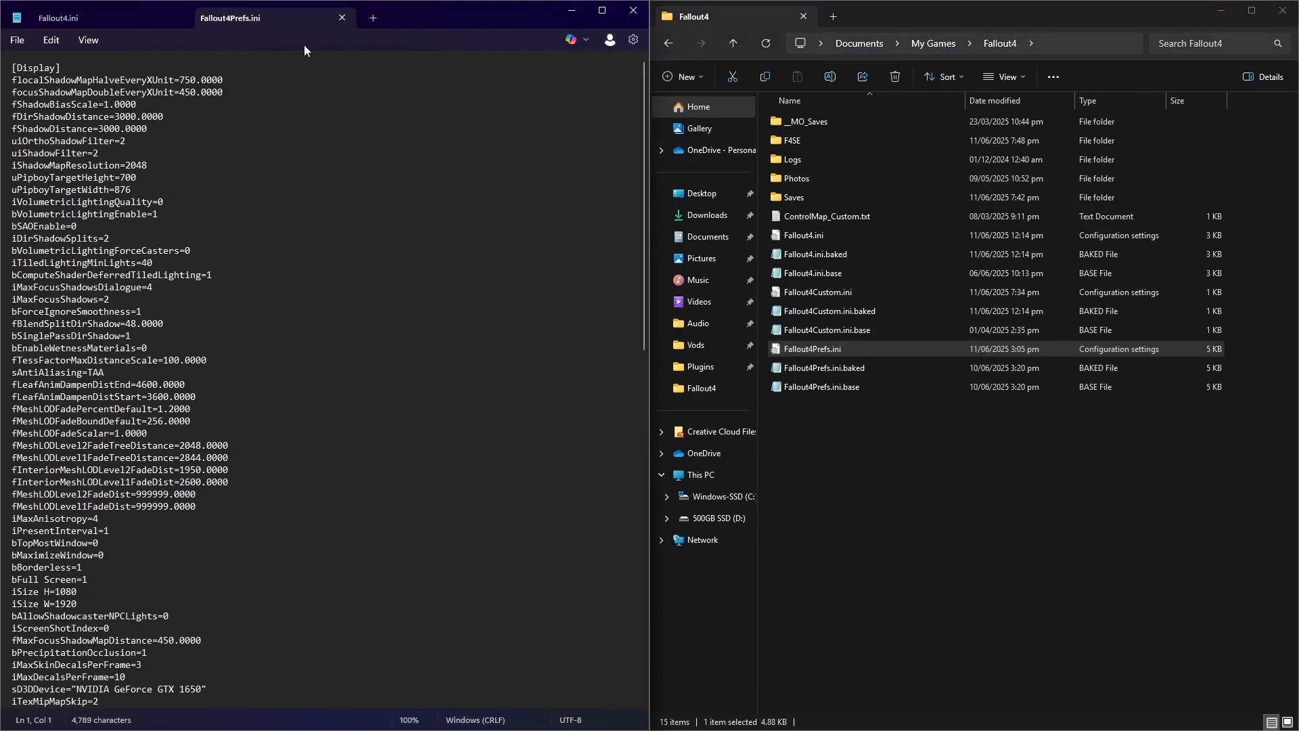
drag(265, 17, 994, 550)
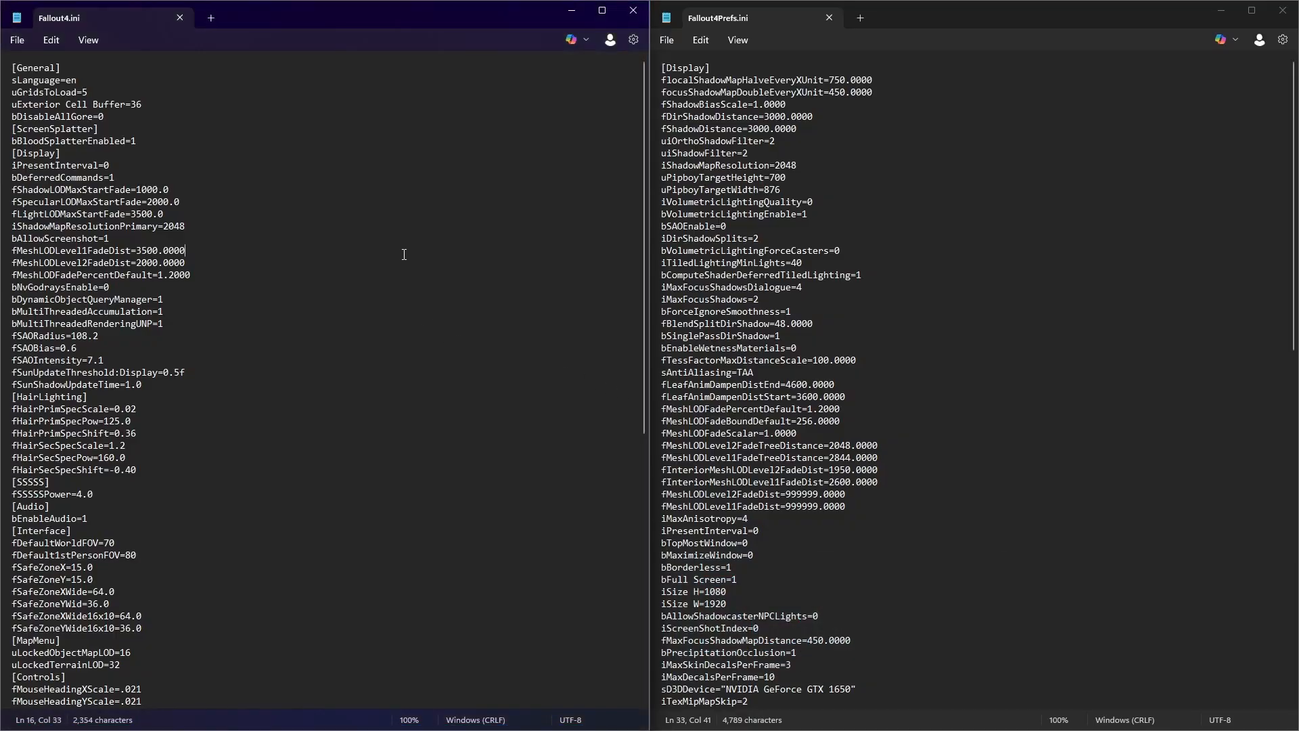
key(ctrl+f)
text(ipresent)
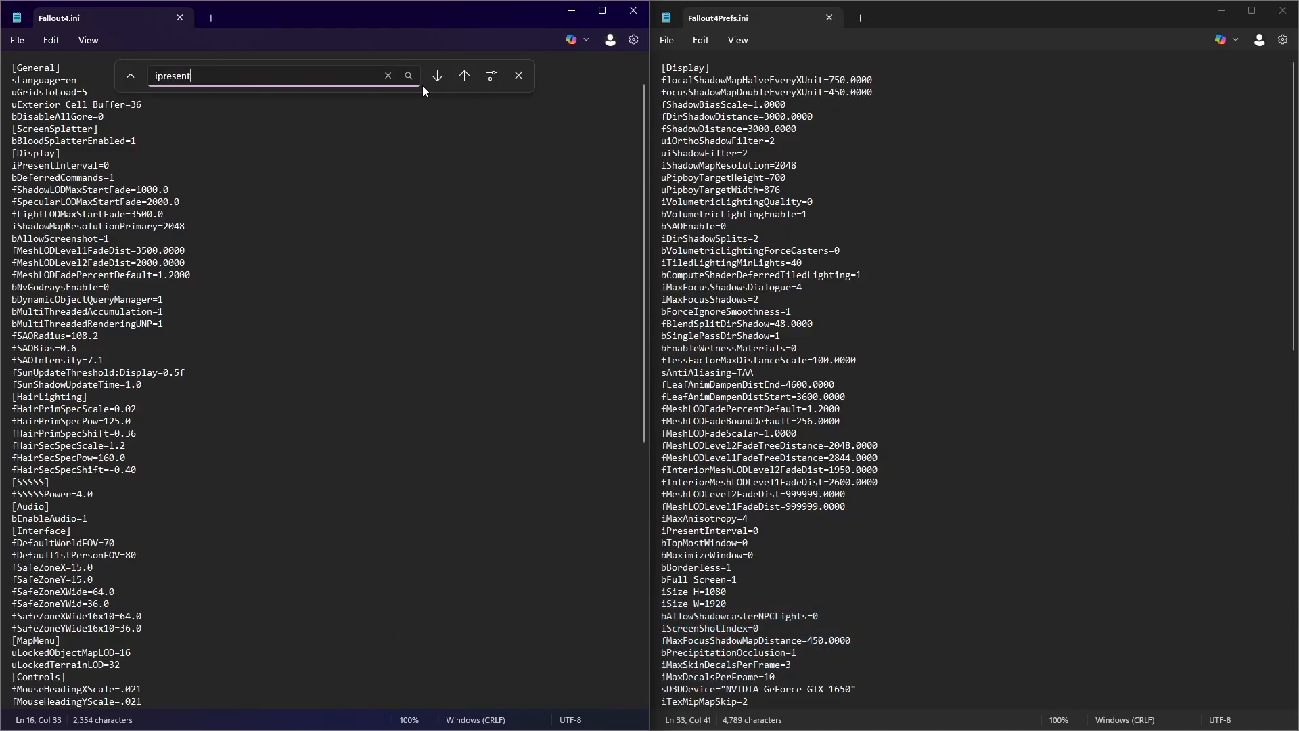
click(406, 75)
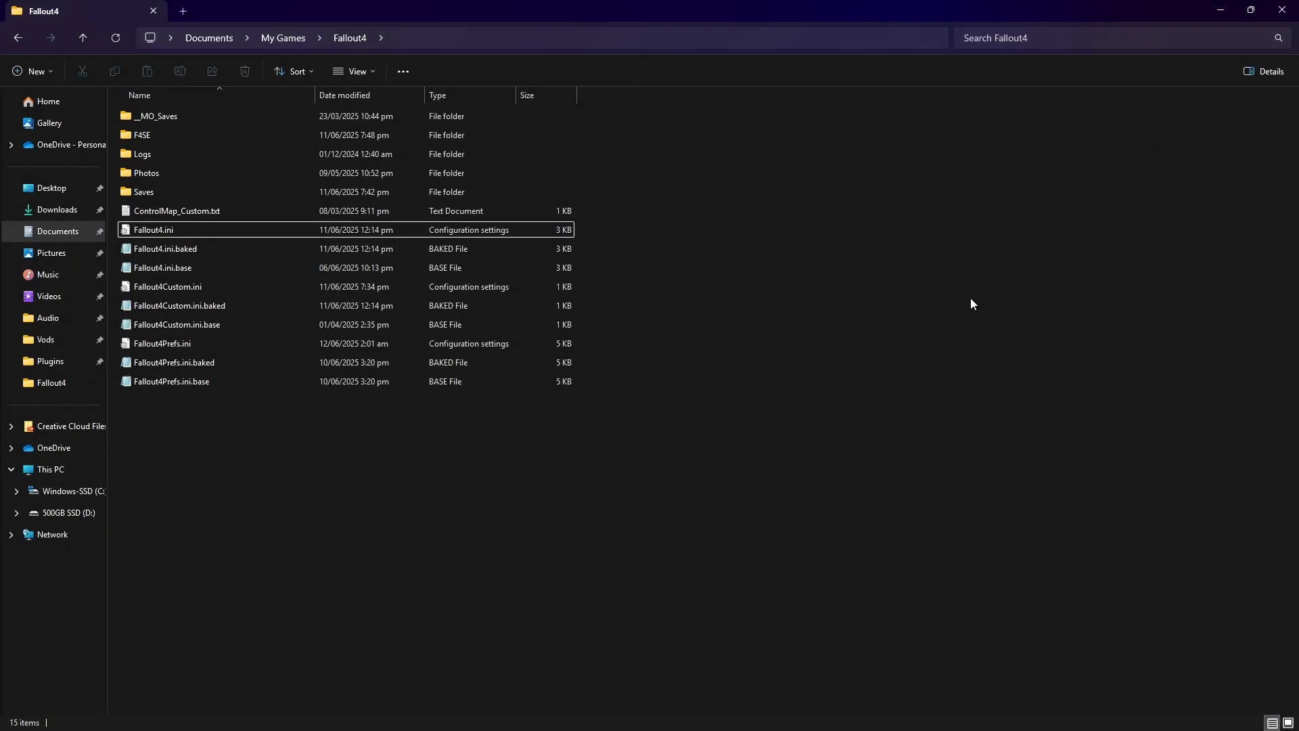
Show the Installed Files page of Fallout 4's Steam properties
click(885, 586)
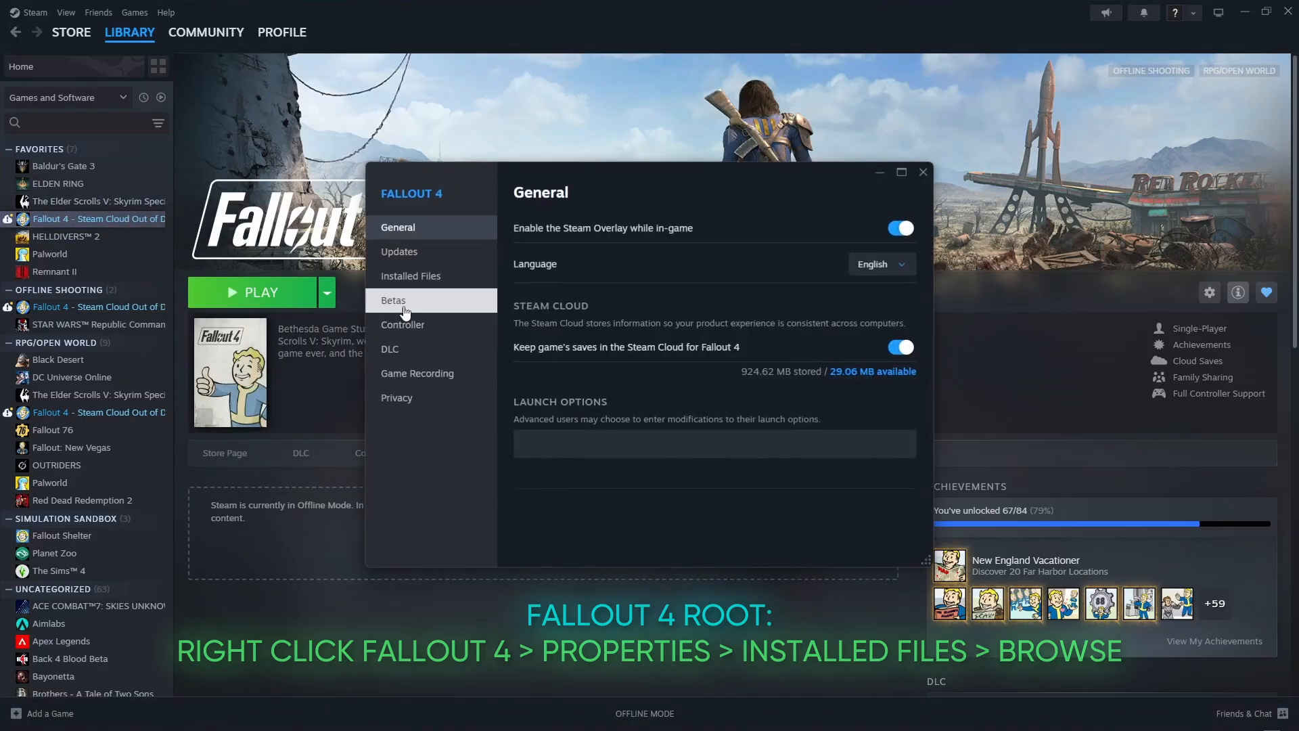
click(409, 276)
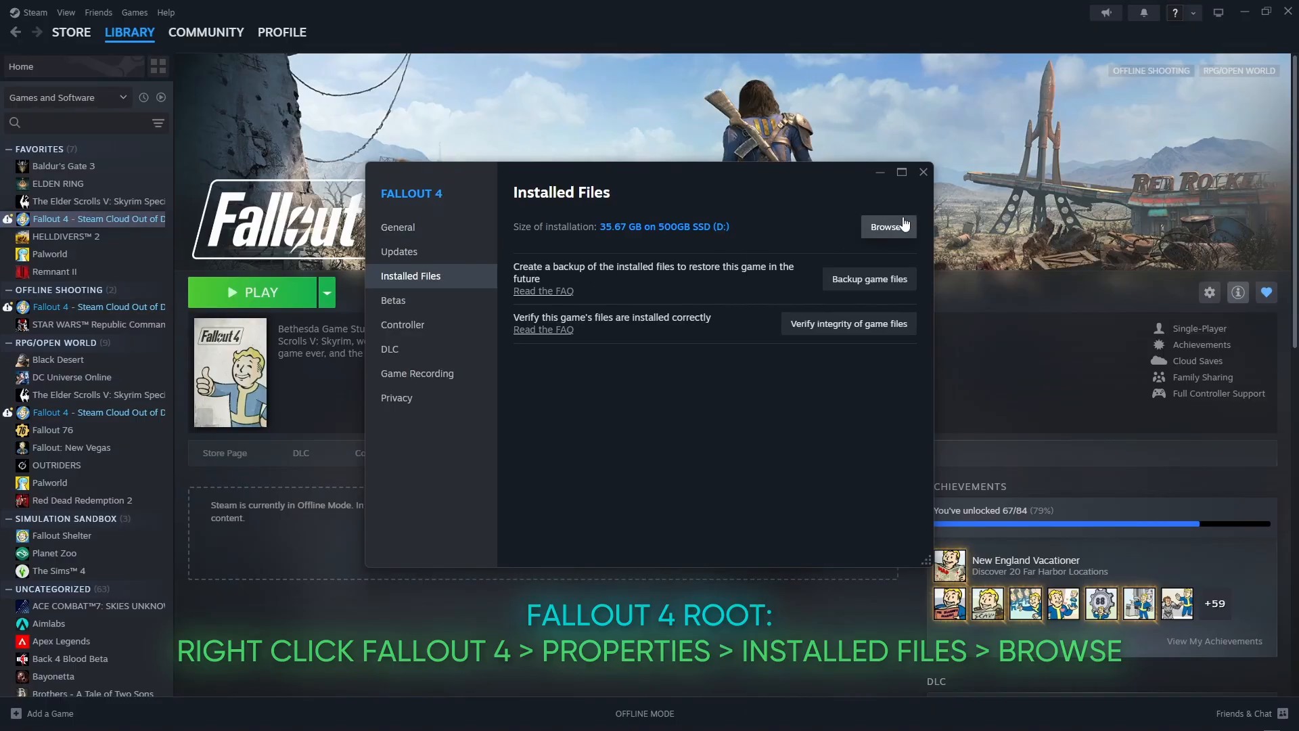
Open Fallout4_Default.ini from the install folder and verify iPresentInterval is 0
click(886, 226)
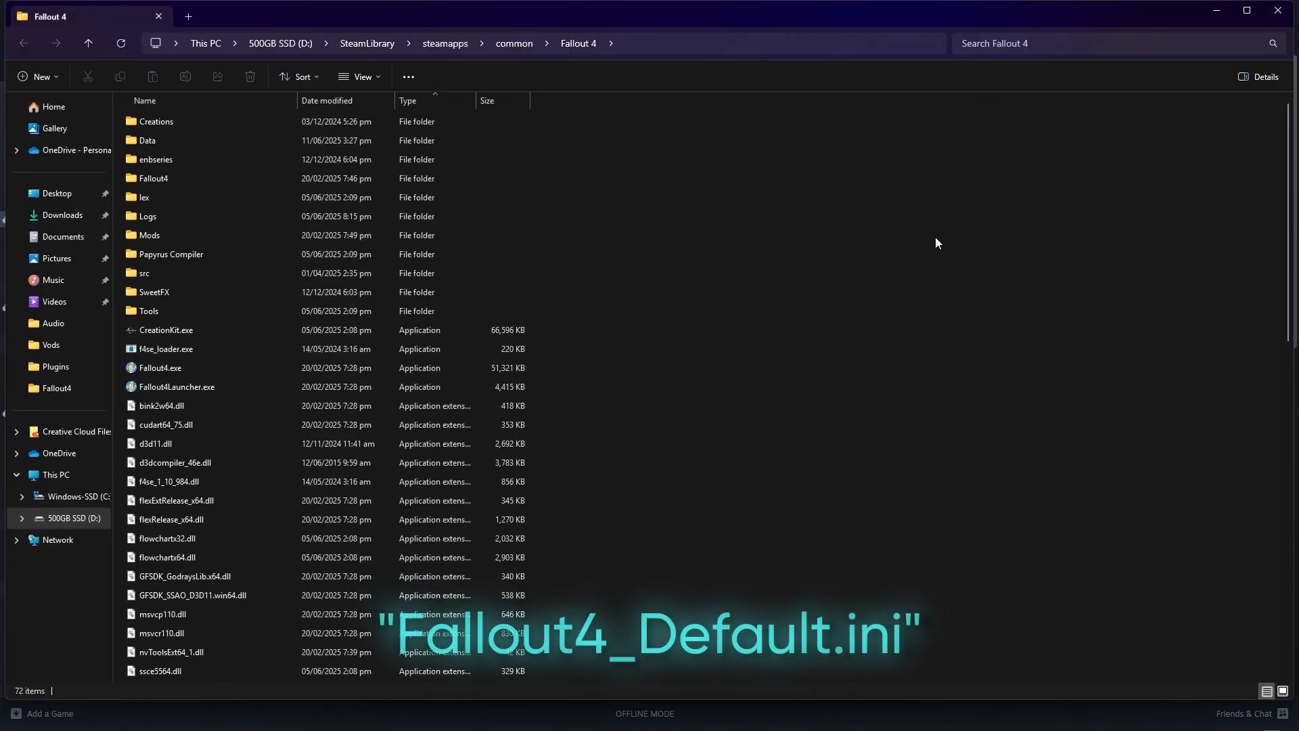
mouse_move(846, 249)
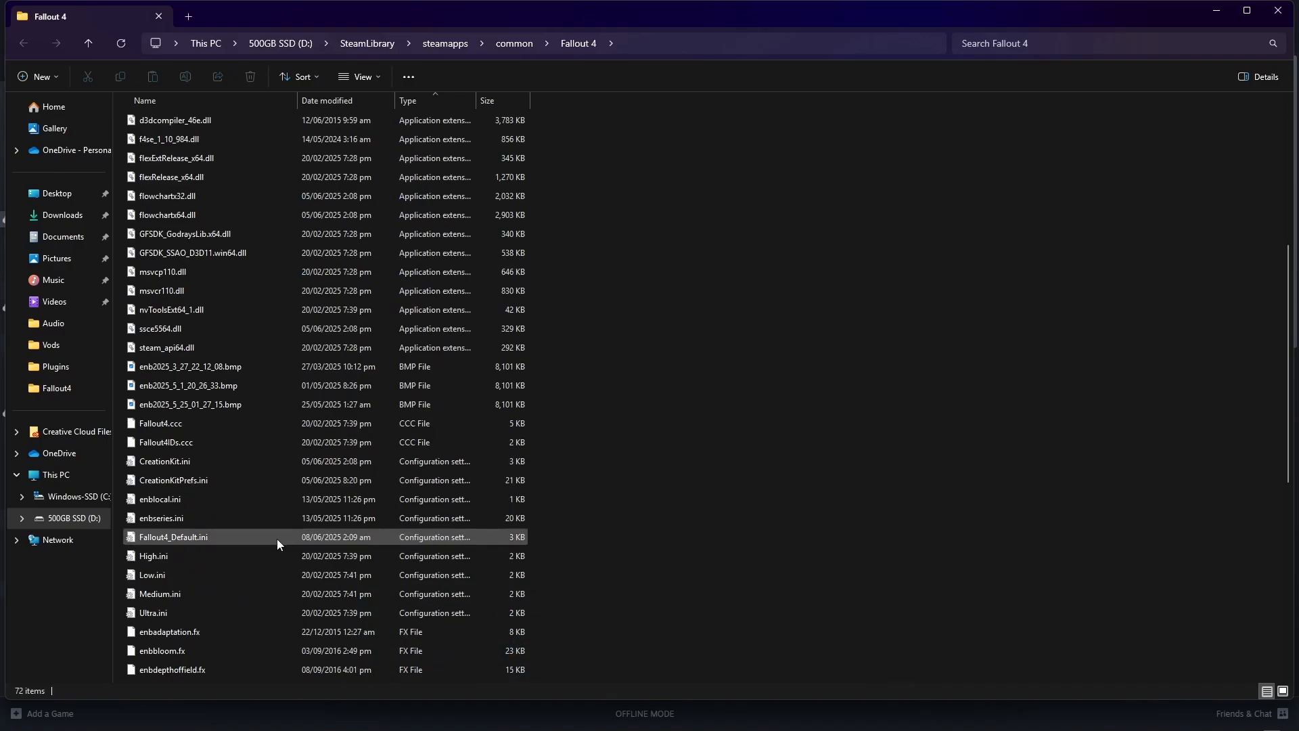
double_click(173, 536)
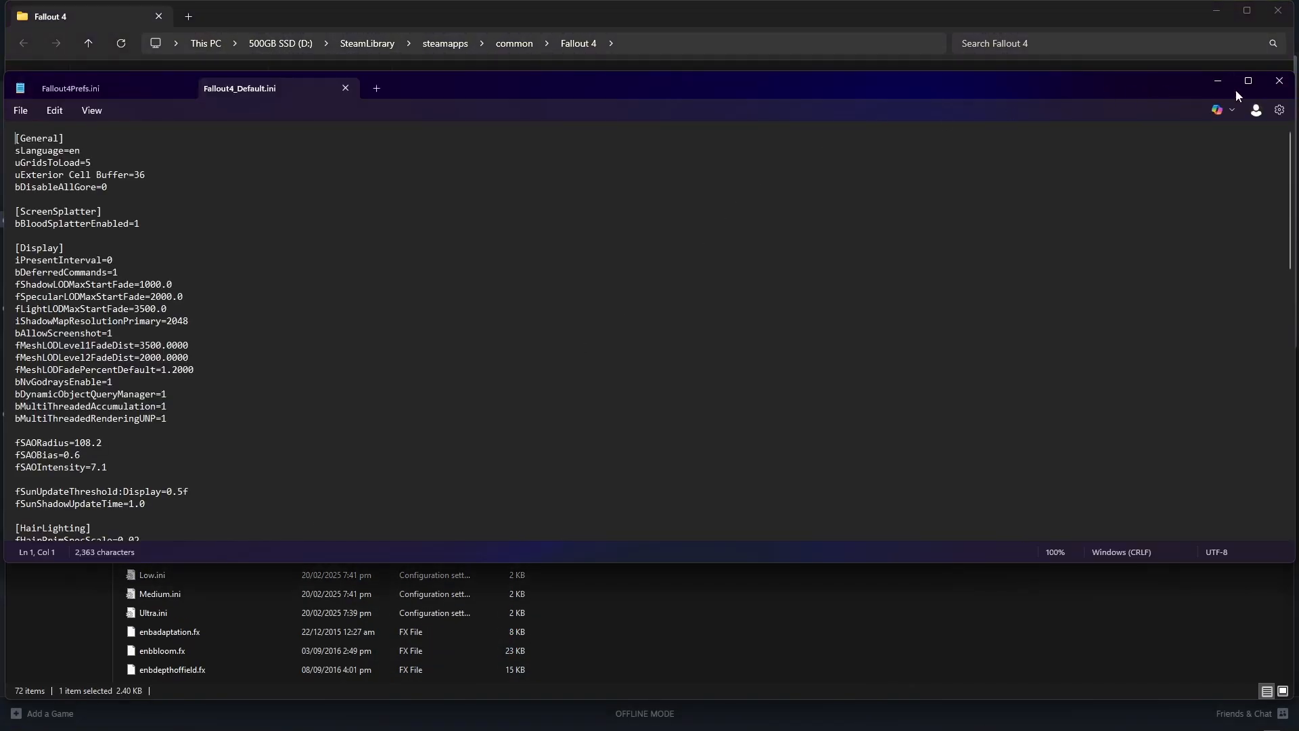
click(1245, 80)
text(ipresent)
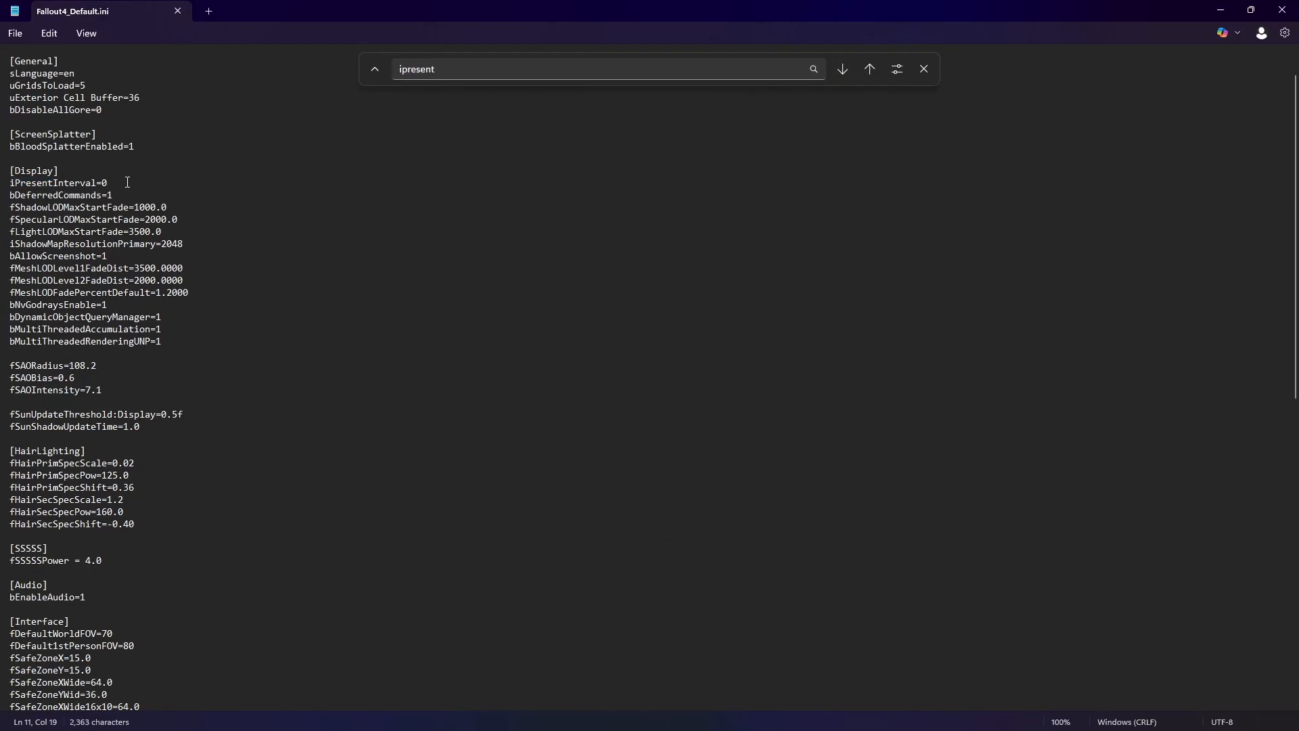
click(841, 69)
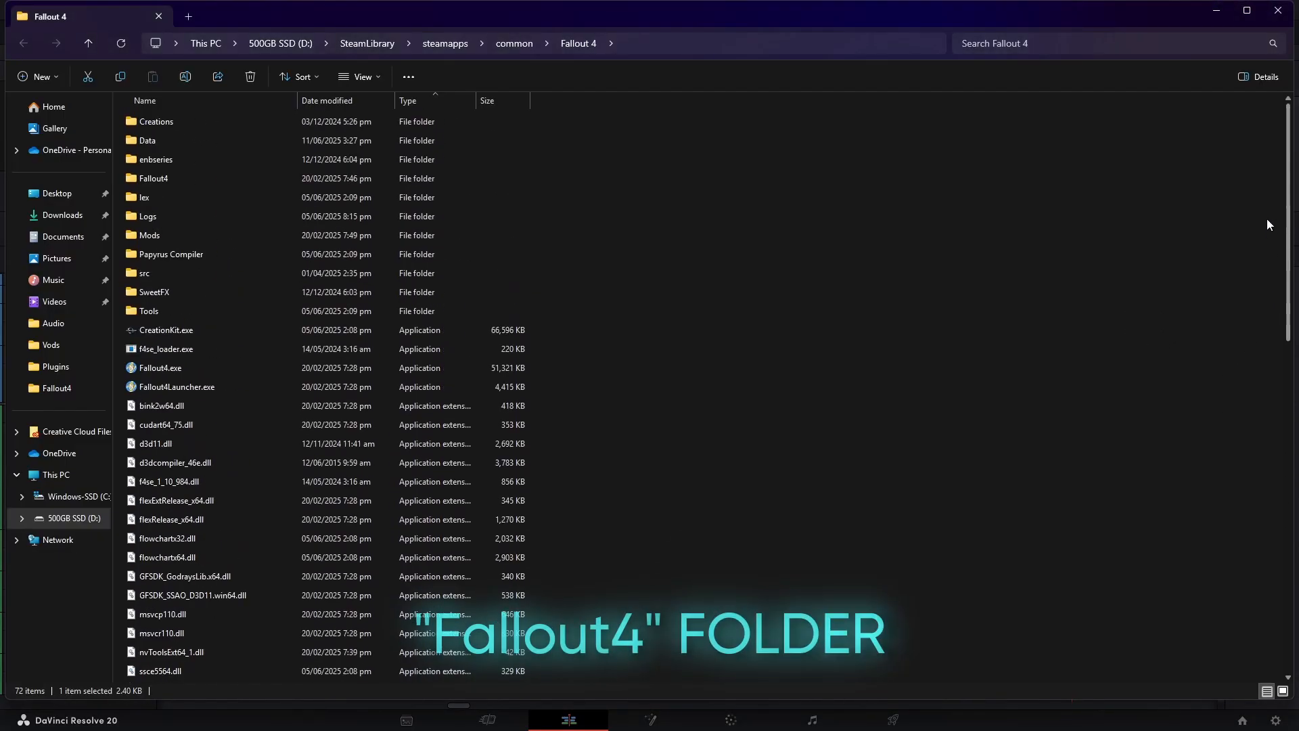
Enter the install directory's Fallout4 subfolder containing Fallout4Prefs.ini
click(153, 178)
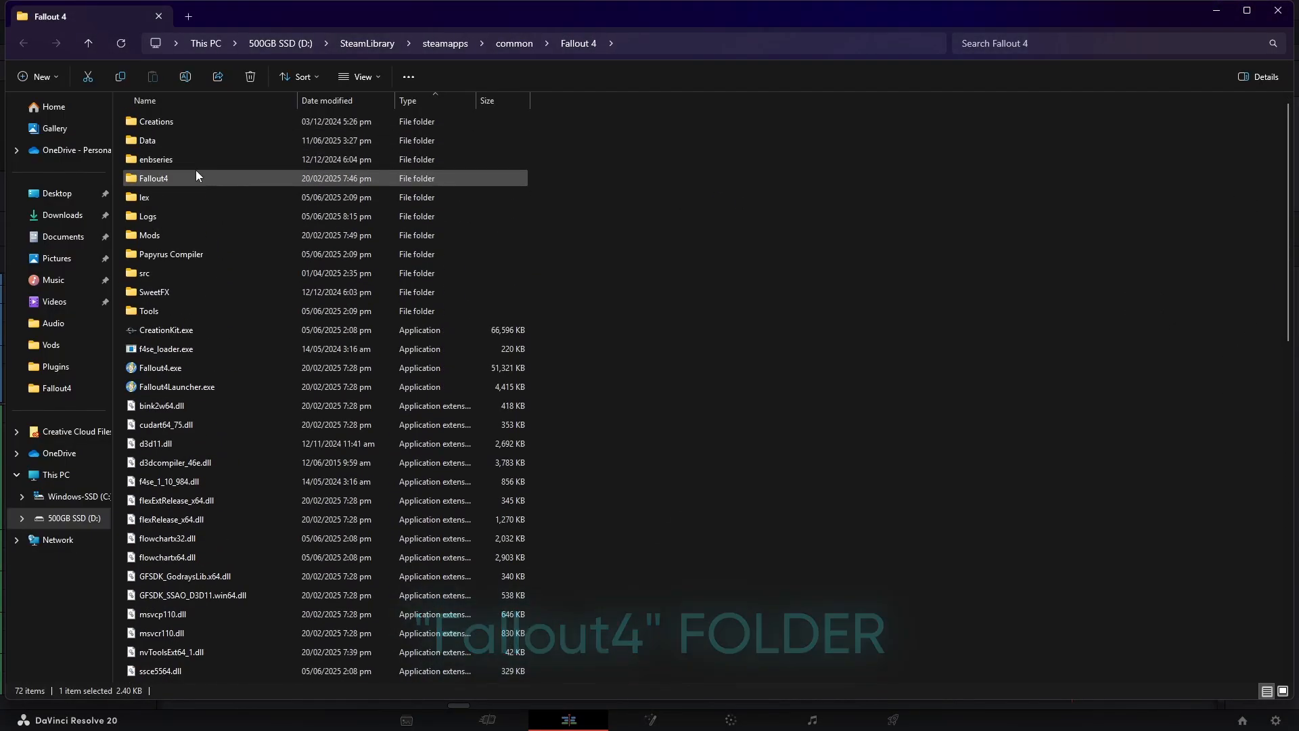
double_click(154, 178)
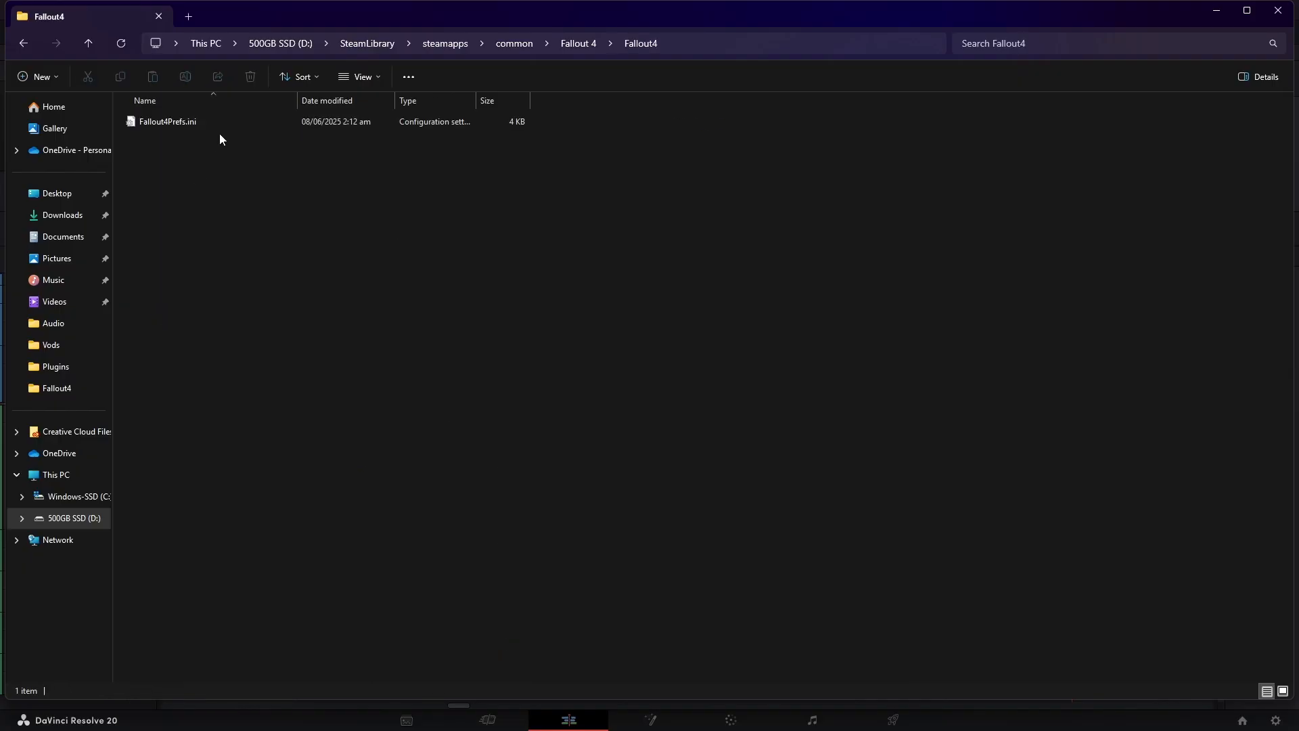
click(166, 122)
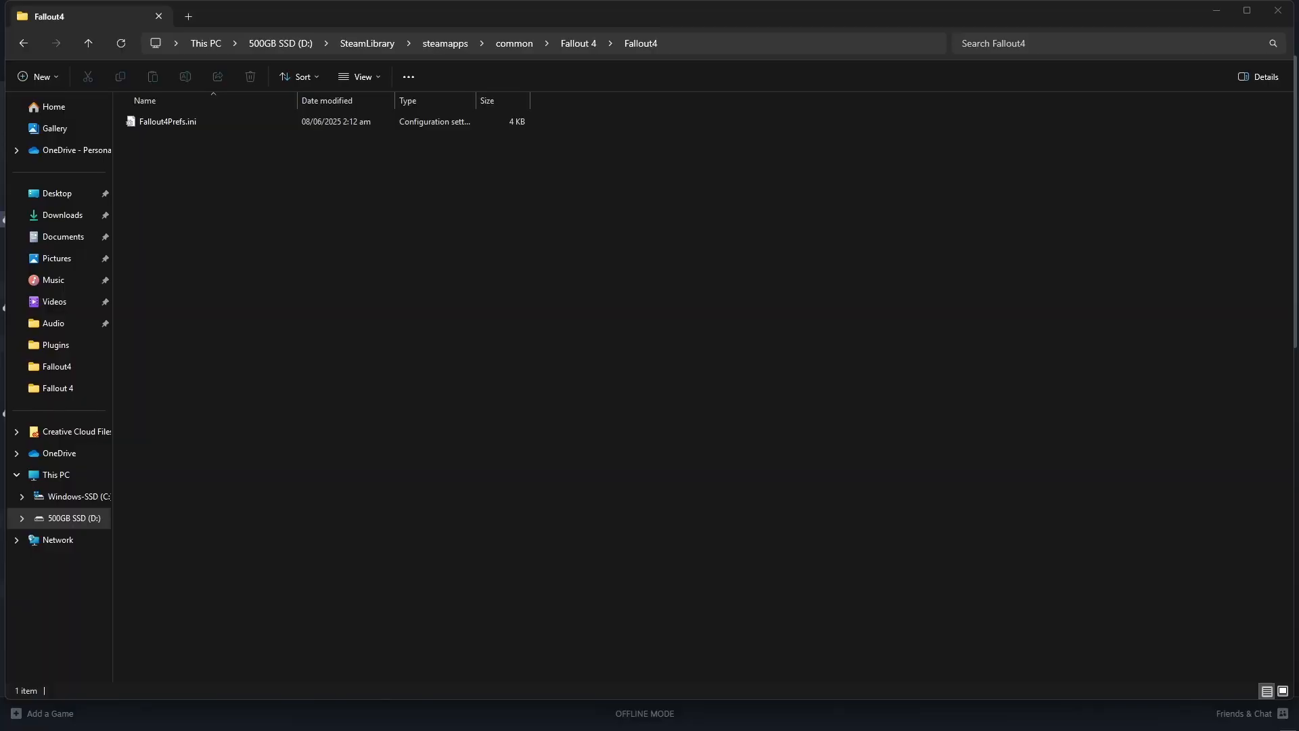
Open enblocal.ini from the install folder and confirm ForceVSync is false
click(577, 43)
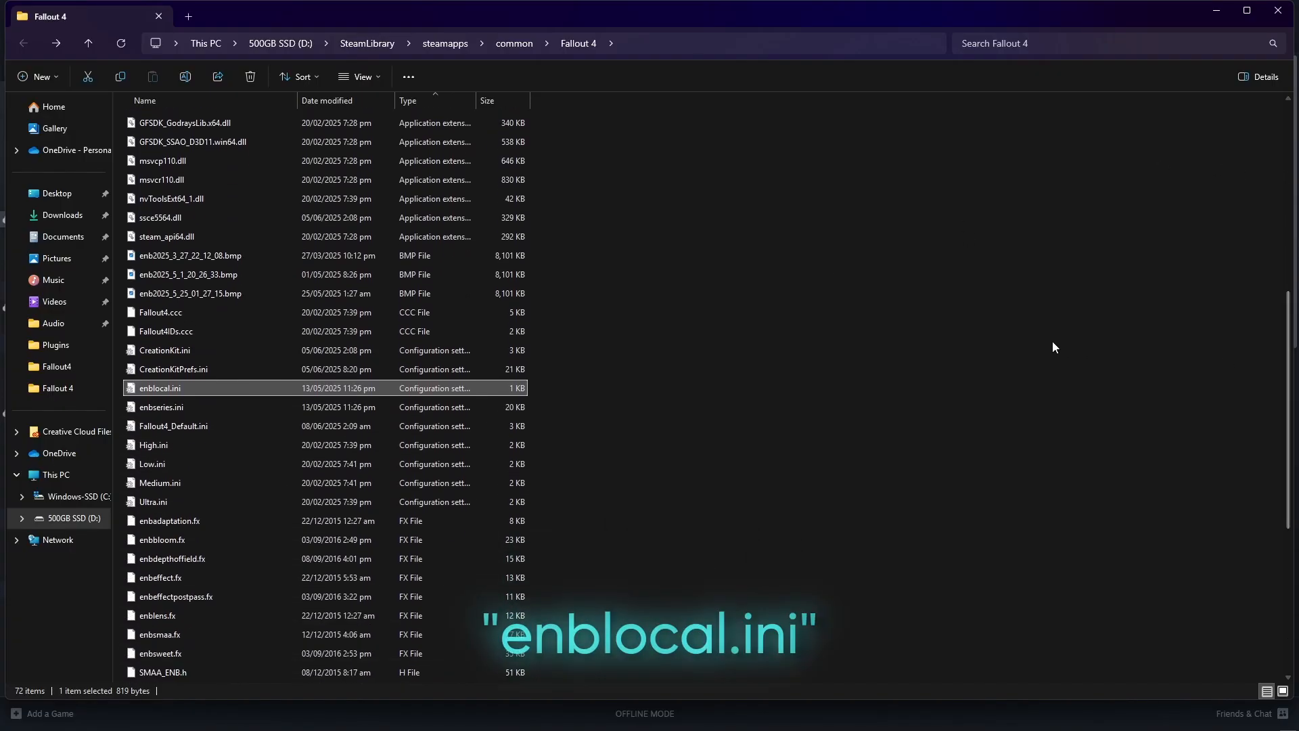
double_click(159, 388)
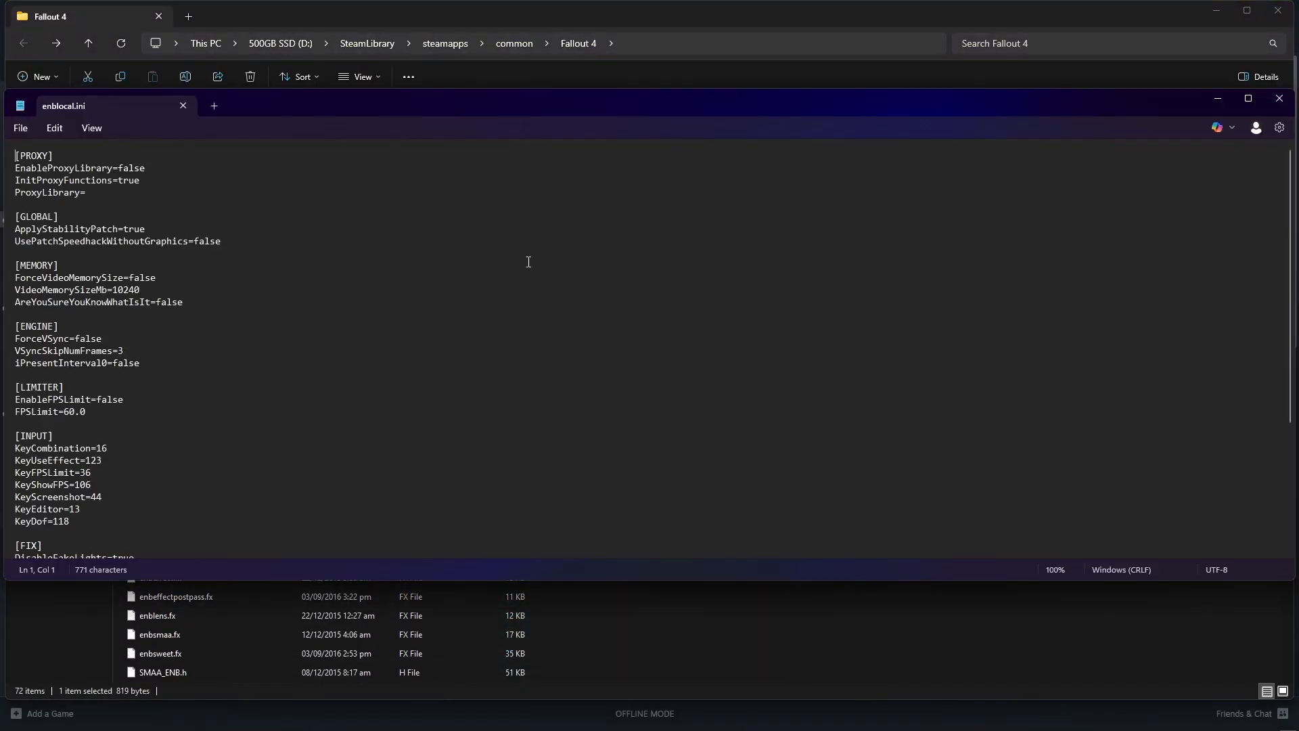
key(ctrl+f)
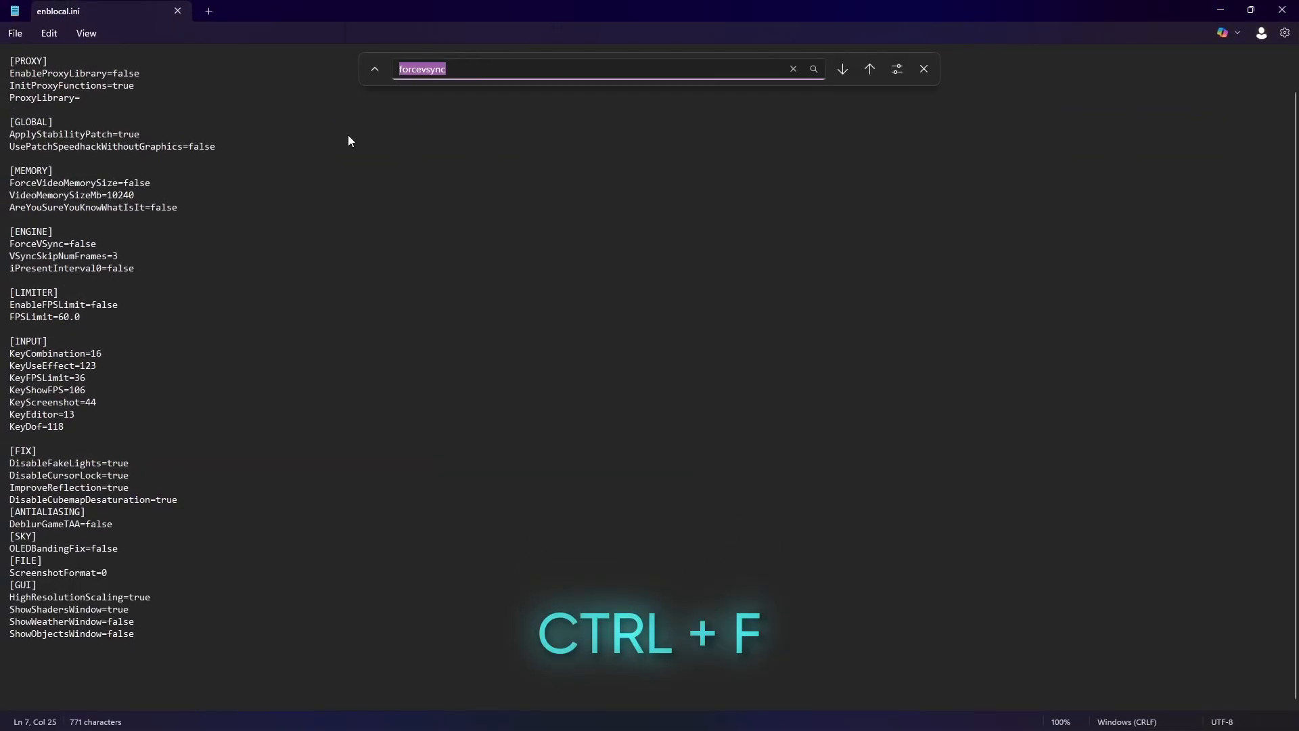
key(Backspace)
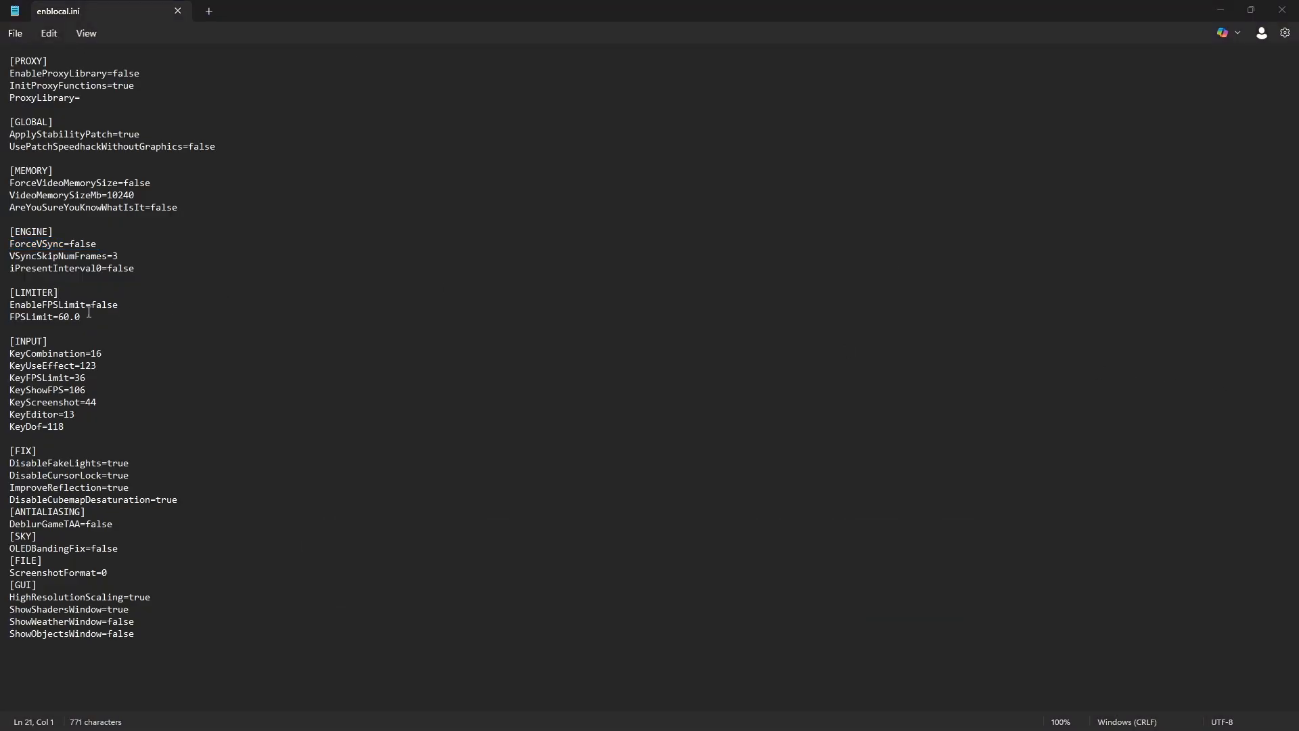
double_click(47, 305)
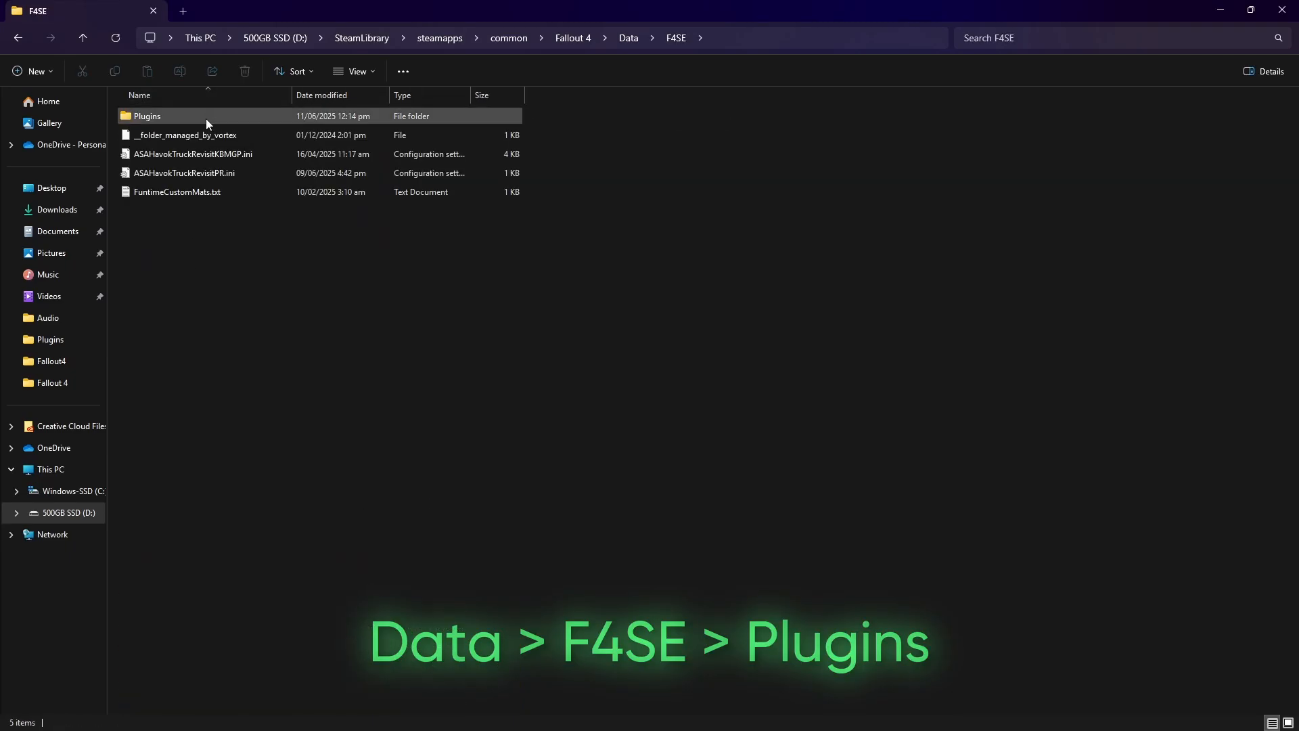
Open HighFPSPhysicsFix.ini from F4SE Plugins and switch DisableVSyncWhileLoading to true
double_click(147, 116)
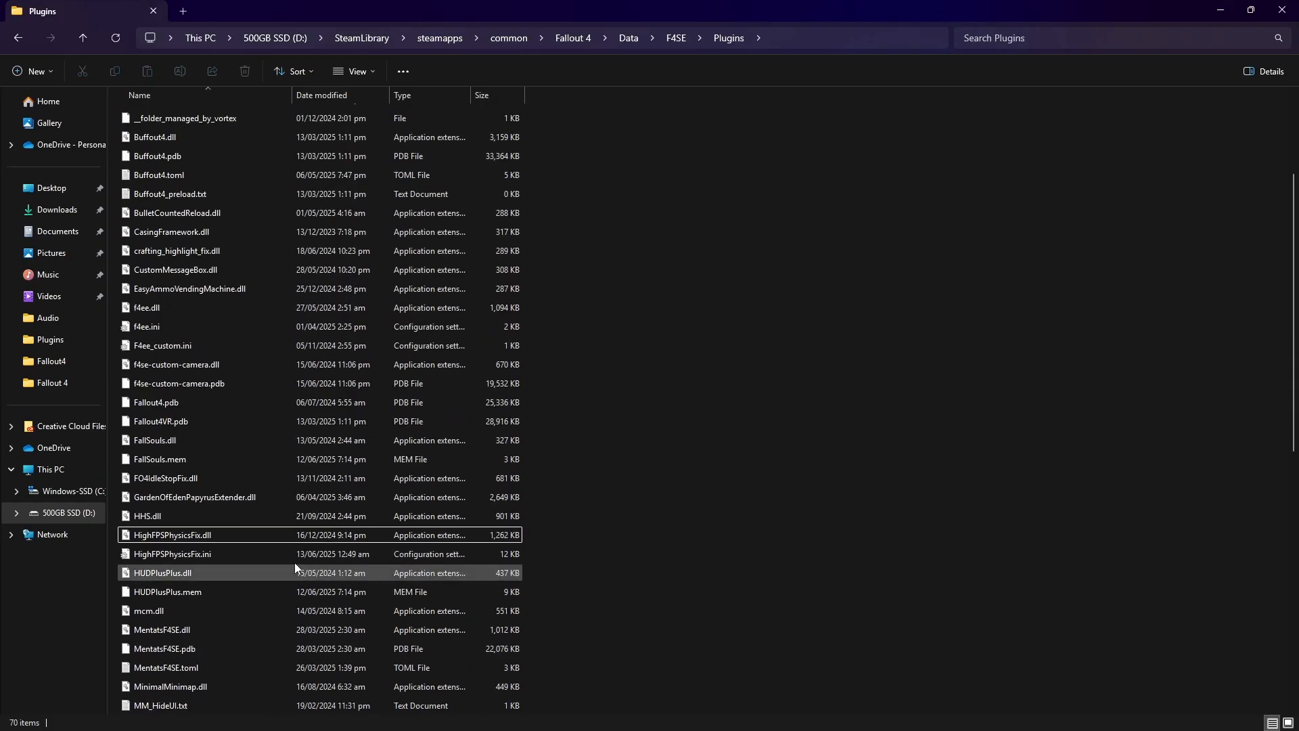
double_click(172, 554)
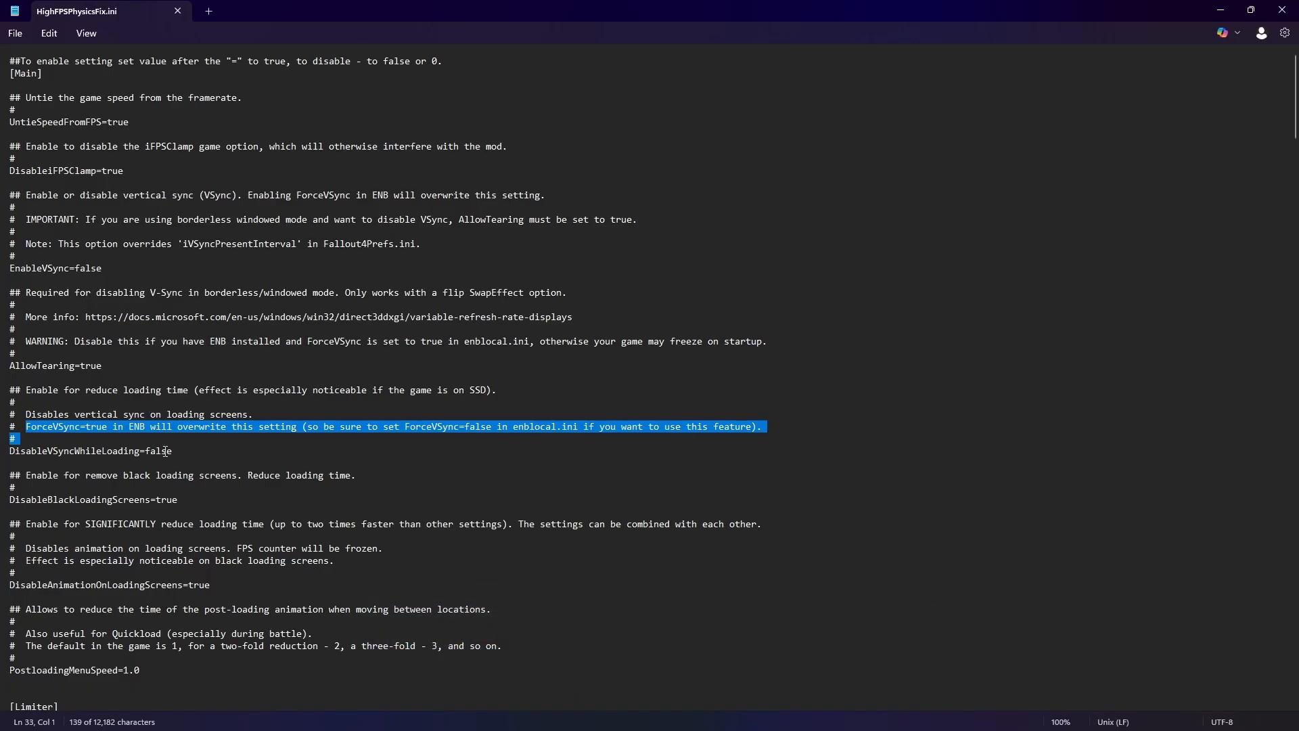
click(162, 450)
text(Tru)
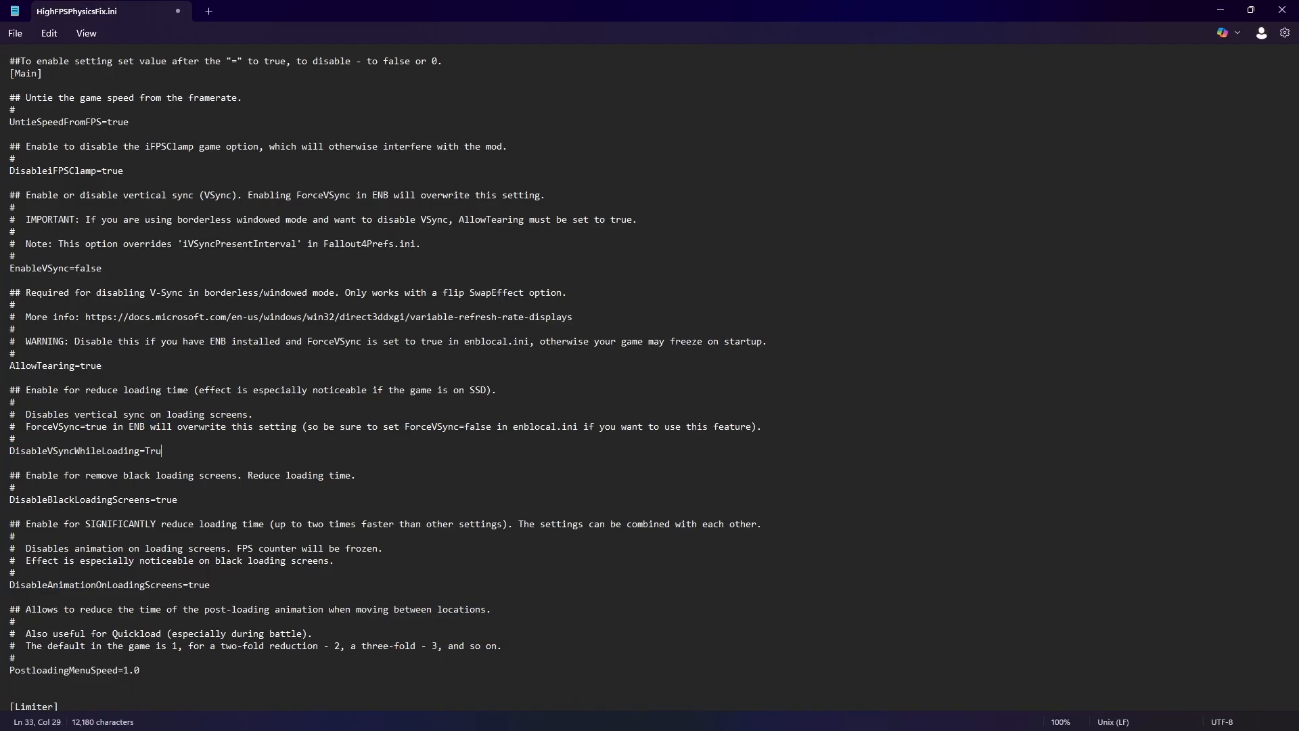
text(e)
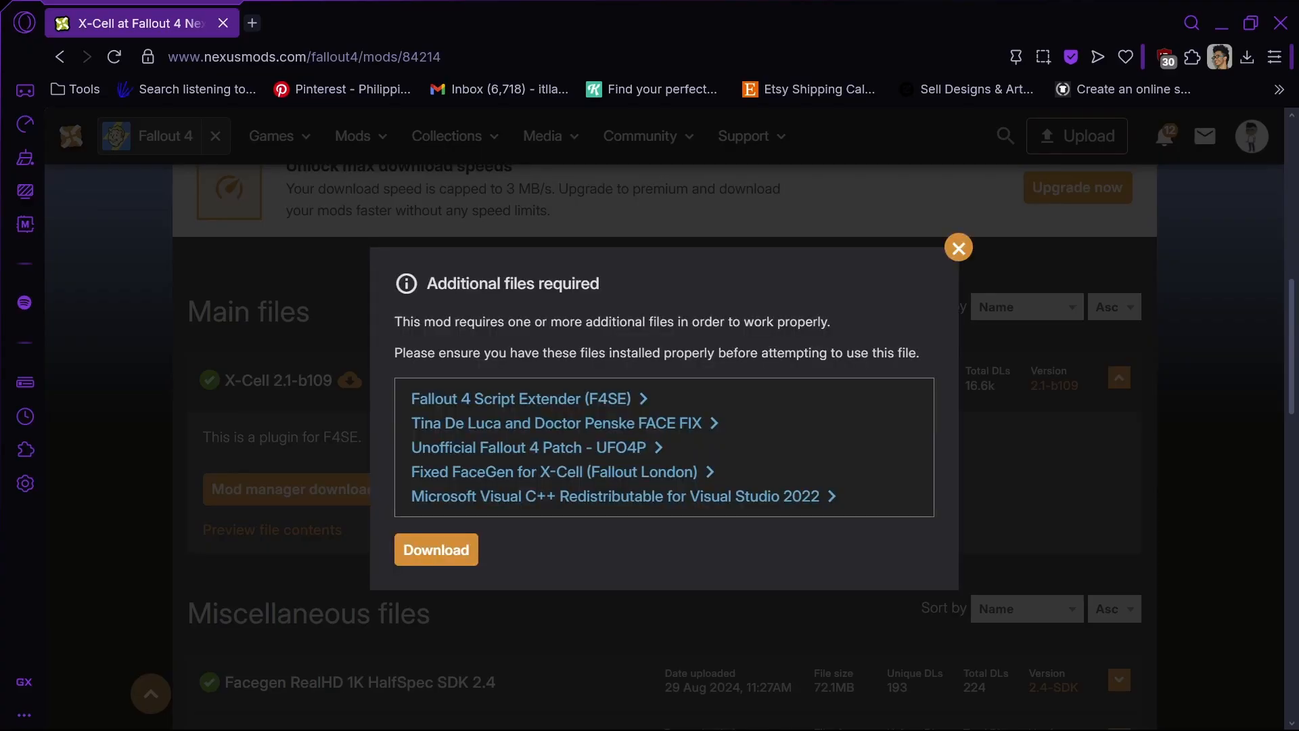
Get past the required-files notice and start X-Cell's Slow Download
click(435, 549)
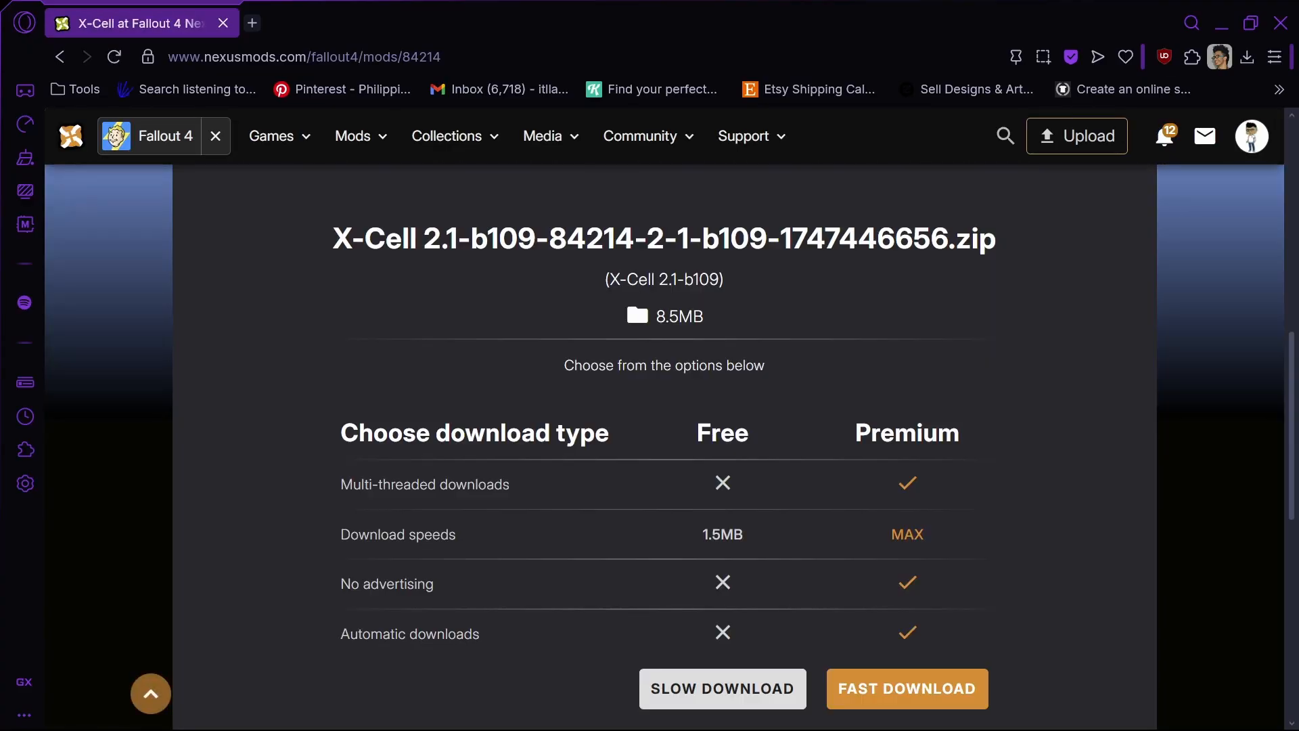
click(720, 687)
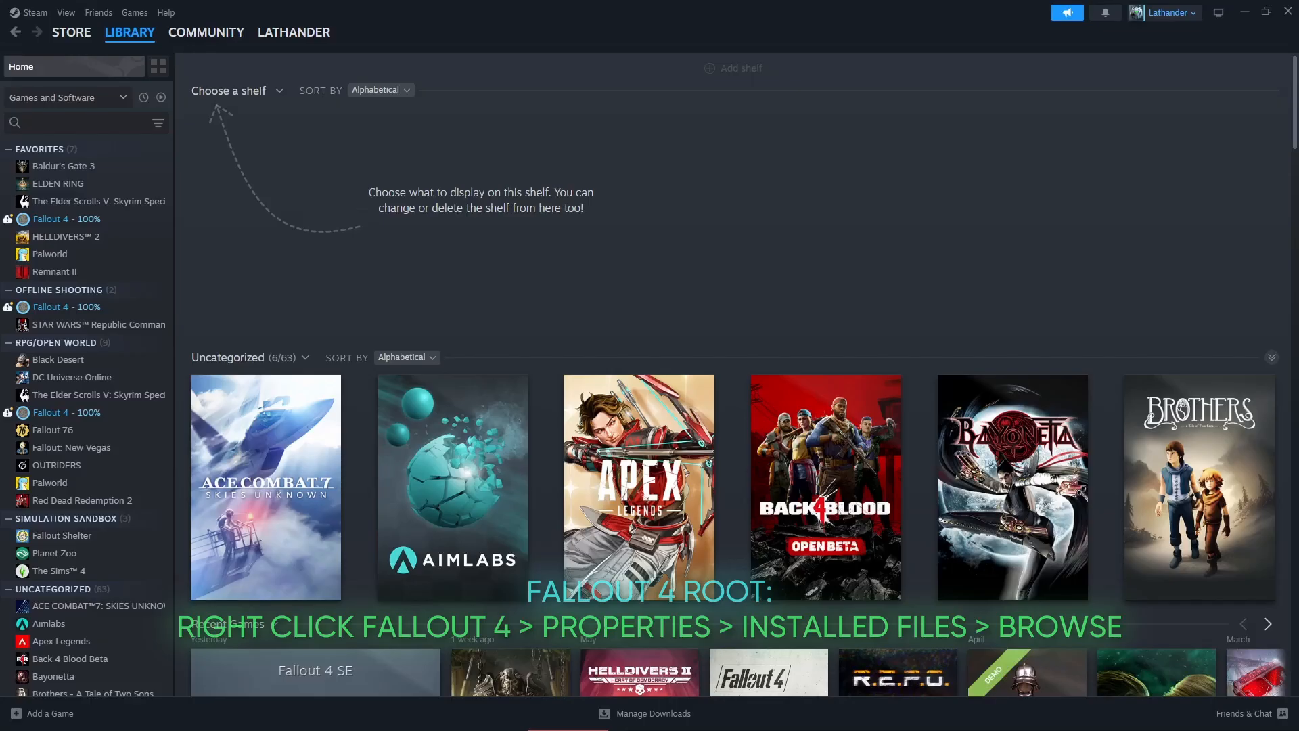
Open Fallout 4's Properties and browse its Installed Files to the game root folder
right_click(66, 217)
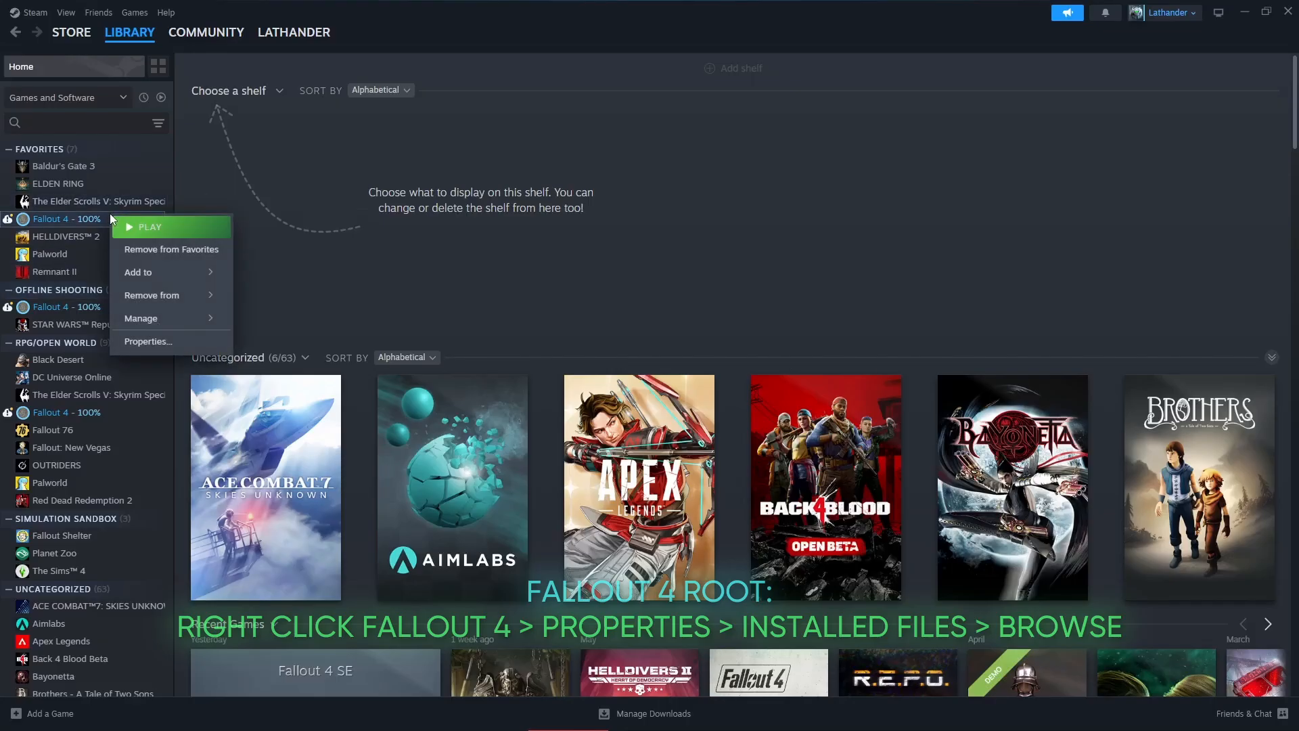
click(148, 341)
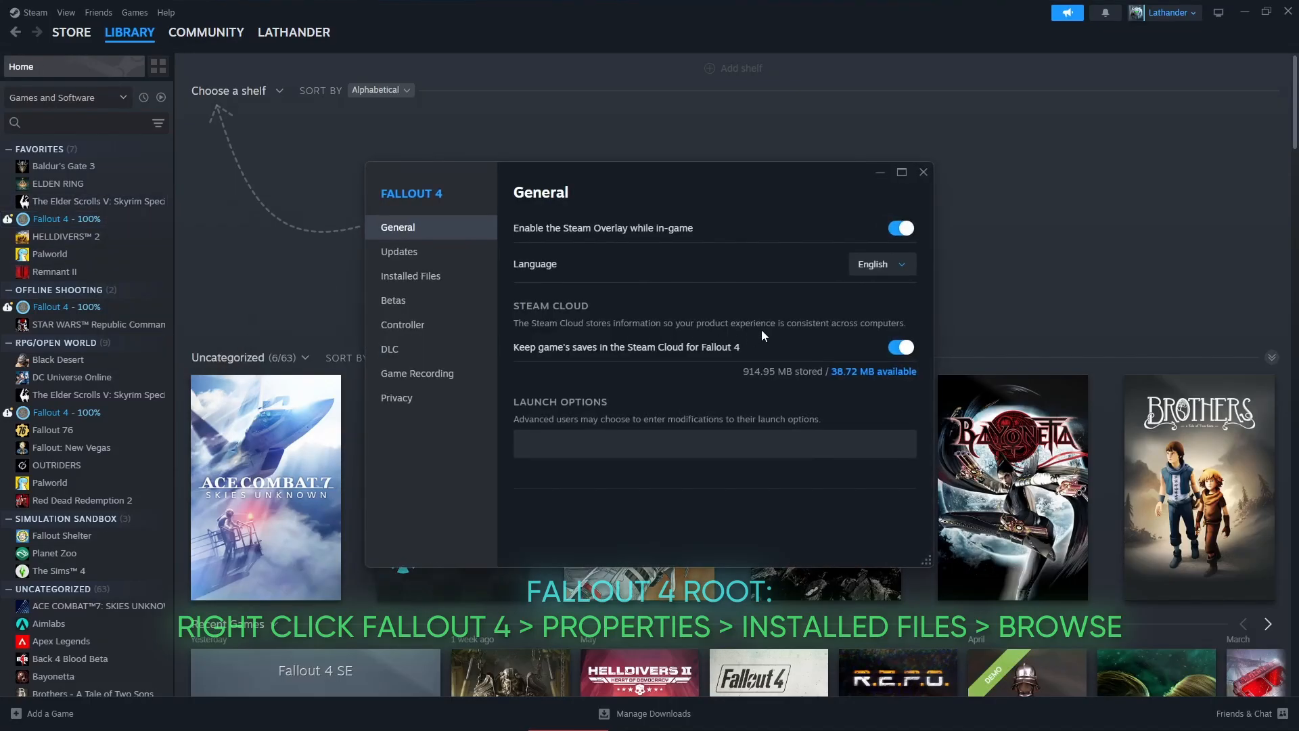
click(410, 275)
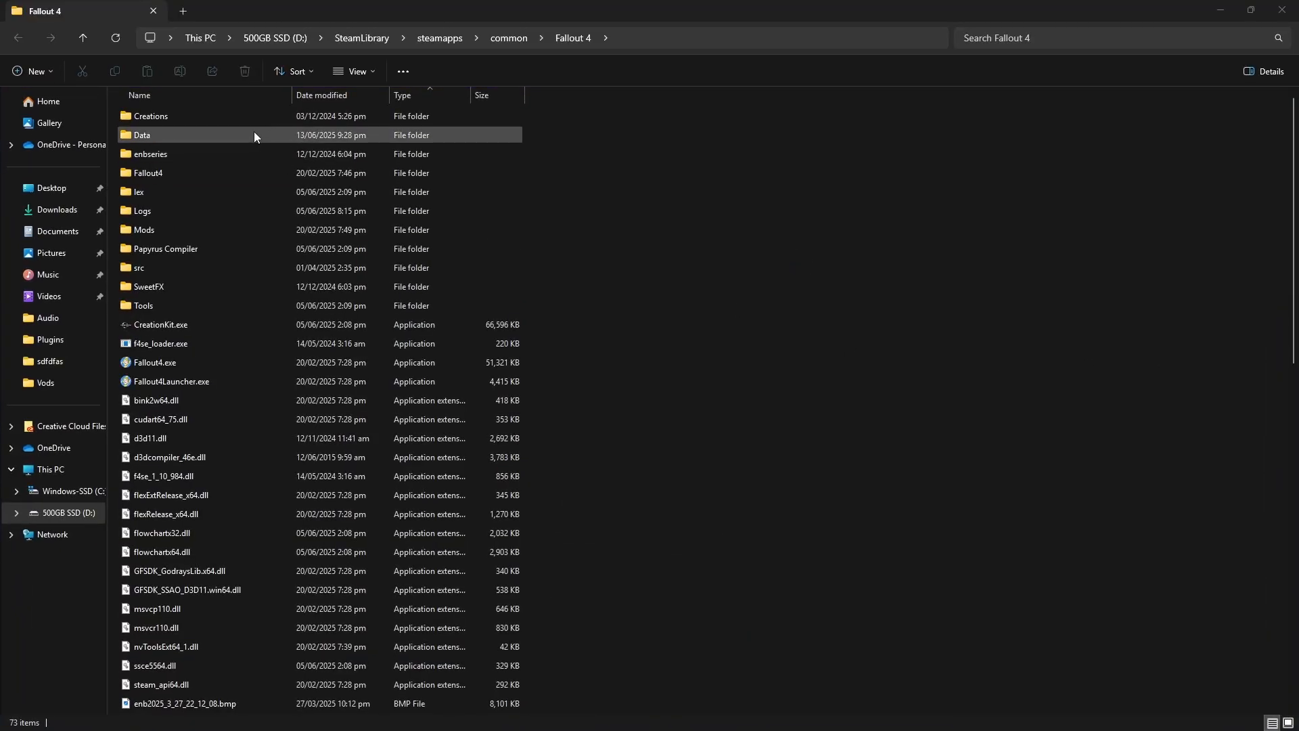
Navigate Data > F4SE > Plugins and select Buffout4.toml
double_click(141, 134)
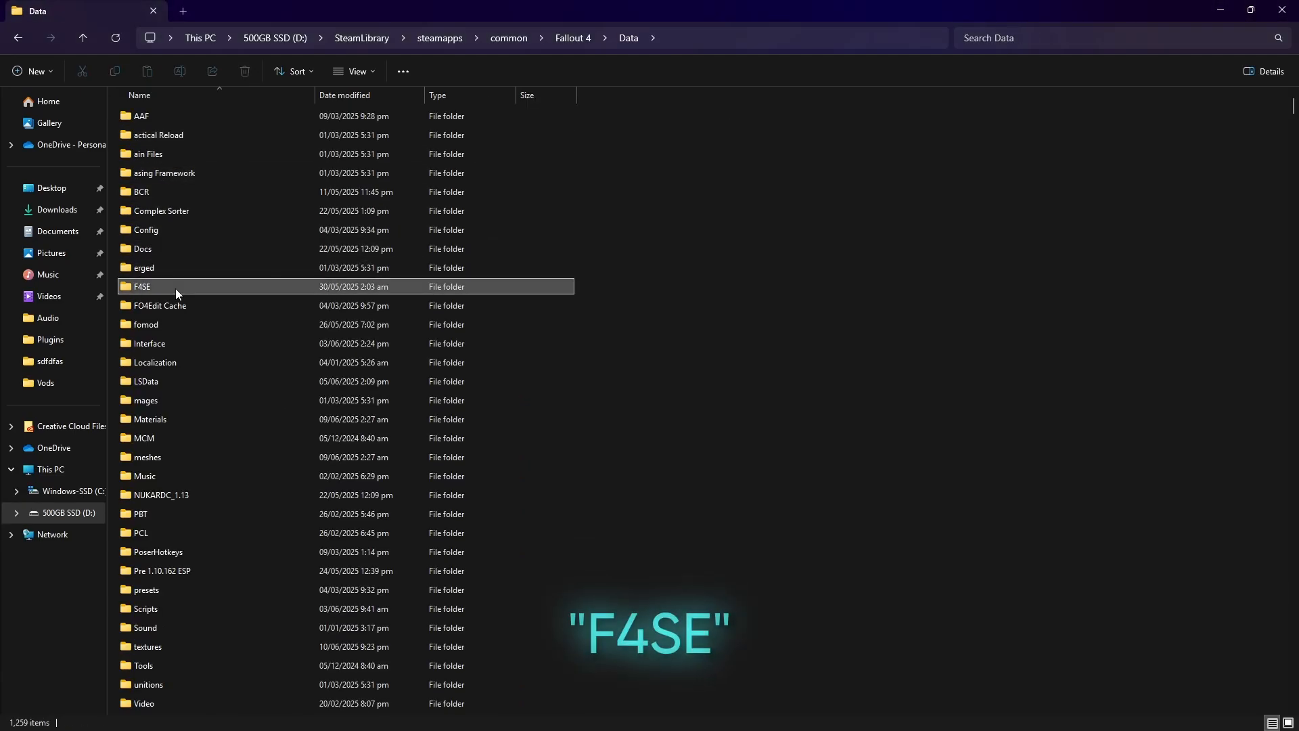
double_click(141, 286)
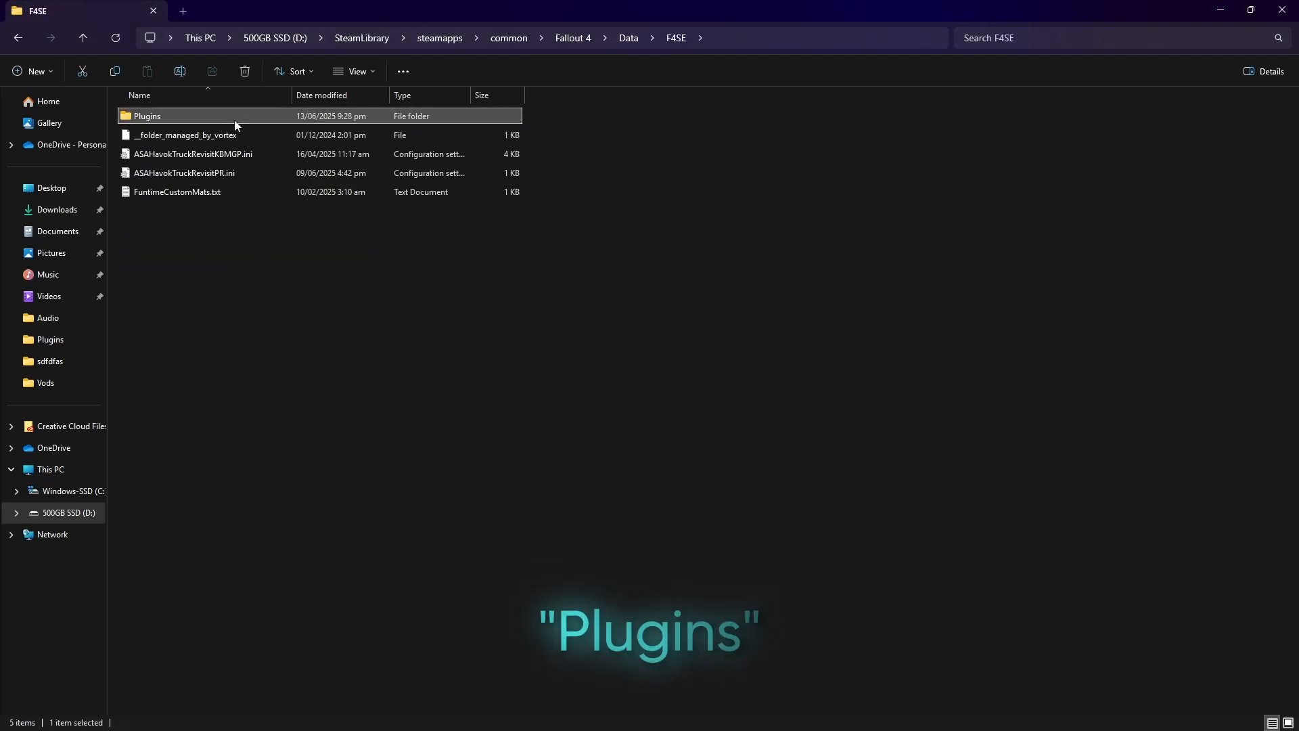
double_click(147, 115)
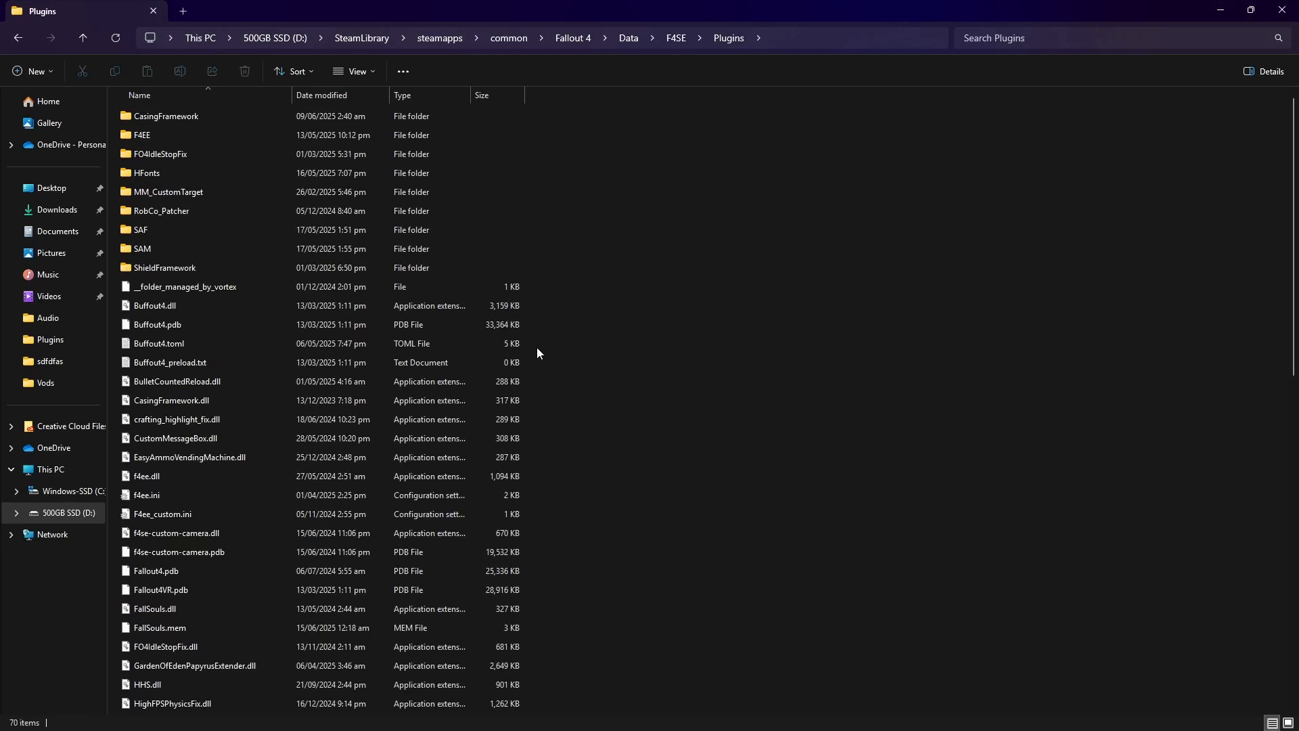
click(159, 342)
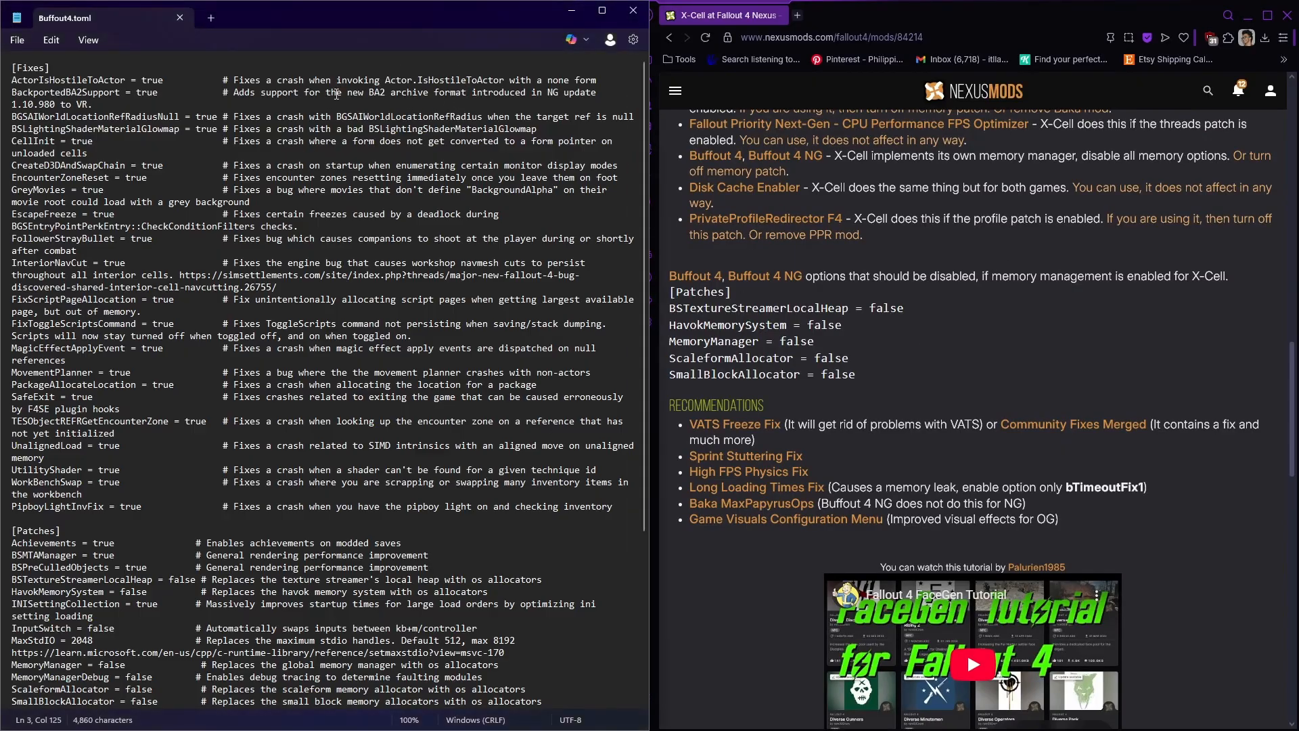
Search Buffout4.toml for BSTexture and Havok to confirm both patches read false
key(ctrl+f)
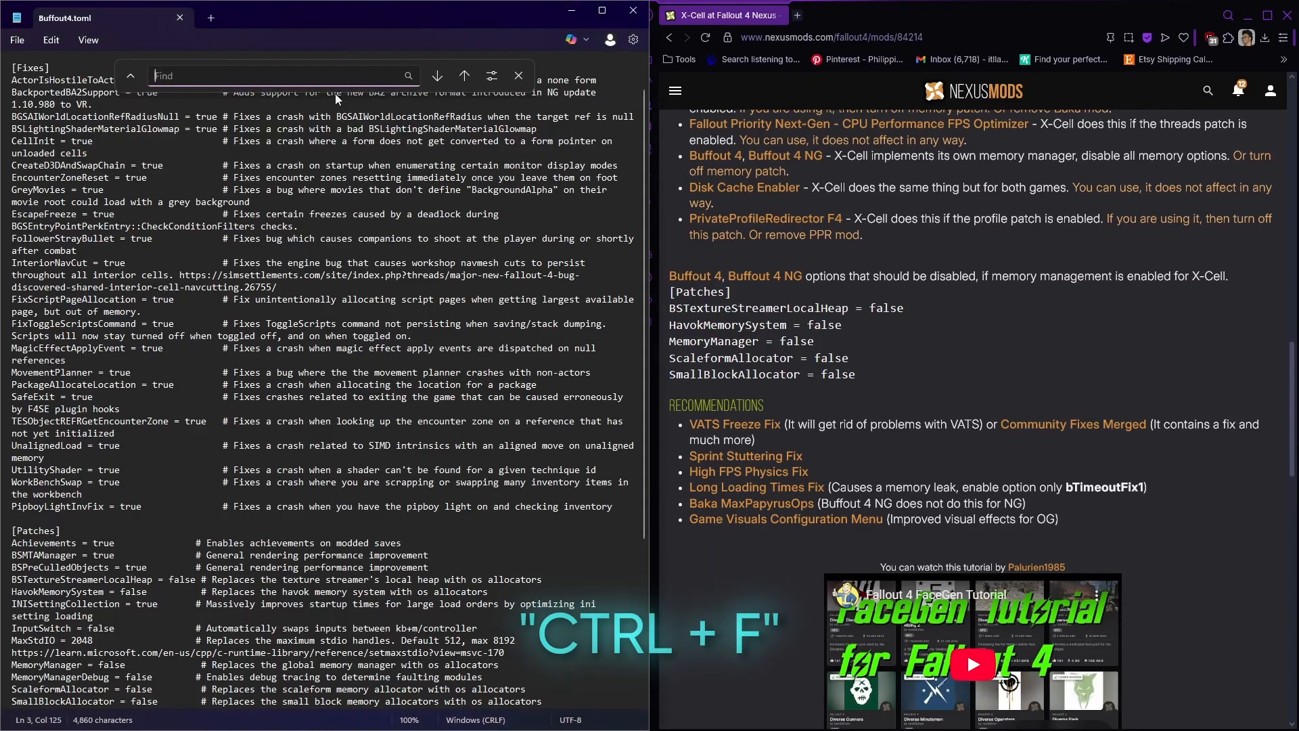
text(bstexture)
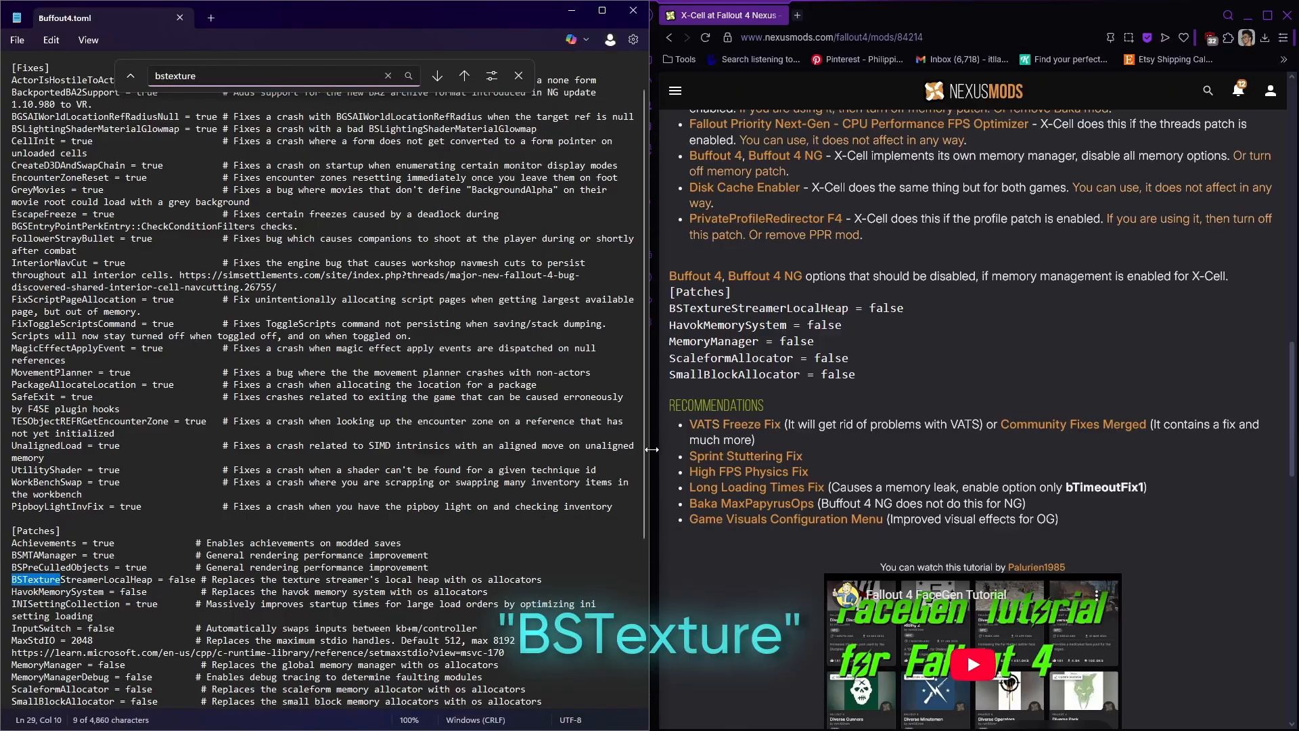
scroll(down, 3)
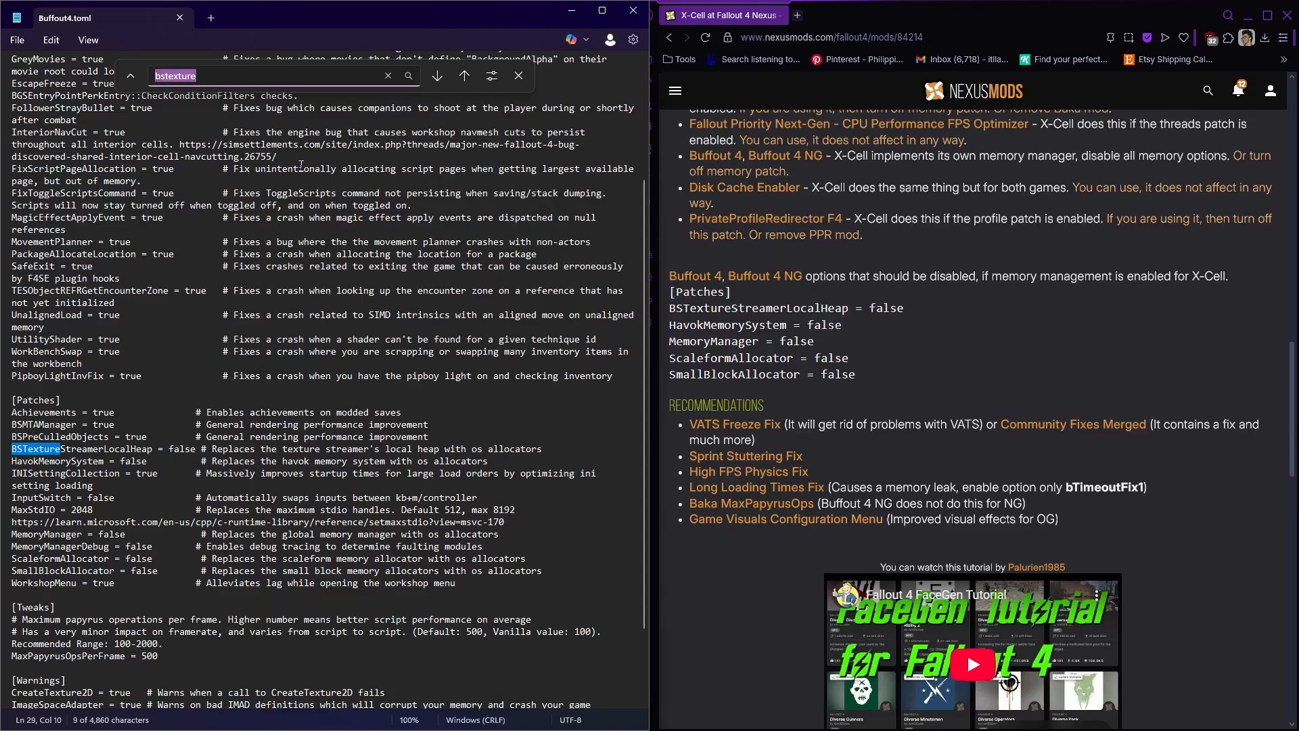
text(havr)
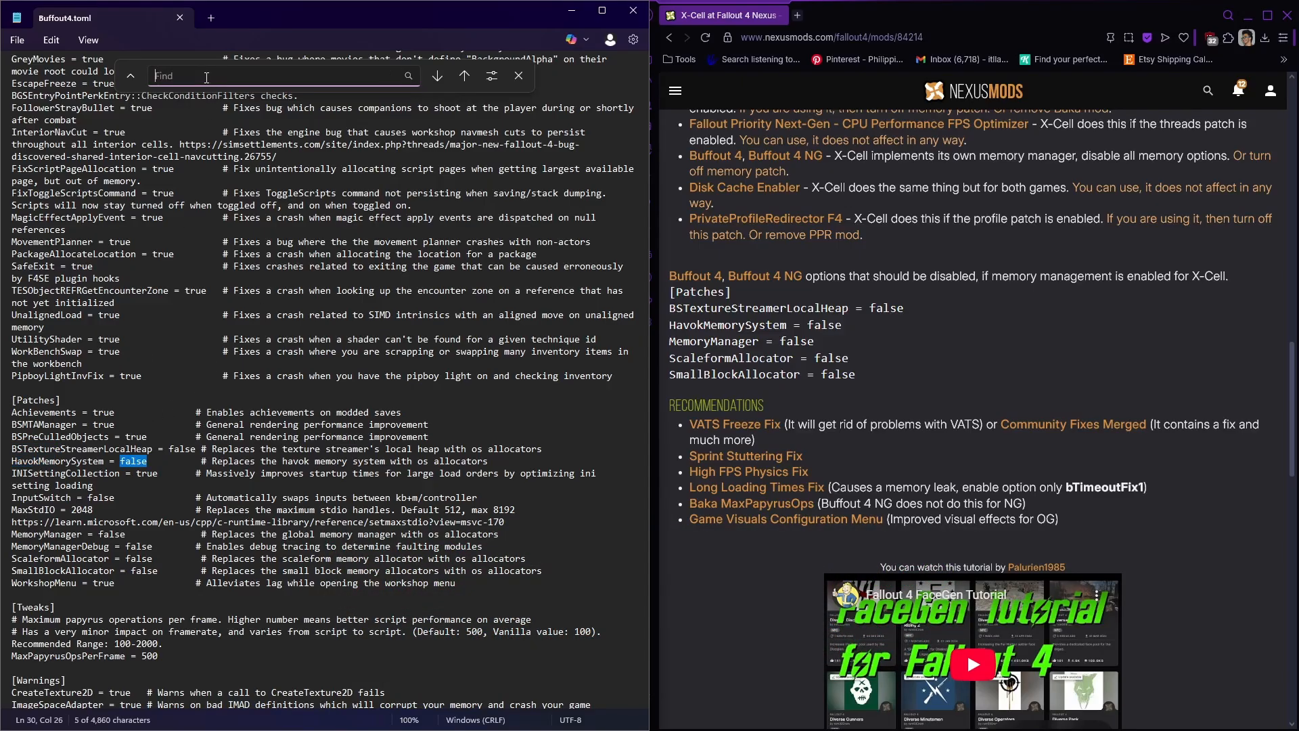
Search for MemoryManager, Scaleform and SmallBlock, checking each reads false
text(memoryman)
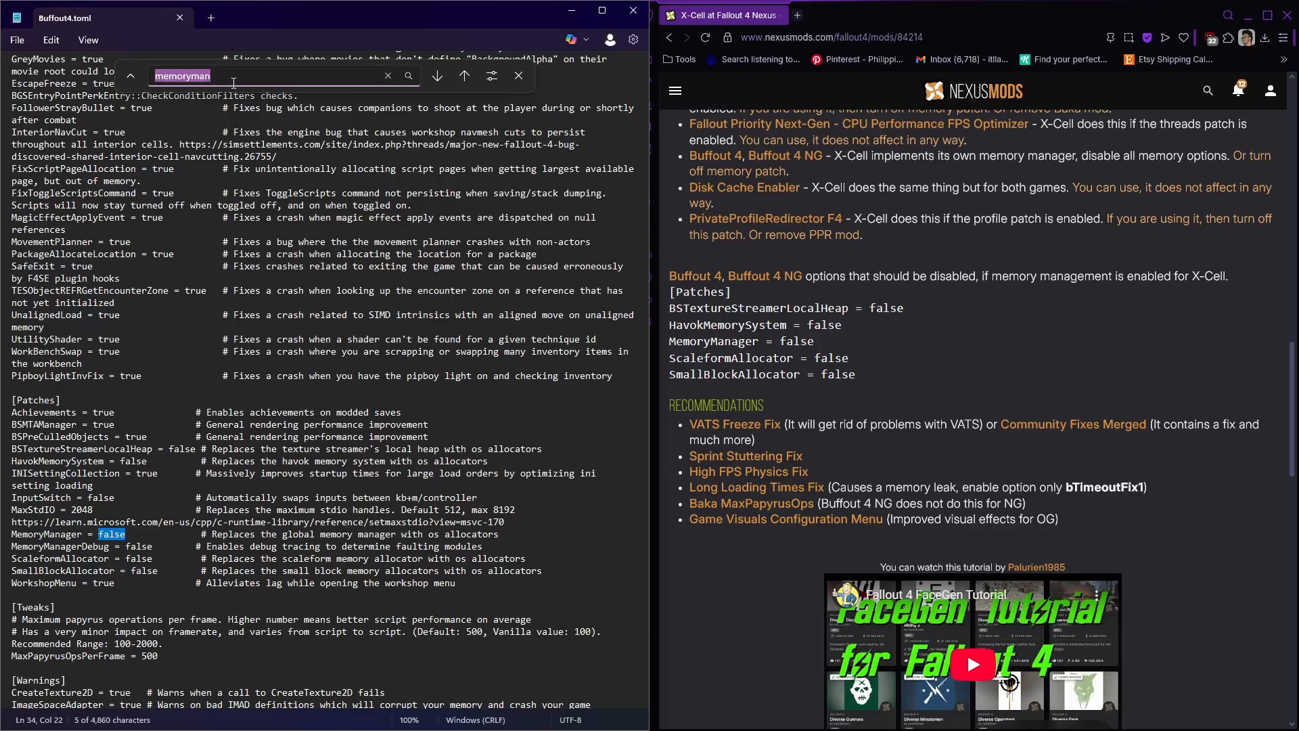
text(scaleform)
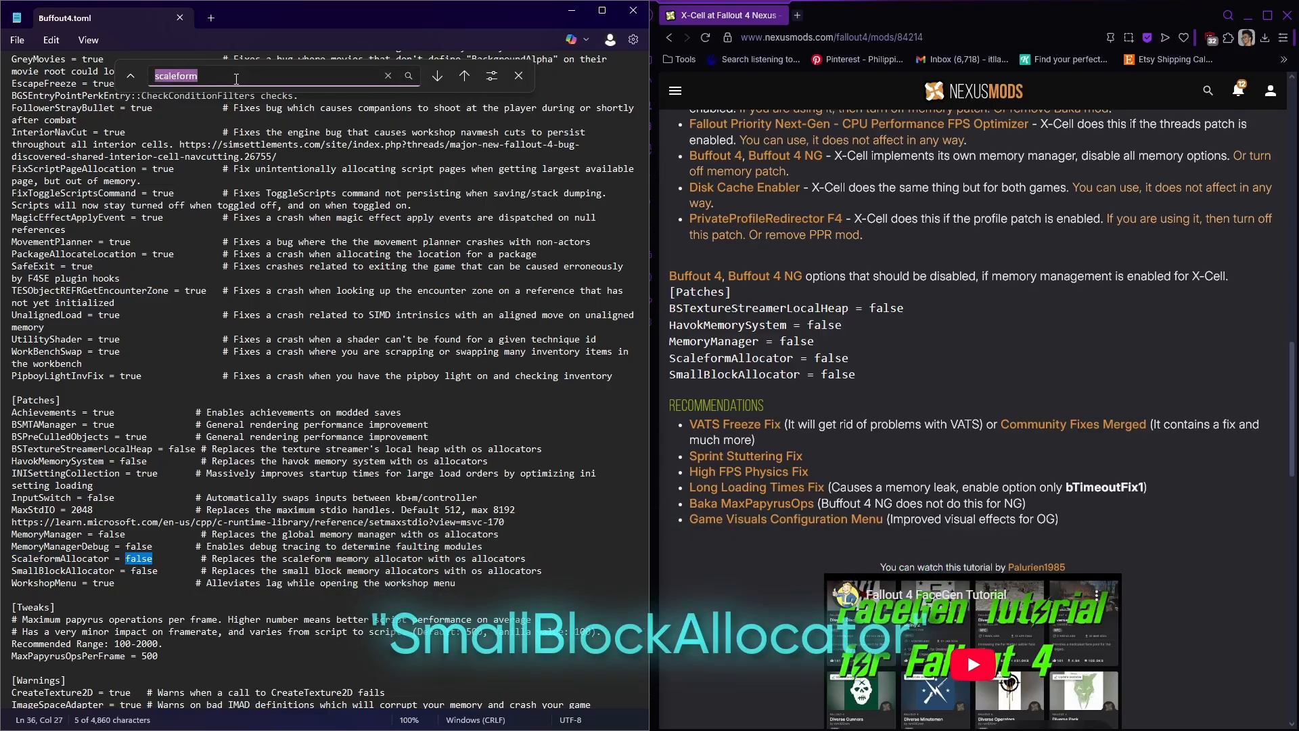
text(smallblock)
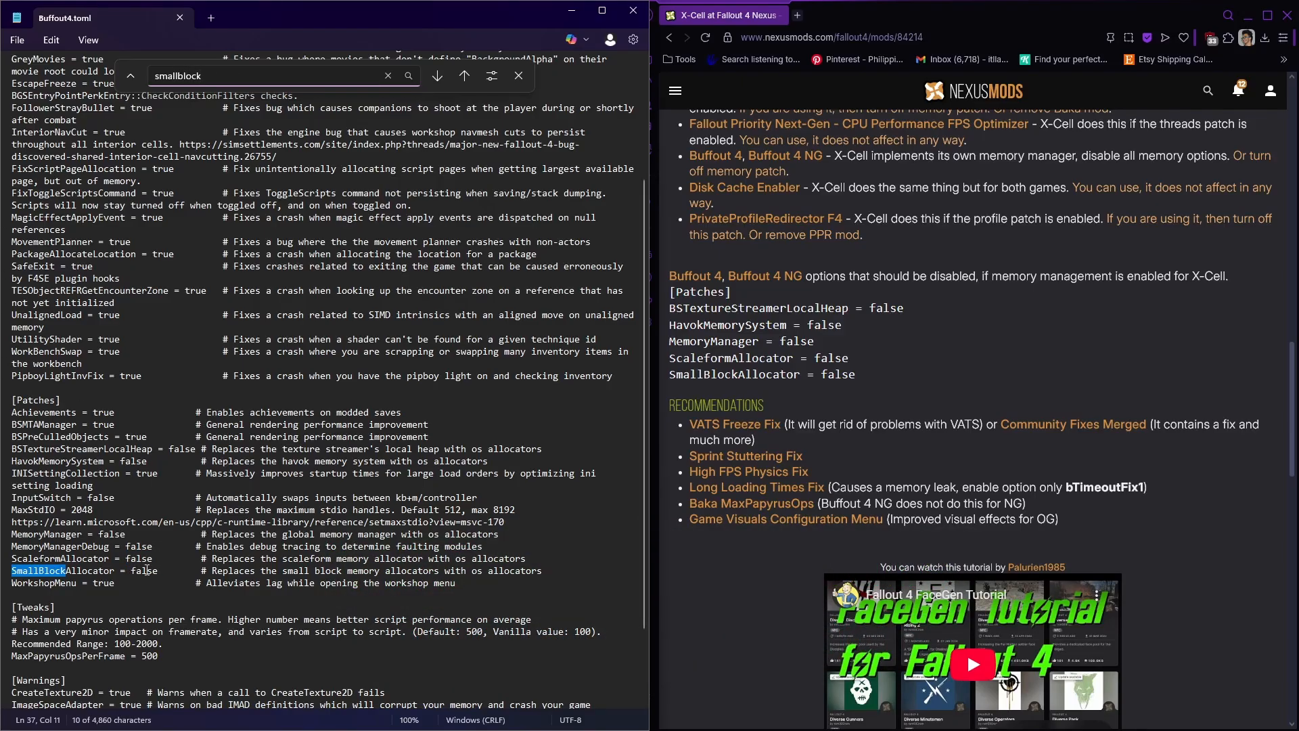
double_click(141, 571)
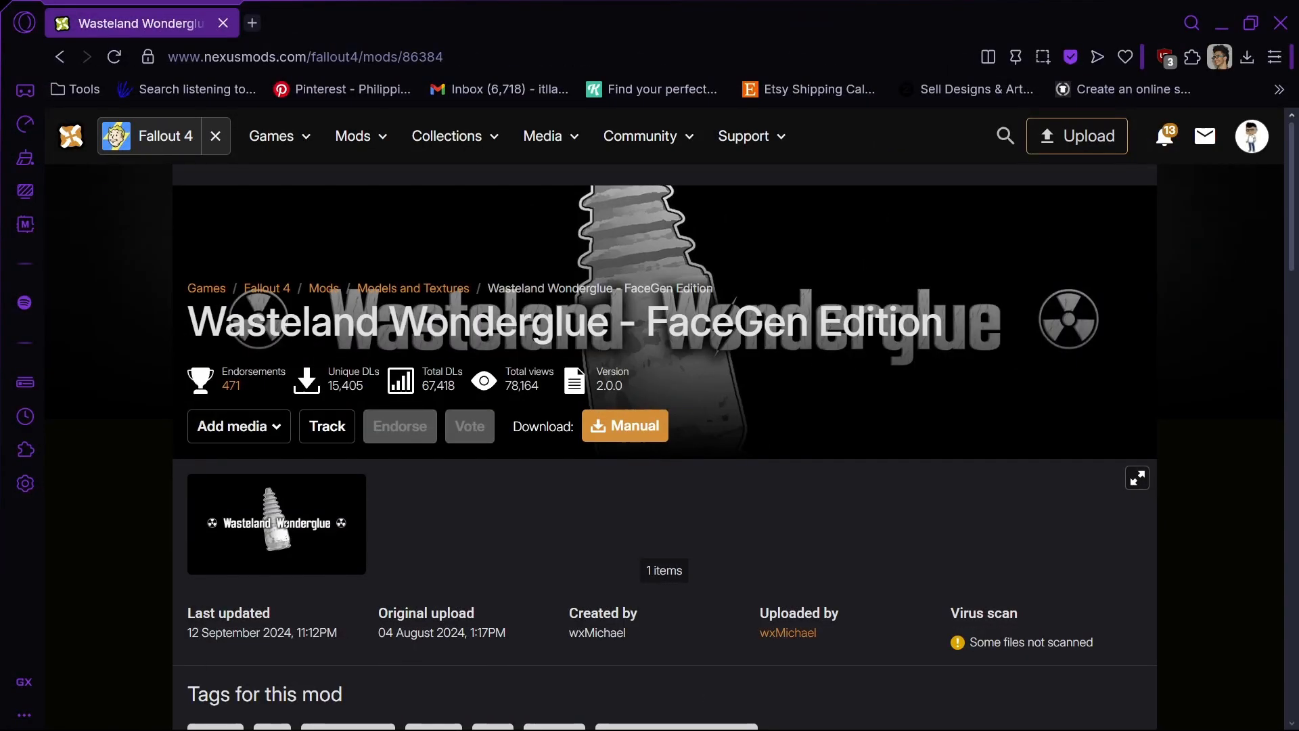
Scroll the Wonderglue FaceGen files and search for 'sim se'
scroll(down, 3)
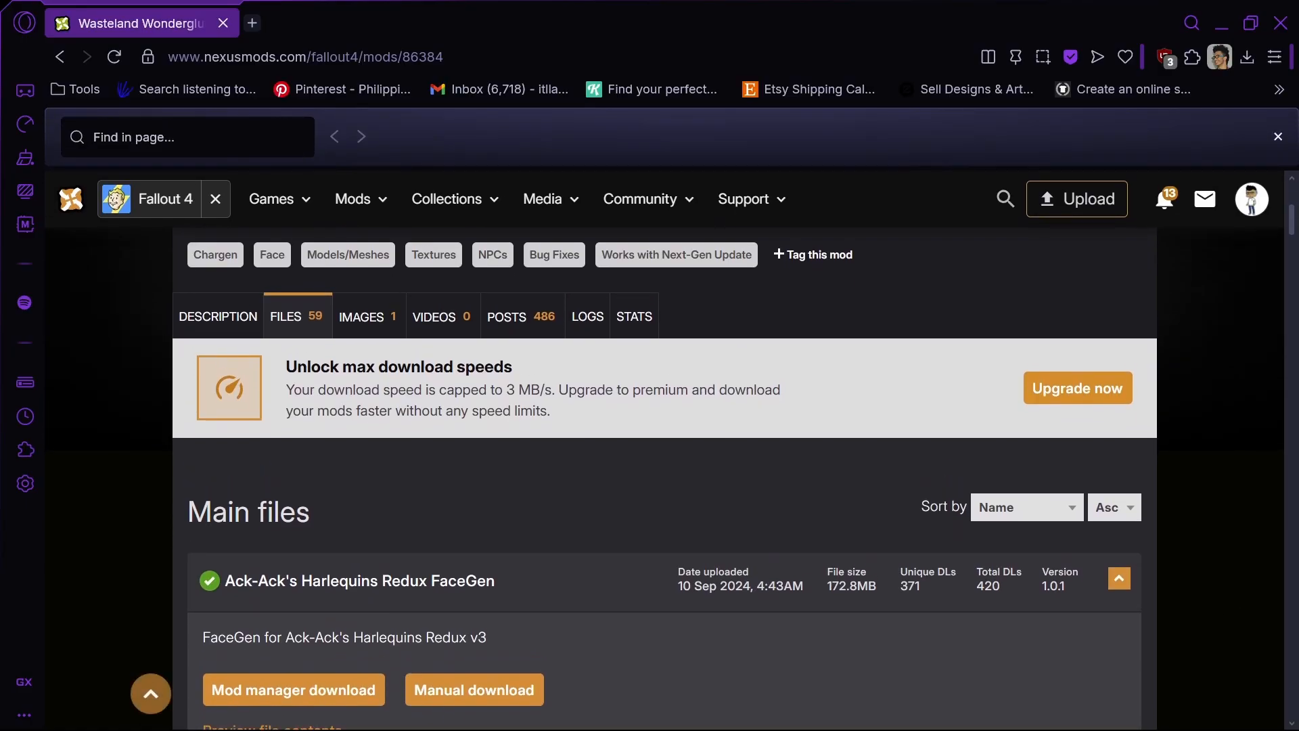
text(sim)
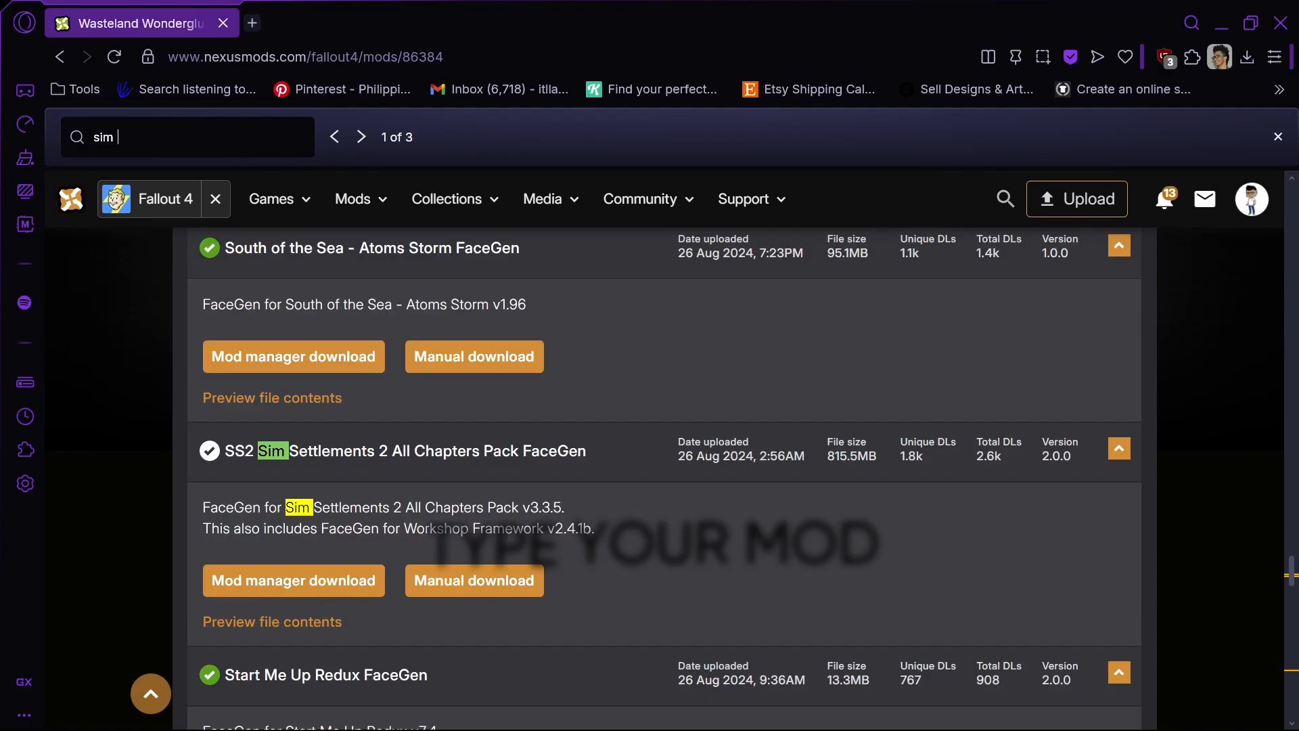
text(se)
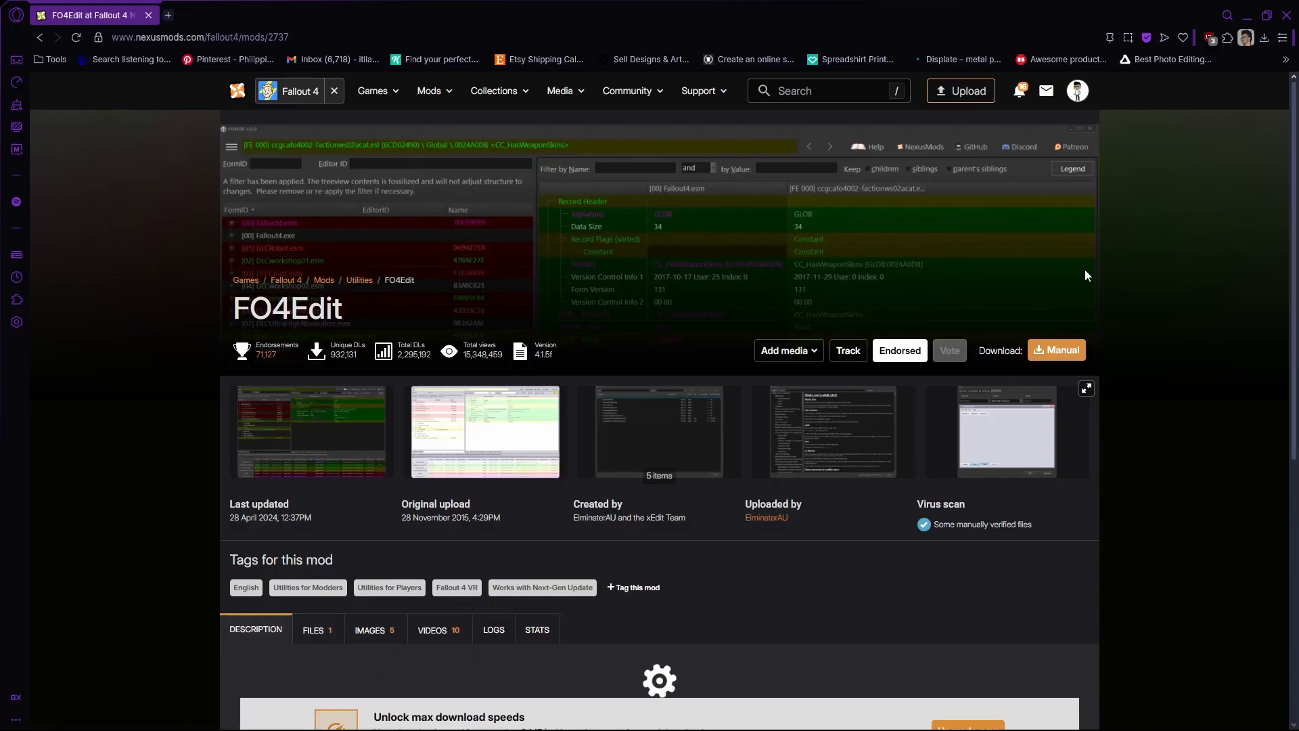
Start FO4Edit's manual download from the Files tab, past the 7-Zip notice
scroll(down, 3)
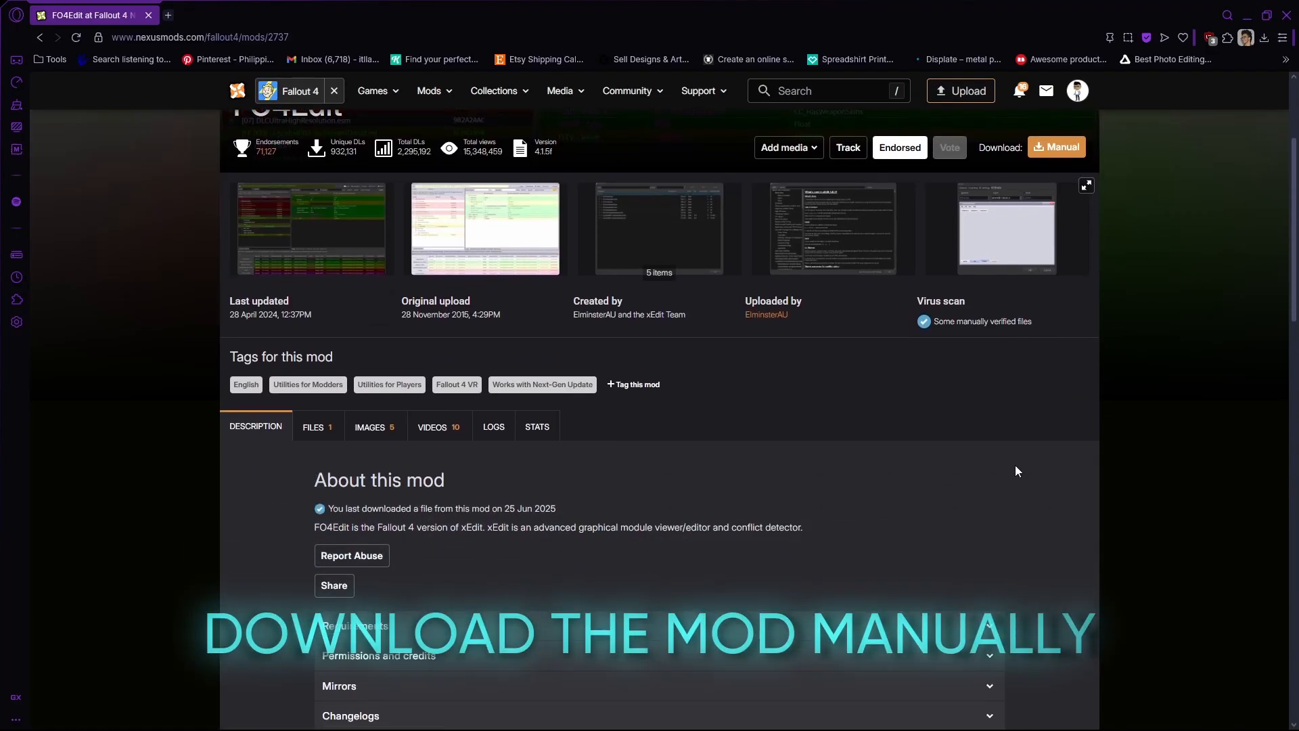
click(314, 426)
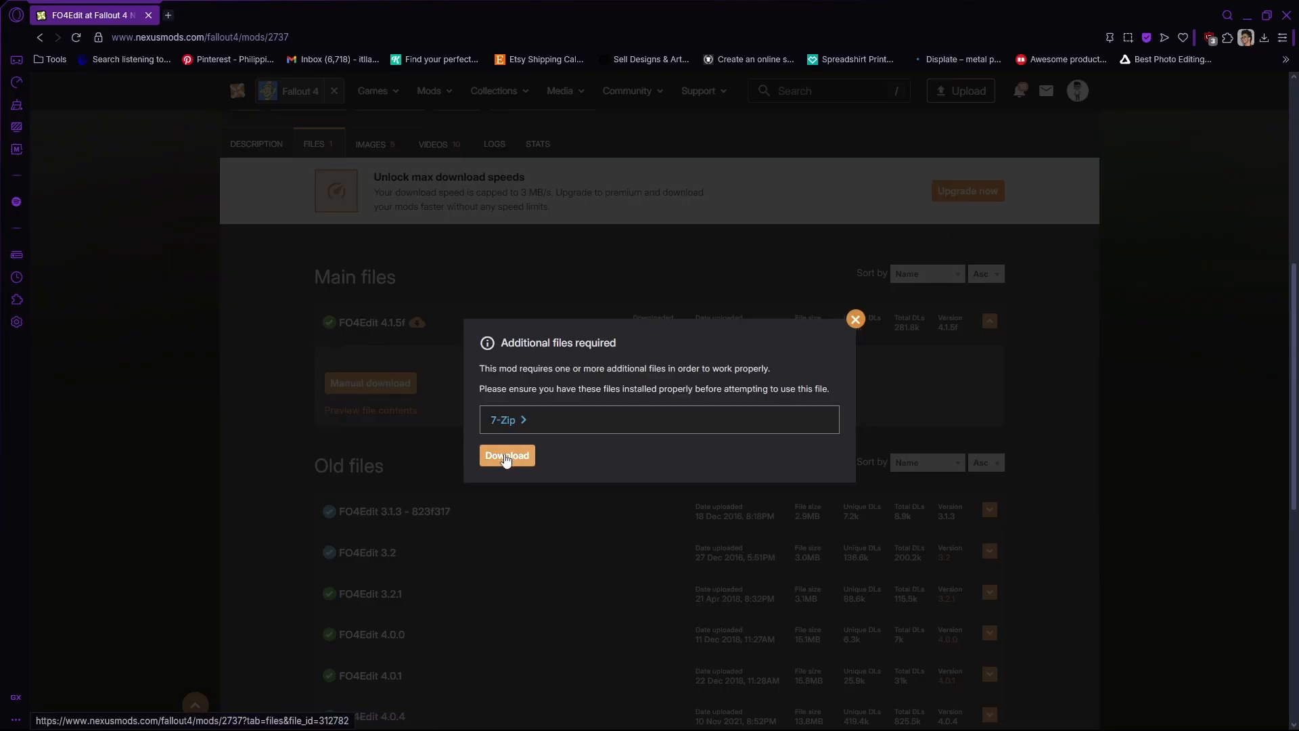
click(506, 455)
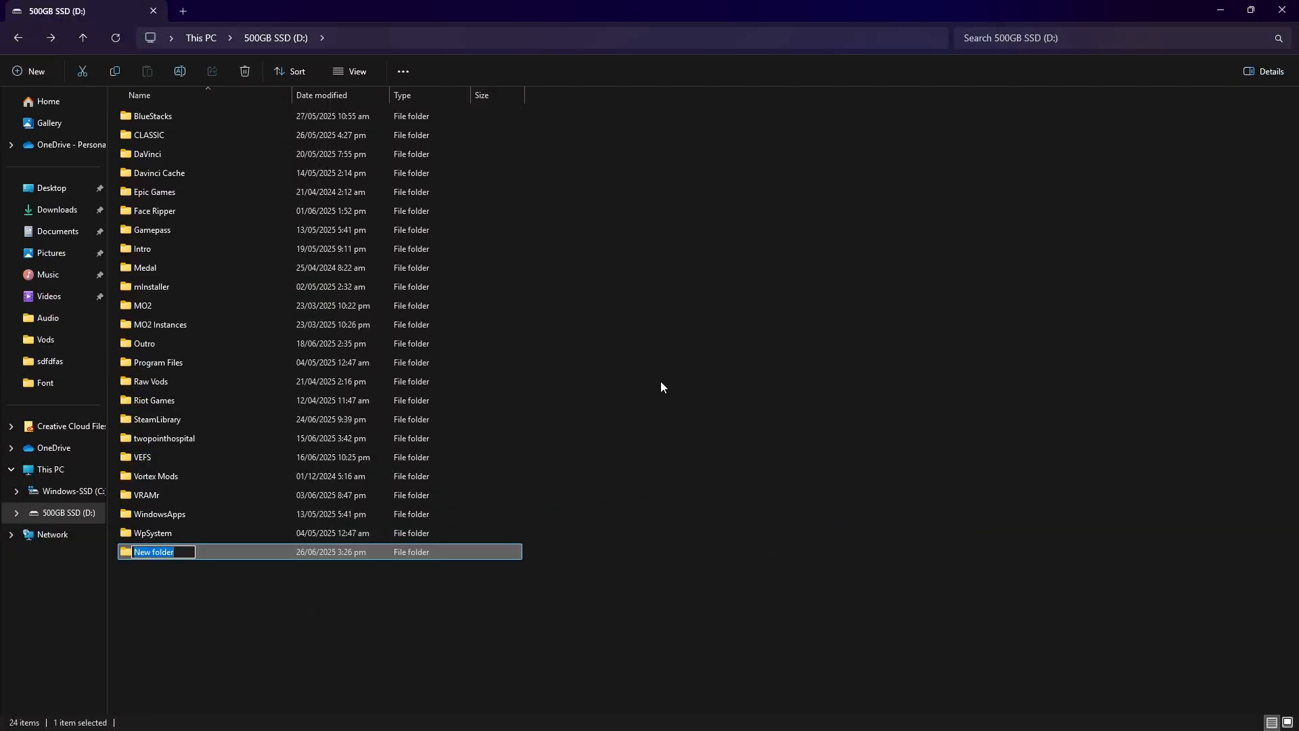
Name the new D: folder FO4Edit and Extract Here the archive inside it
text(FO4)
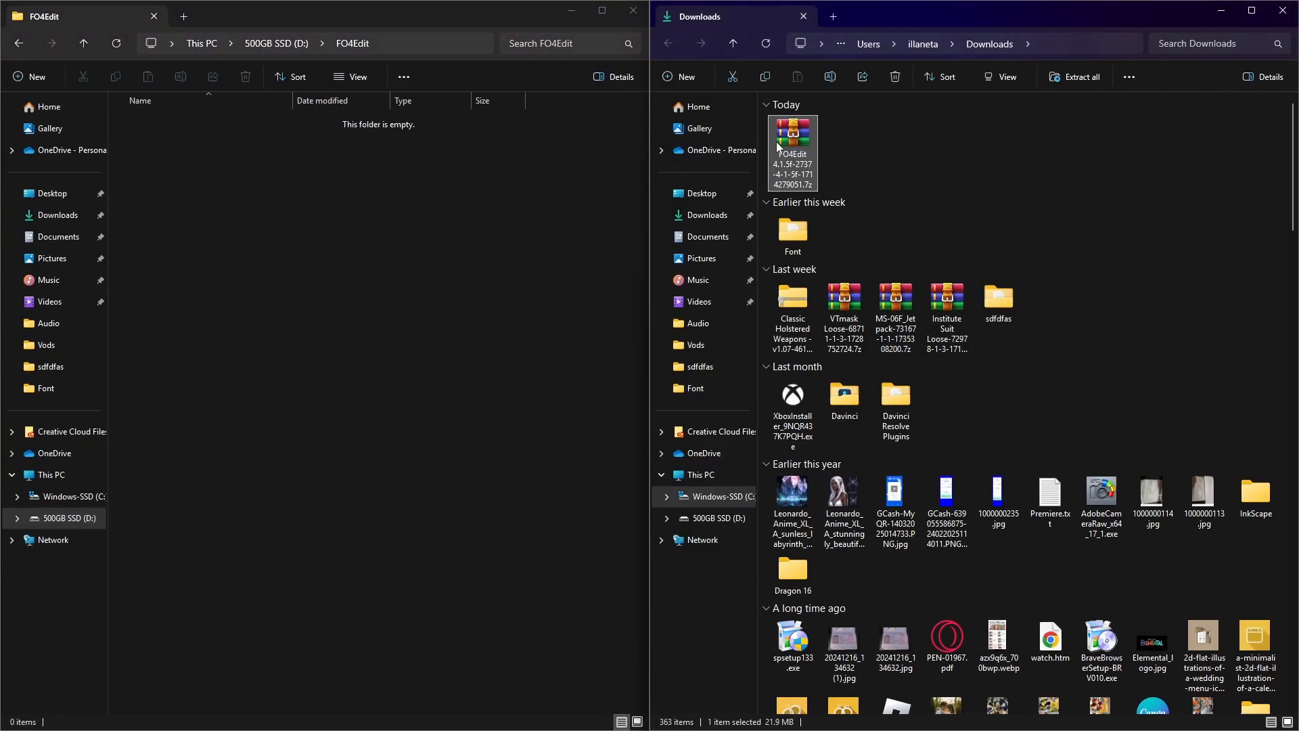
right_click(170, 122)
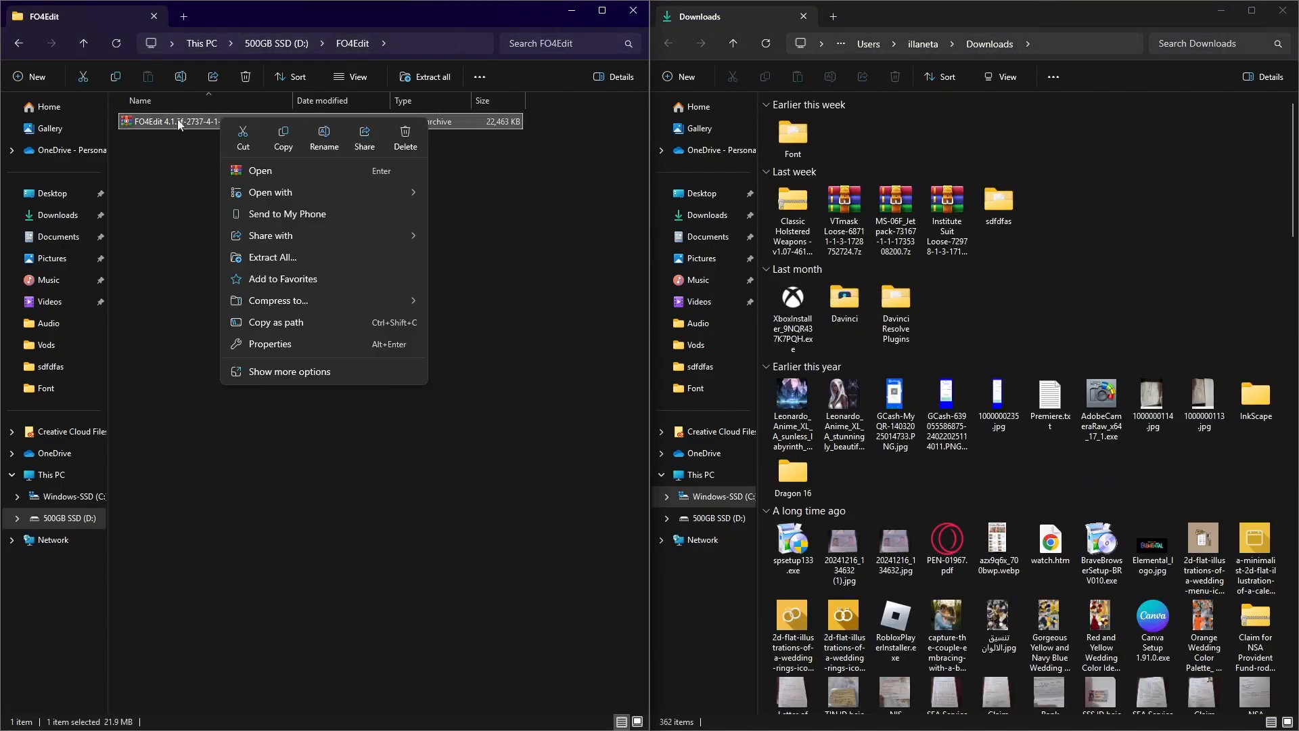
click(288, 371)
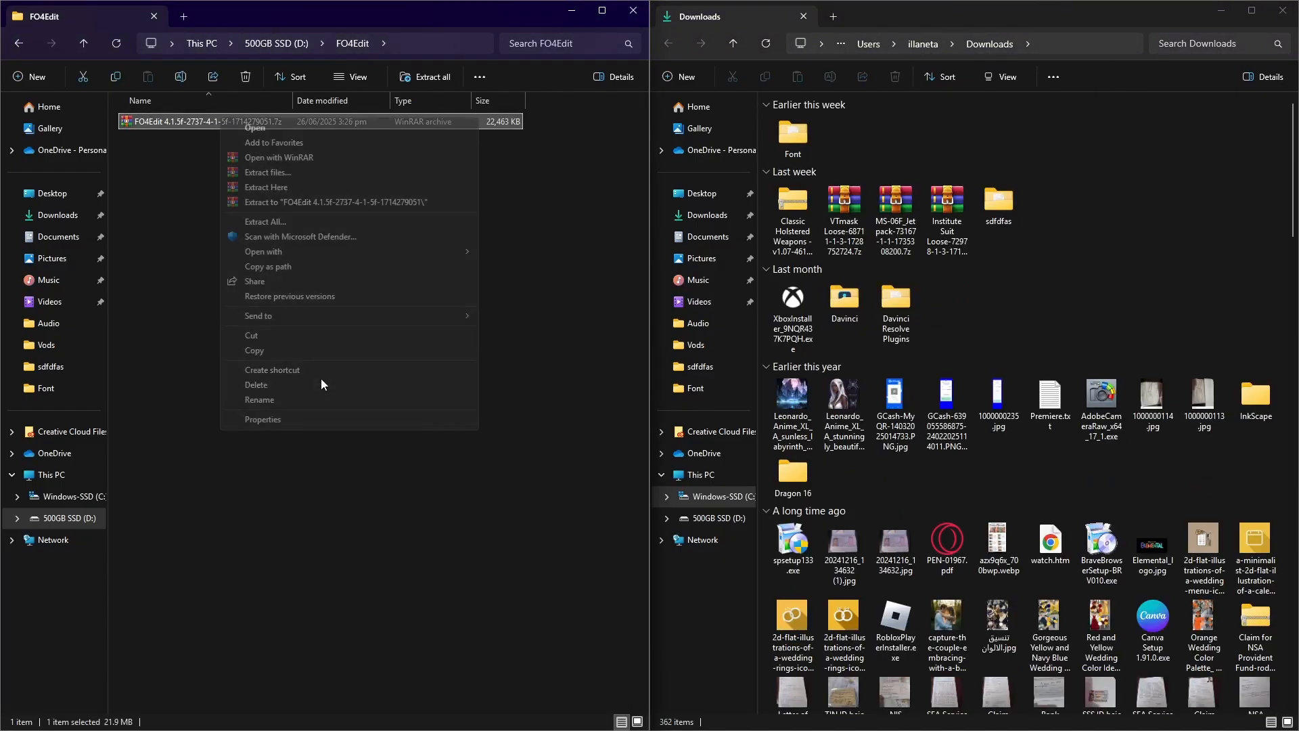
click(266, 187)
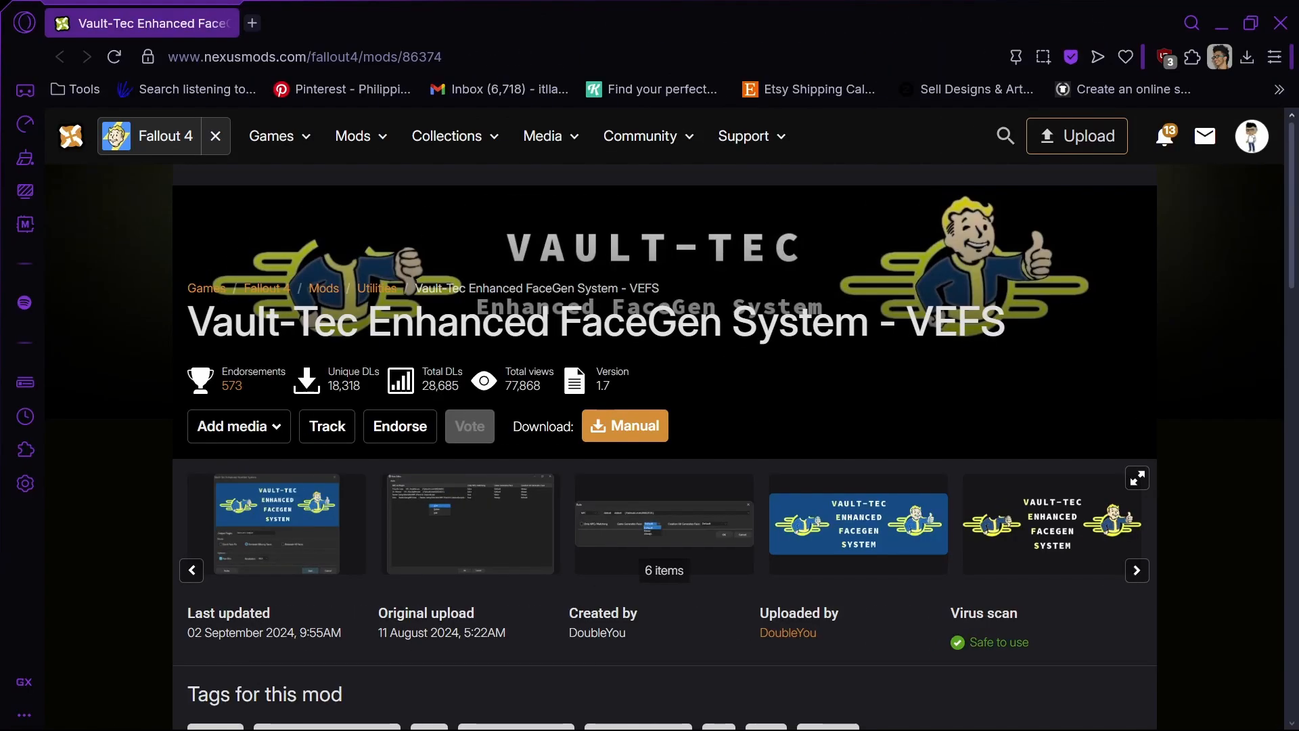
Manually download the VEFS main file, confirming past the FO4Edit and X-Cell notice
click(623, 424)
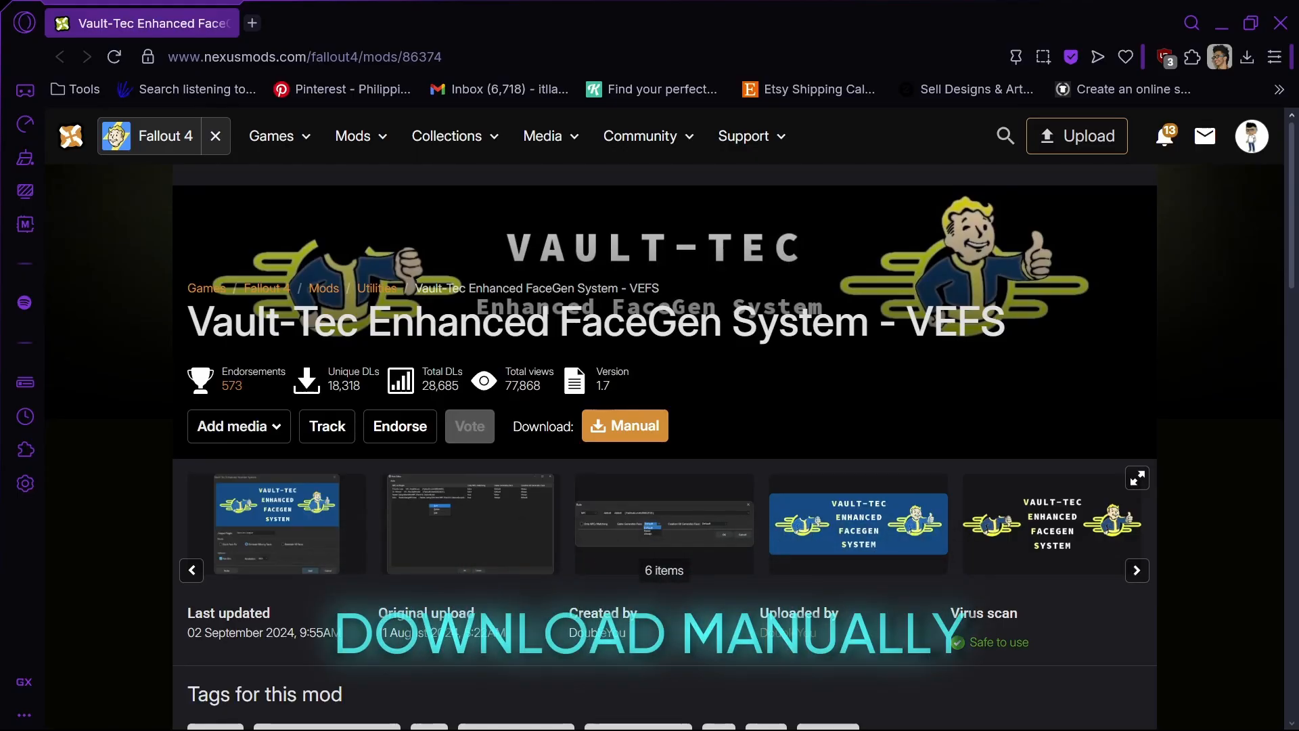
click(624, 426)
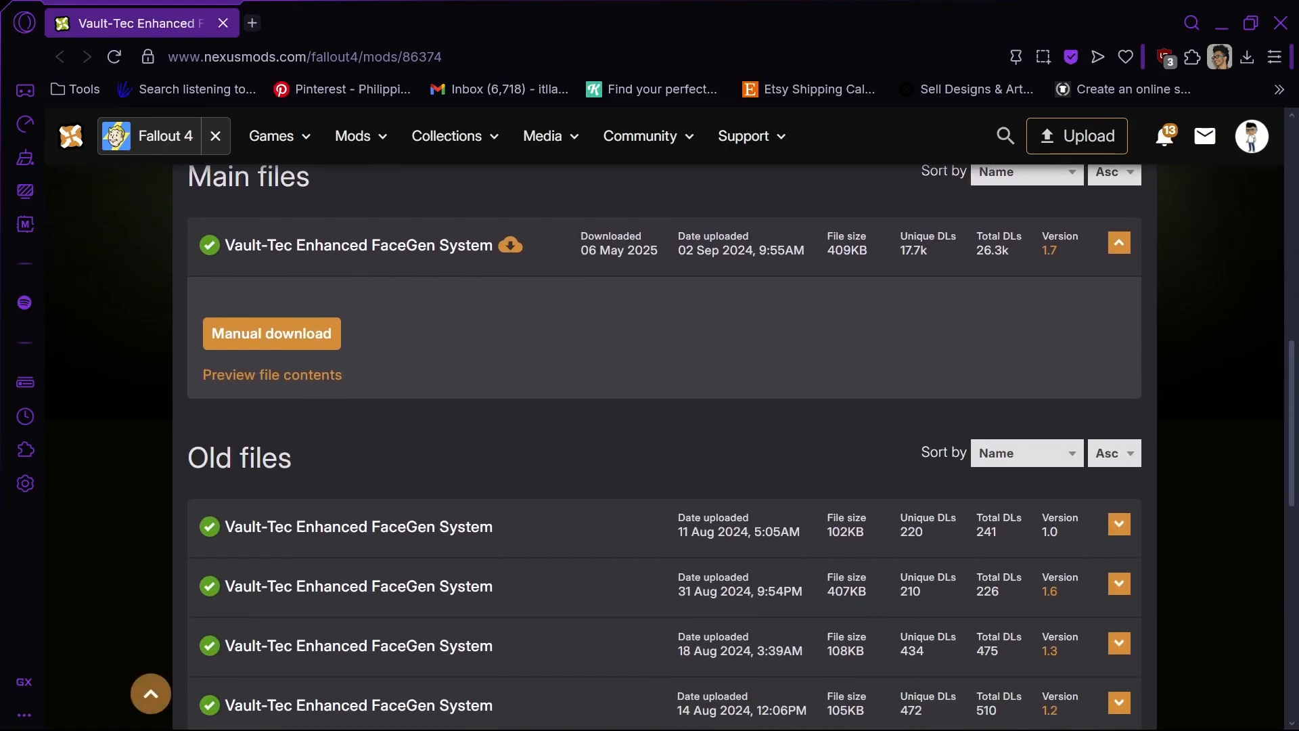
click(271, 333)
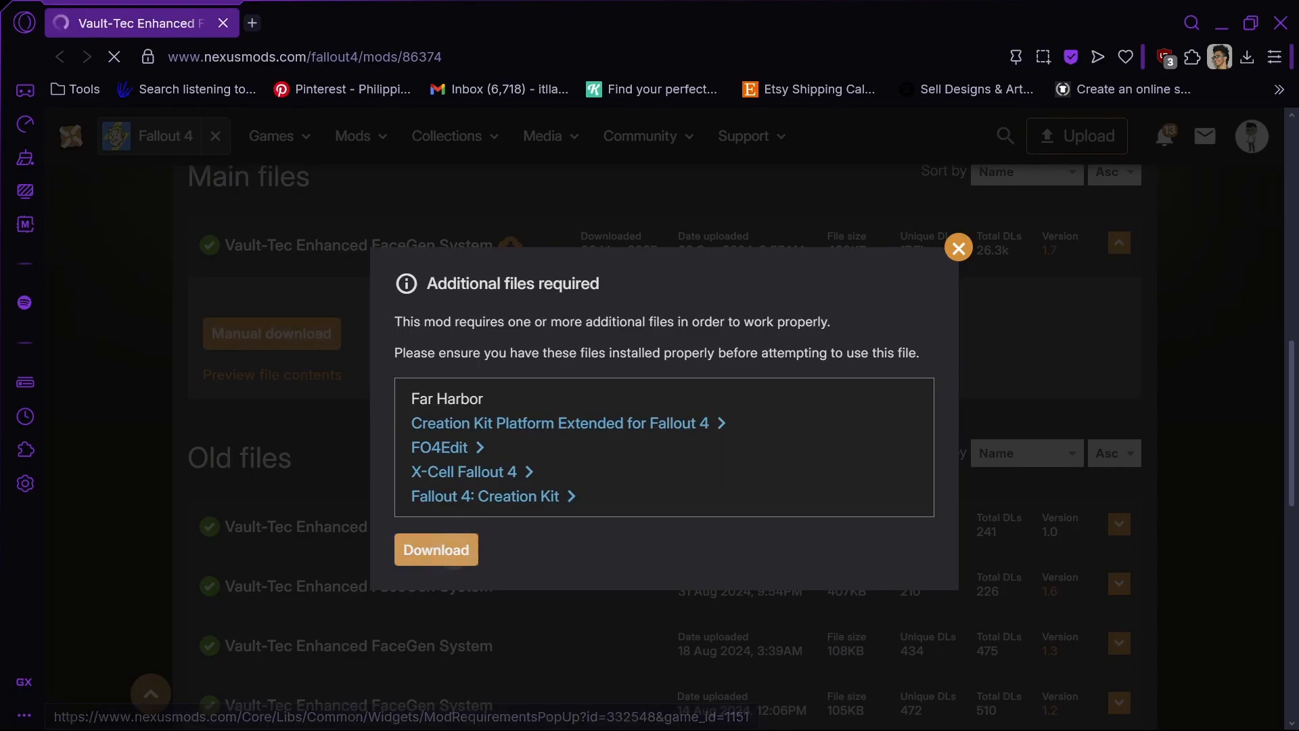
click(436, 550)
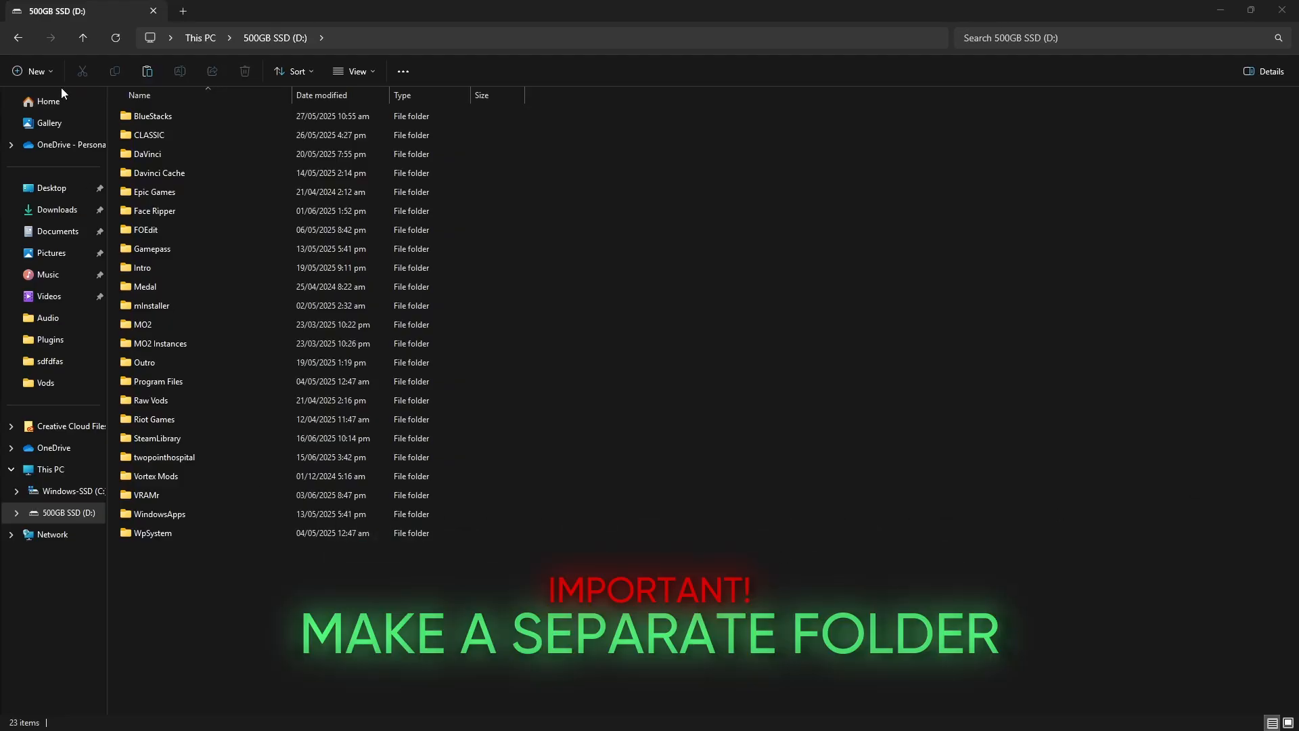
Make a VEFS folder on D: and extract the FaceGen System zip inside it
click(32, 70)
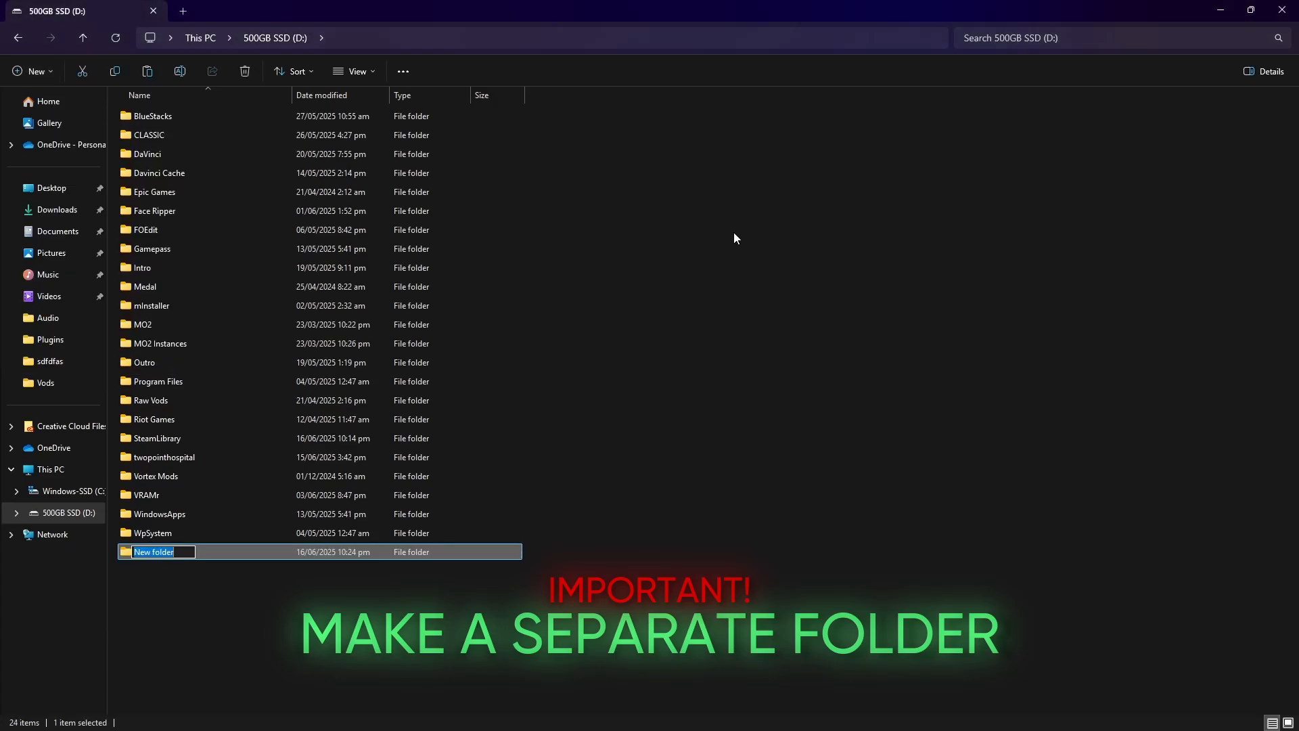
text(VEFS)
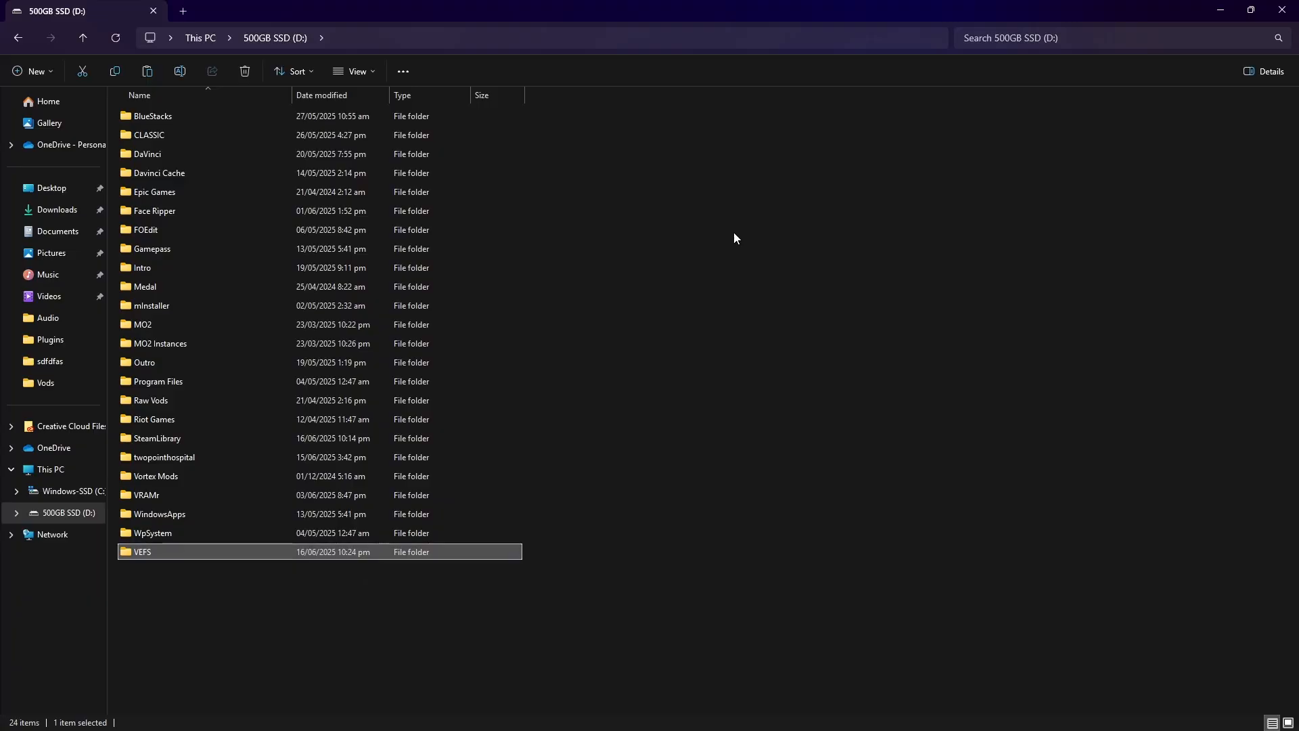
double_click(142, 551)
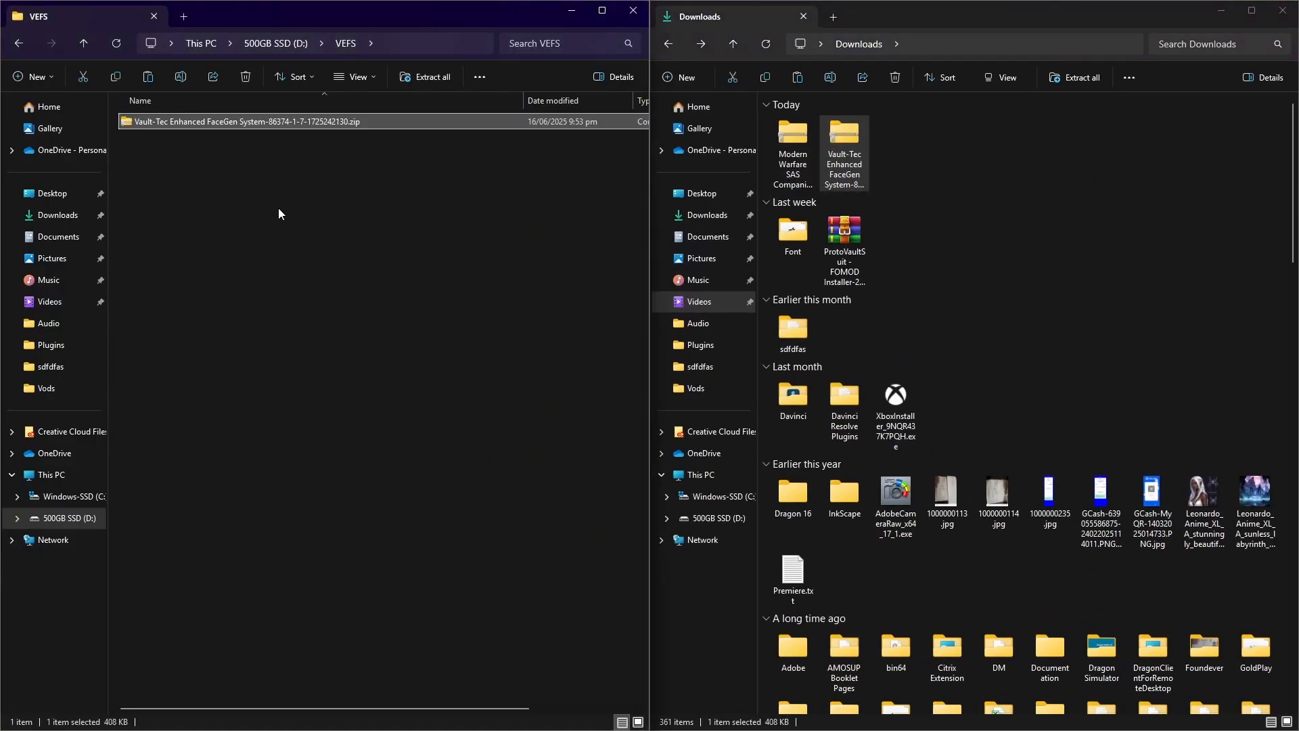
mouse_move(301, 437)
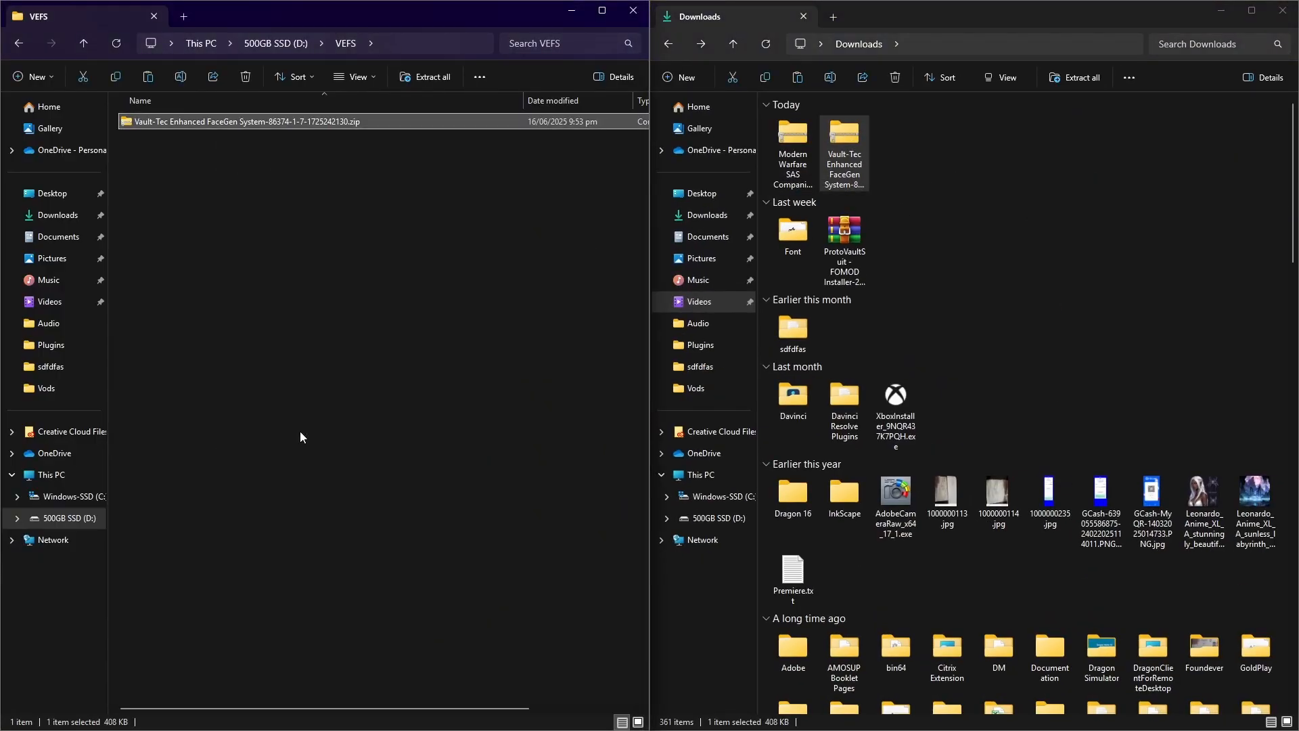
click(424, 77)
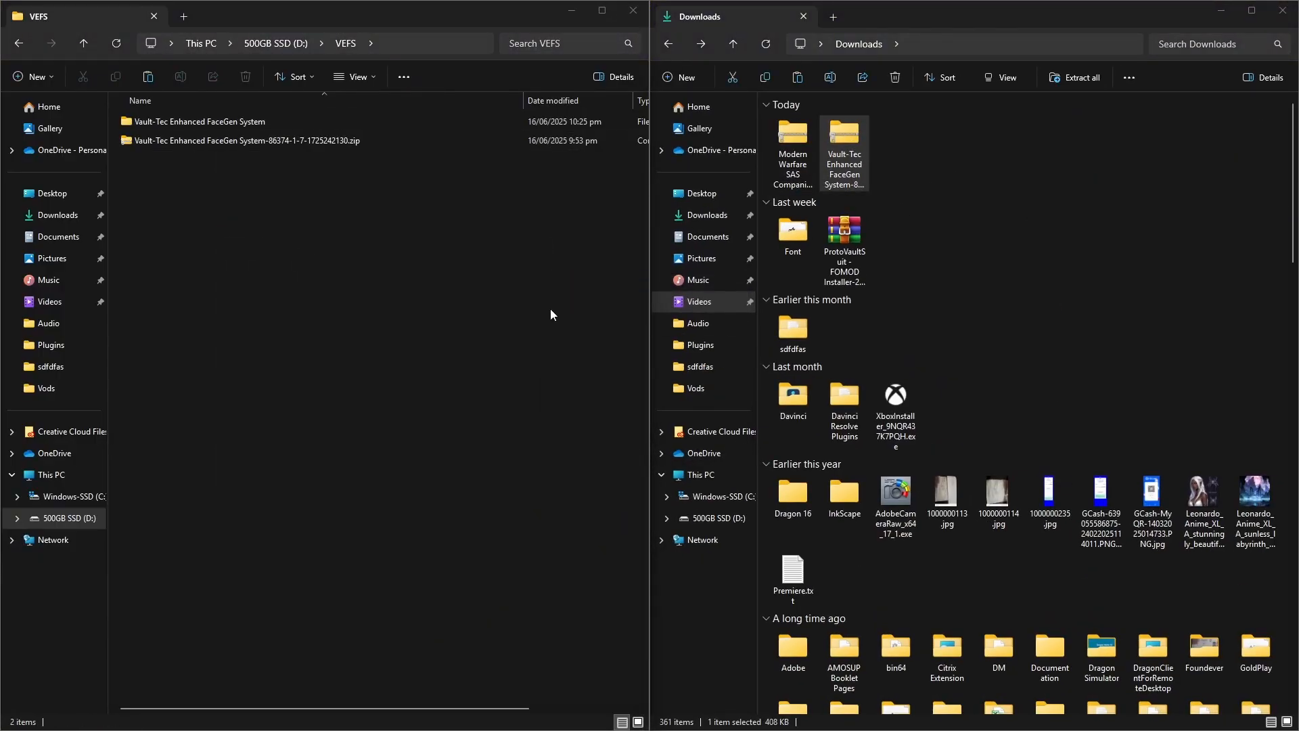
click(199, 121)
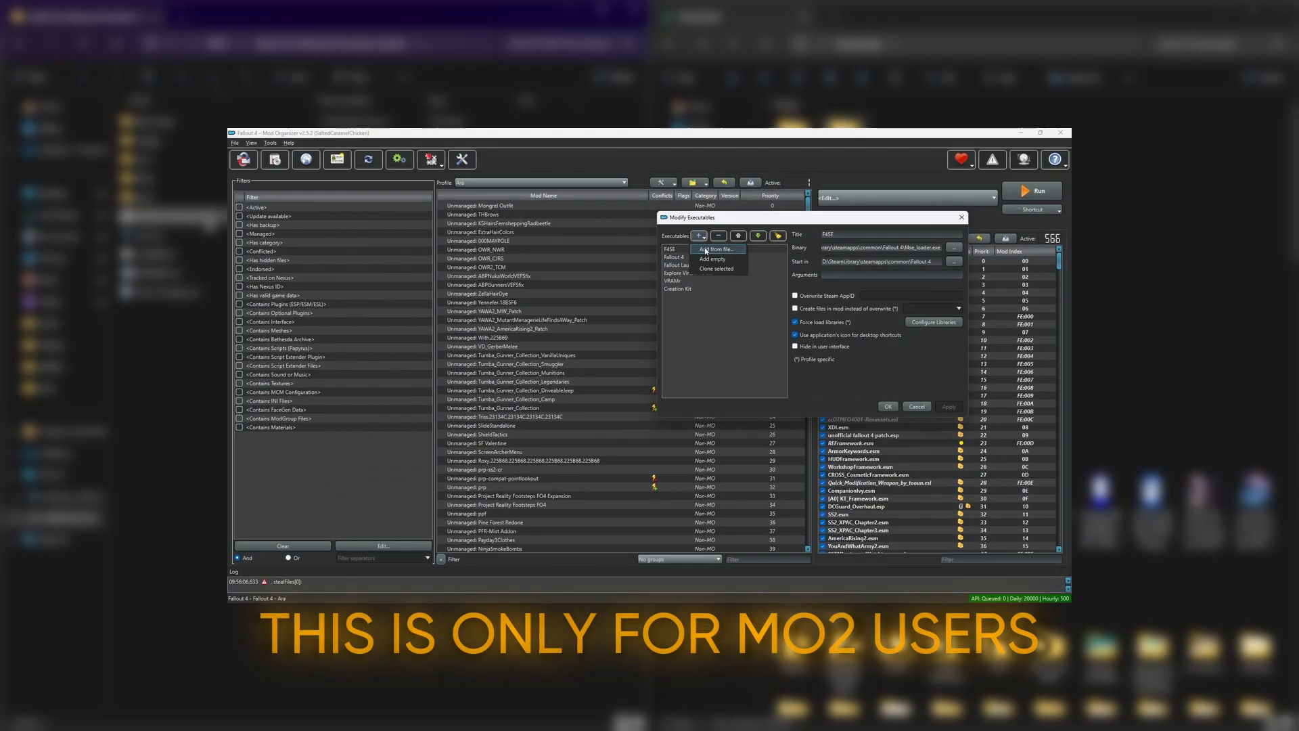
Add FaceGen Generator.bat as an executable with Steam AppID 1946160
click(714, 250)
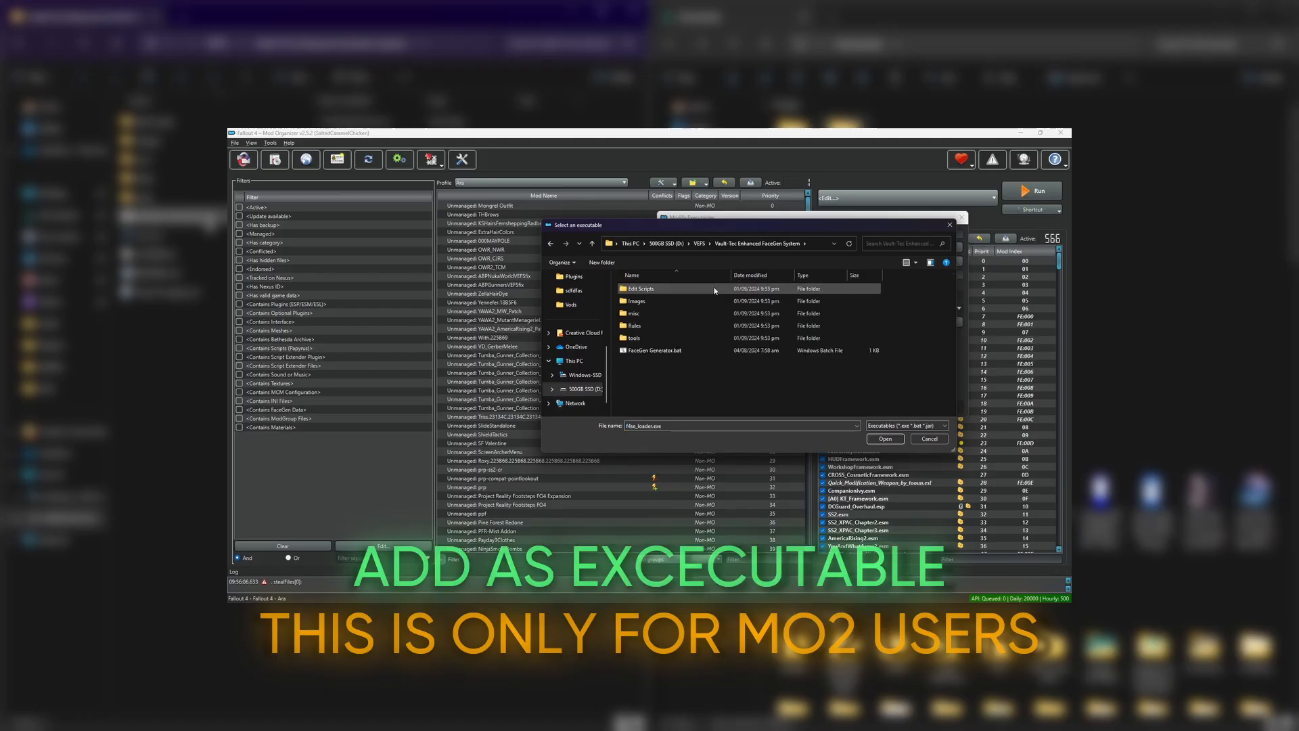
click(884, 438)
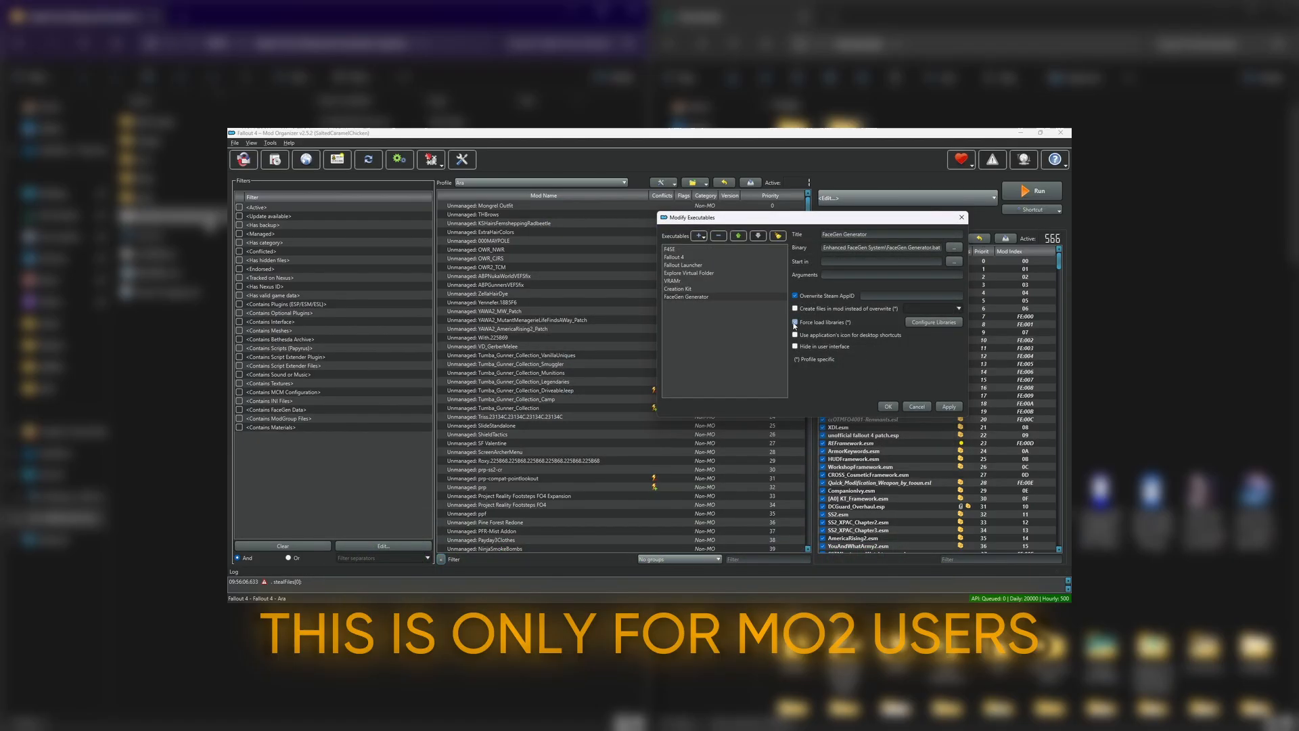
text(1946160)
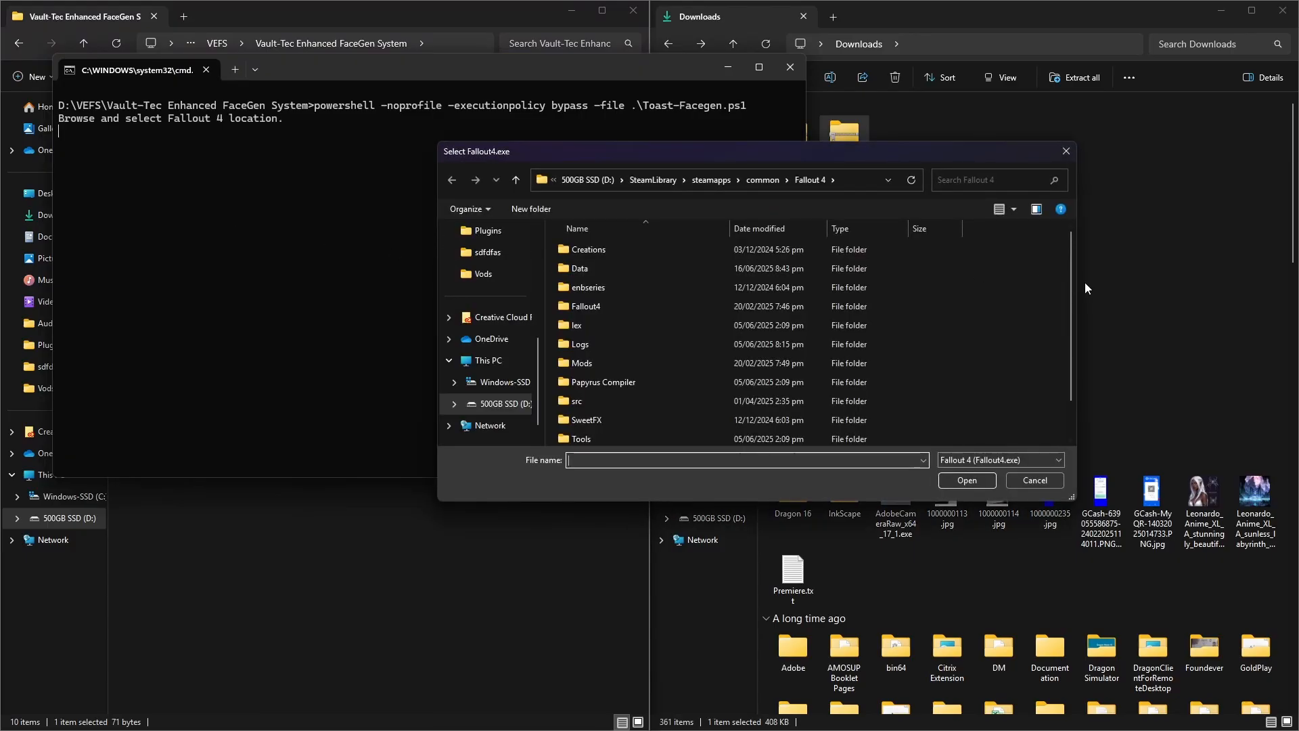
Point the script to Fallout4.exe and D:\FOEdit\FO4Edit 4.1.5f\FO4Edit.exe
scroll(down, 3)
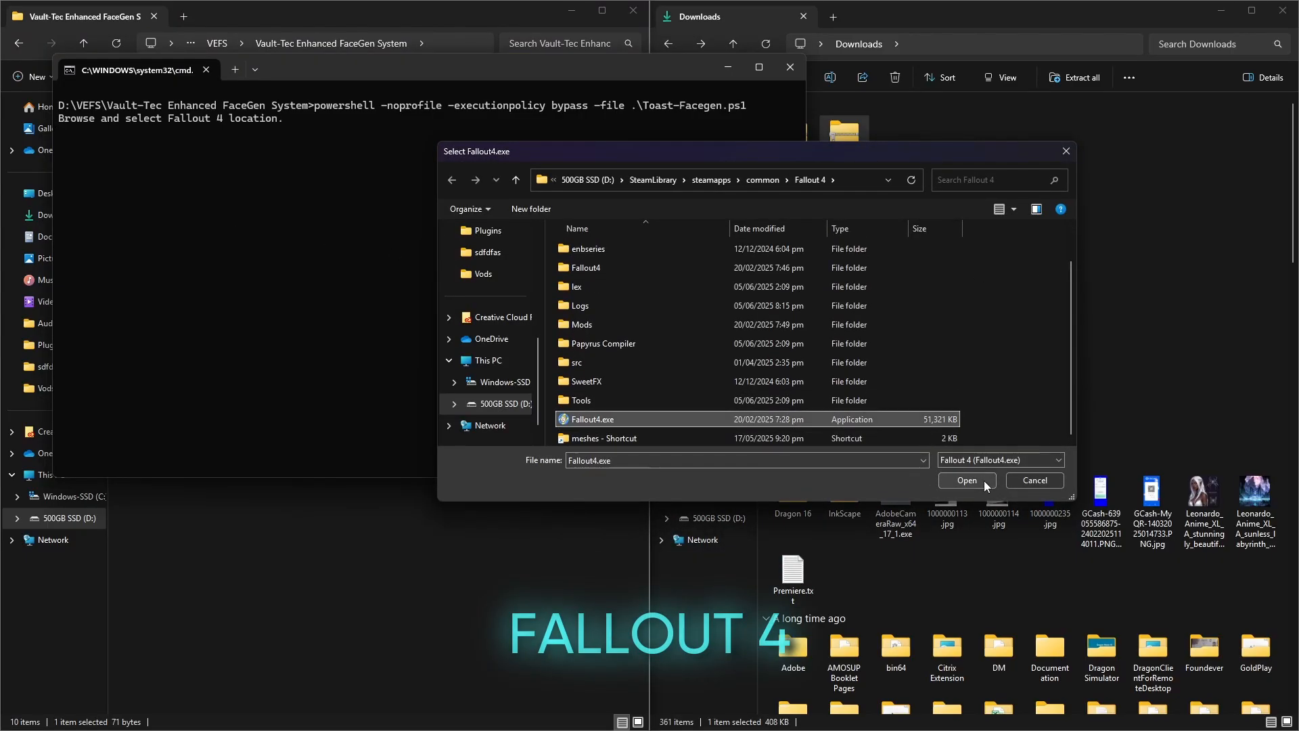
click(965, 481)
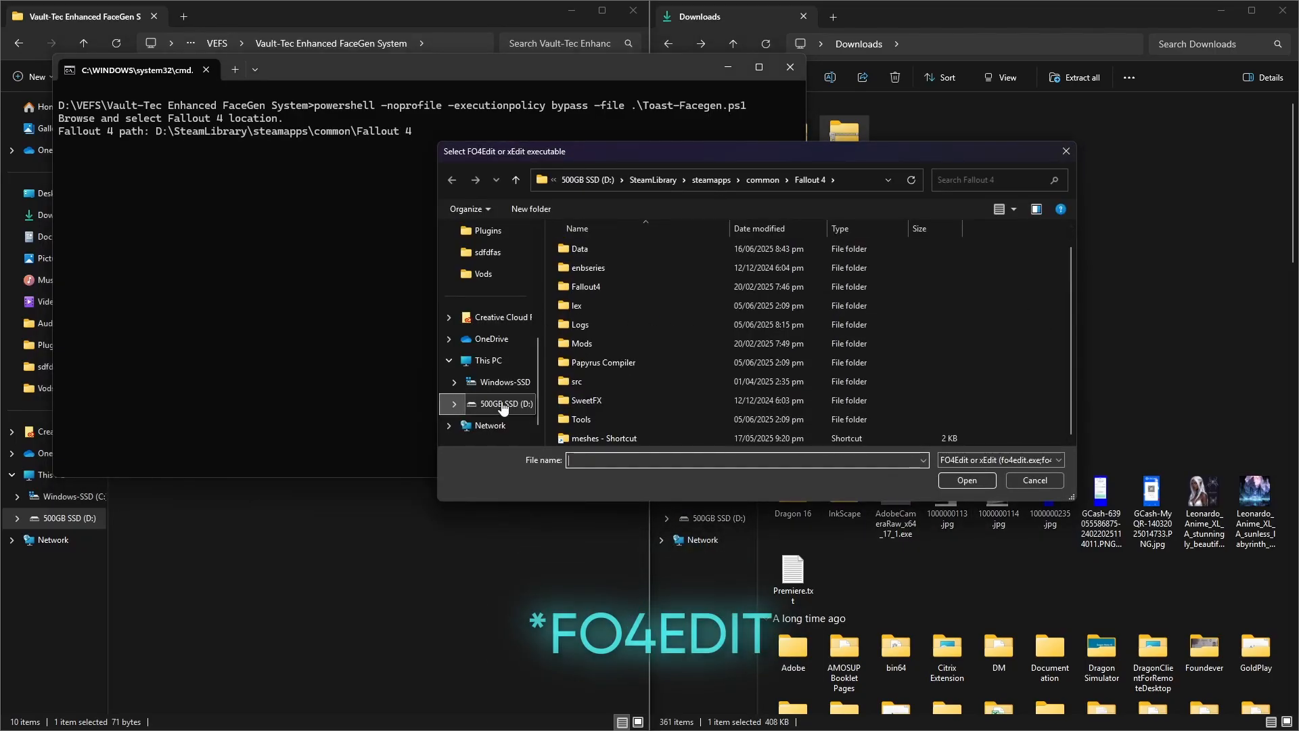
click(499, 404)
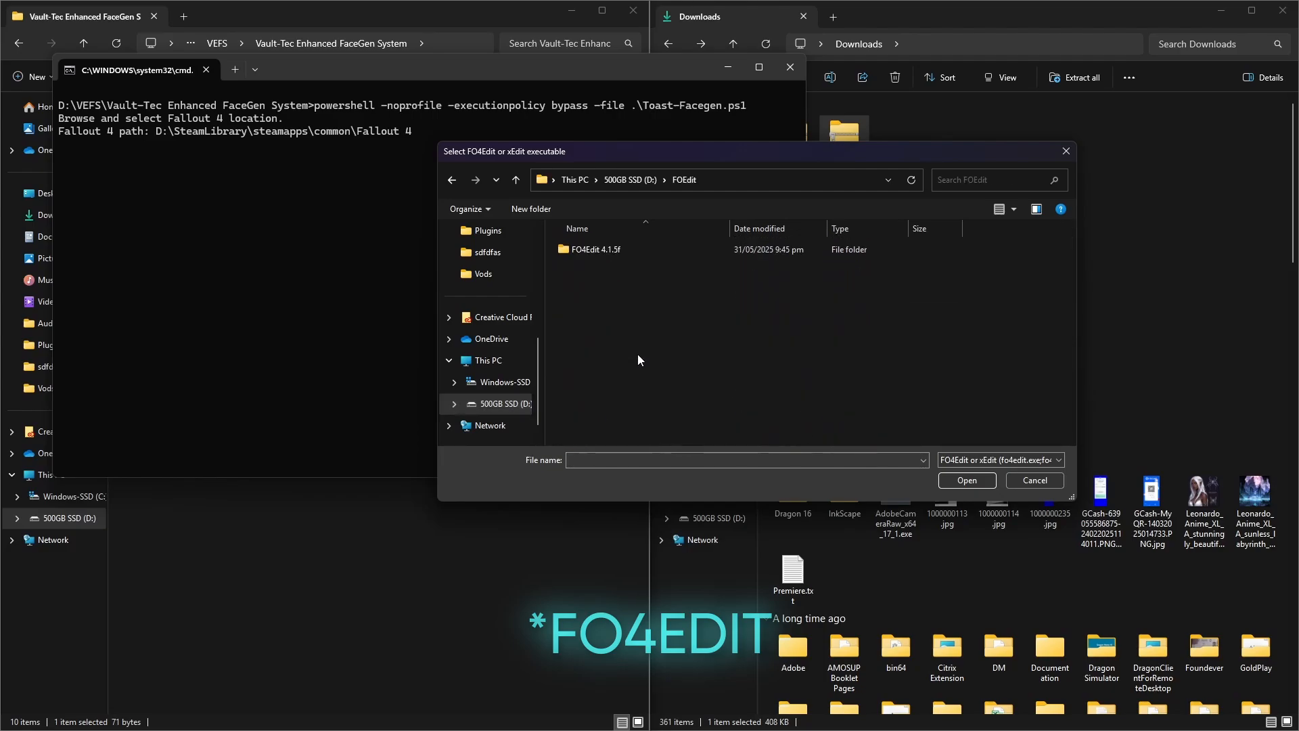
double_click(595, 248)
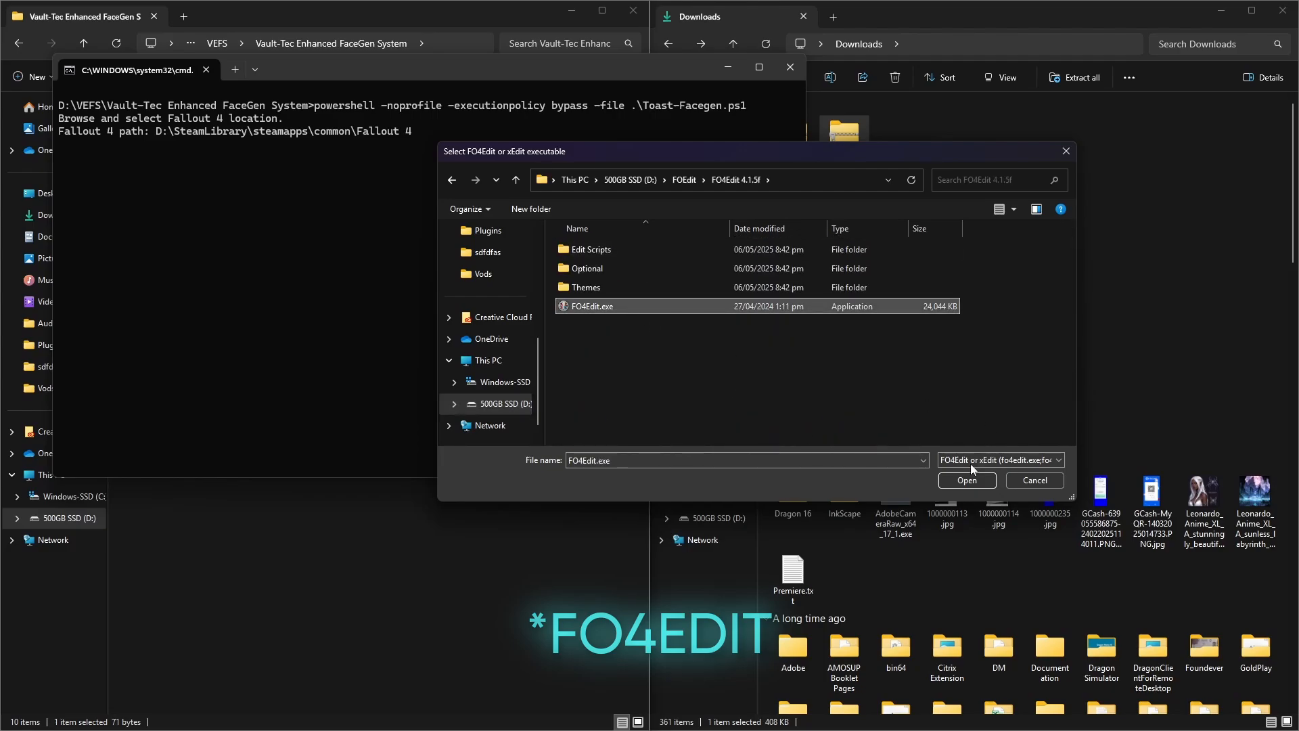
click(966, 480)
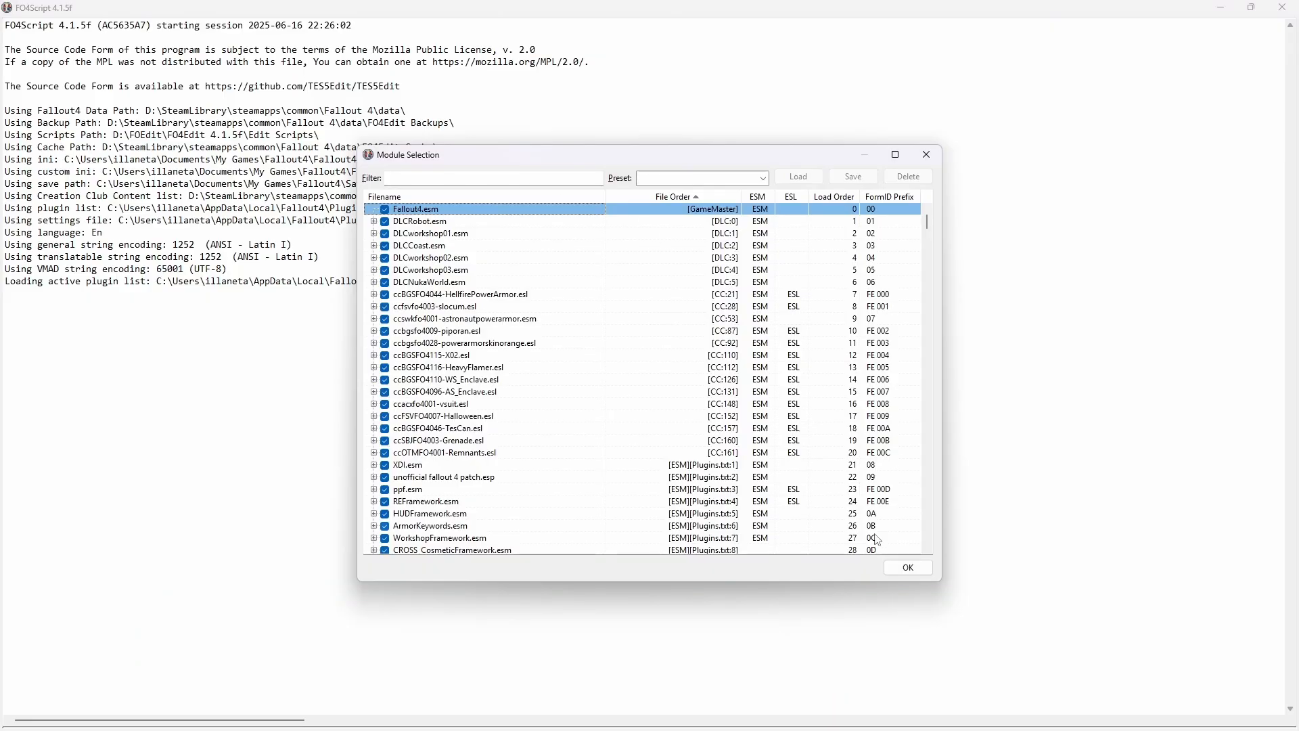
Load all plugins and start the FaceGen Generator with Quick Face Fix selected
click(906, 567)
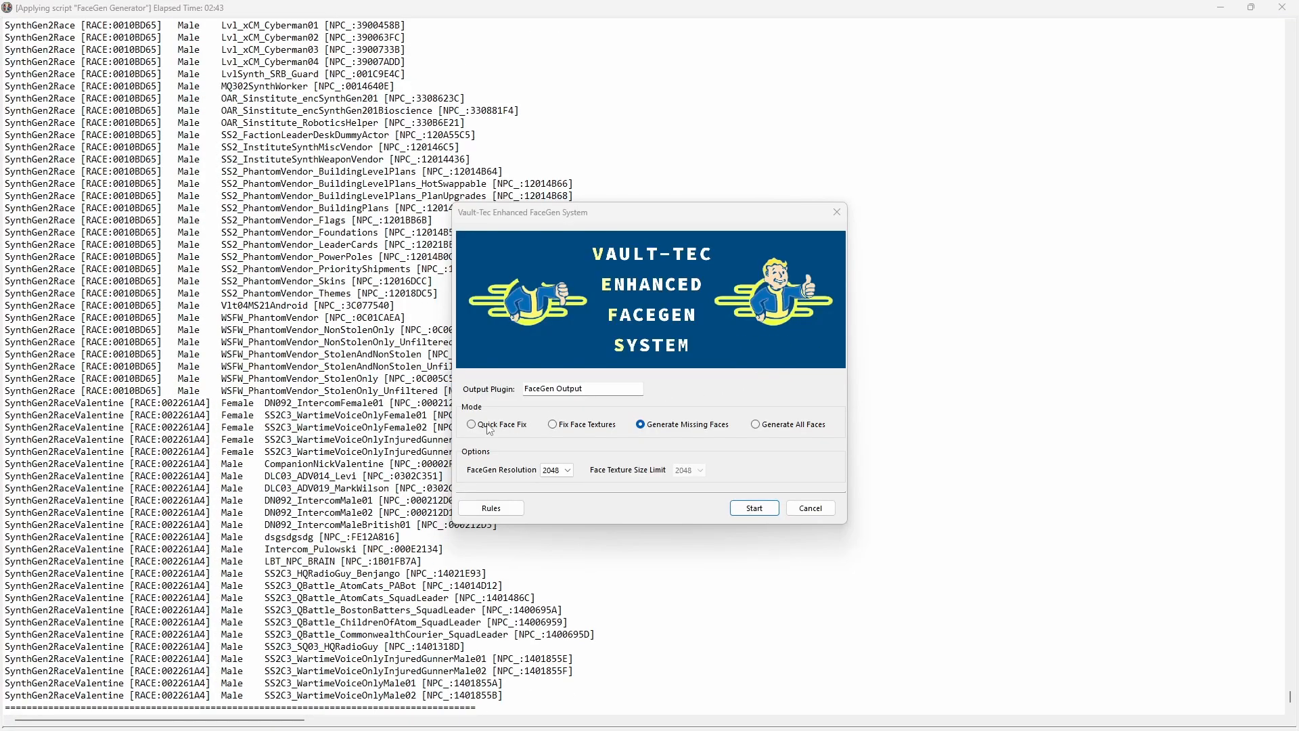
click(471, 424)
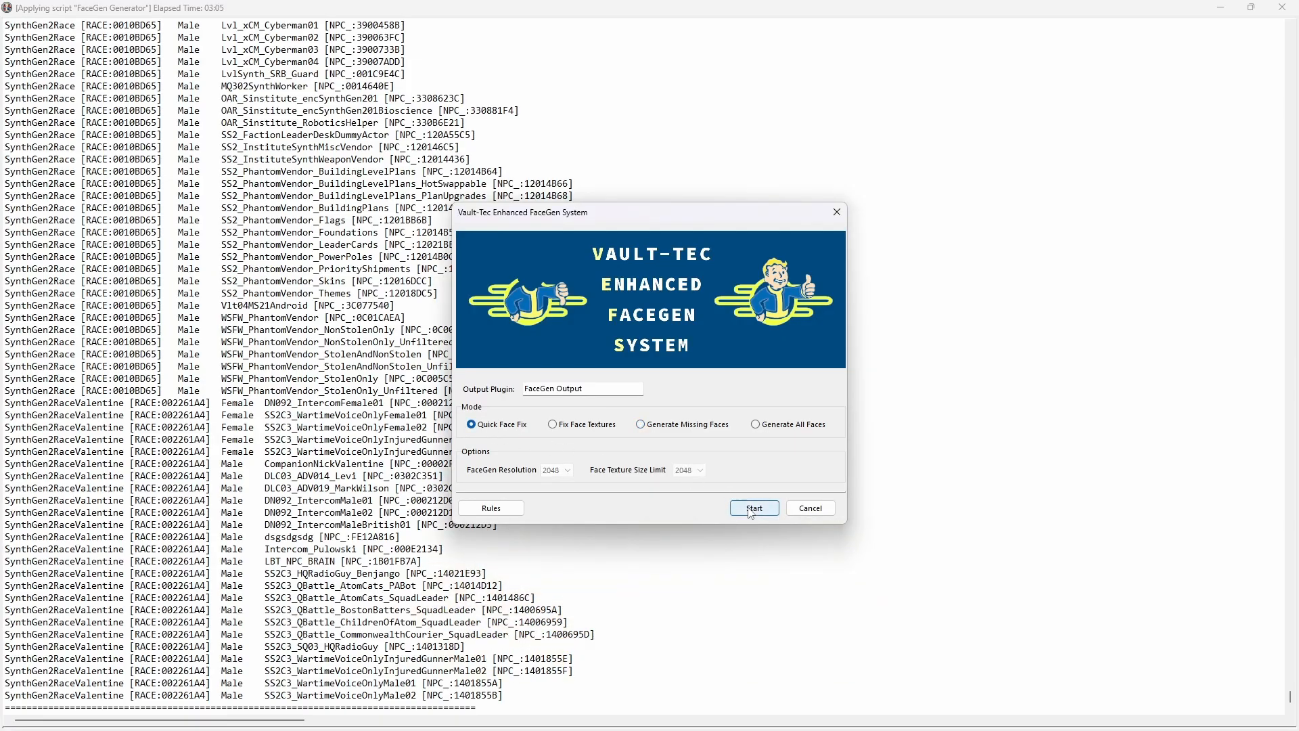
click(752, 507)
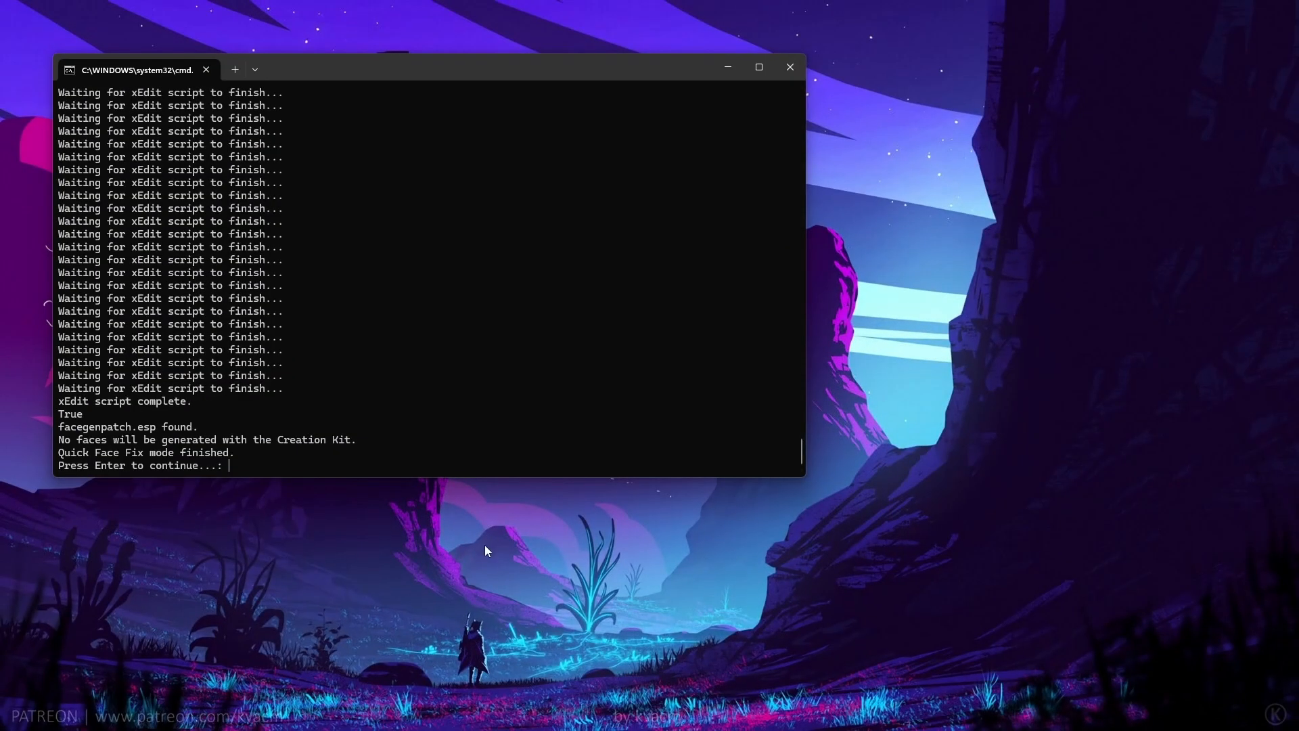
mouse_move(151, 495)
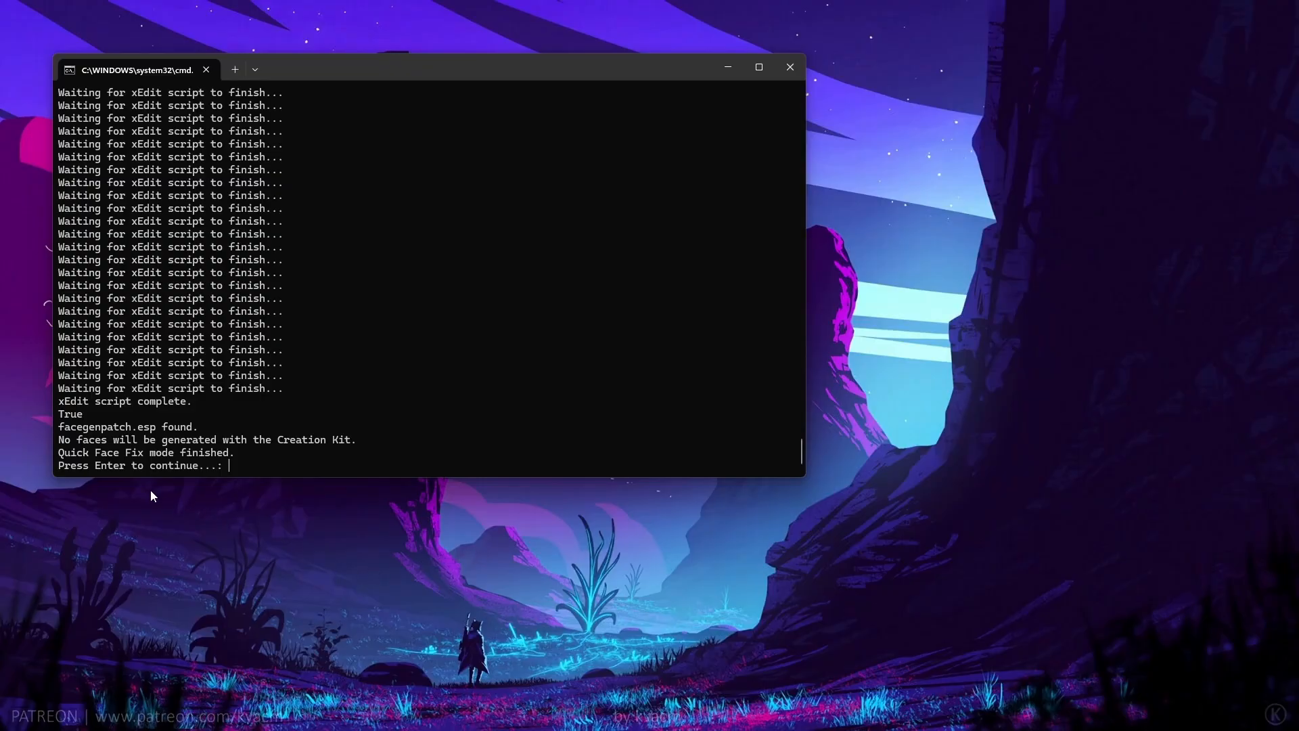
mouse_move(156, 442)
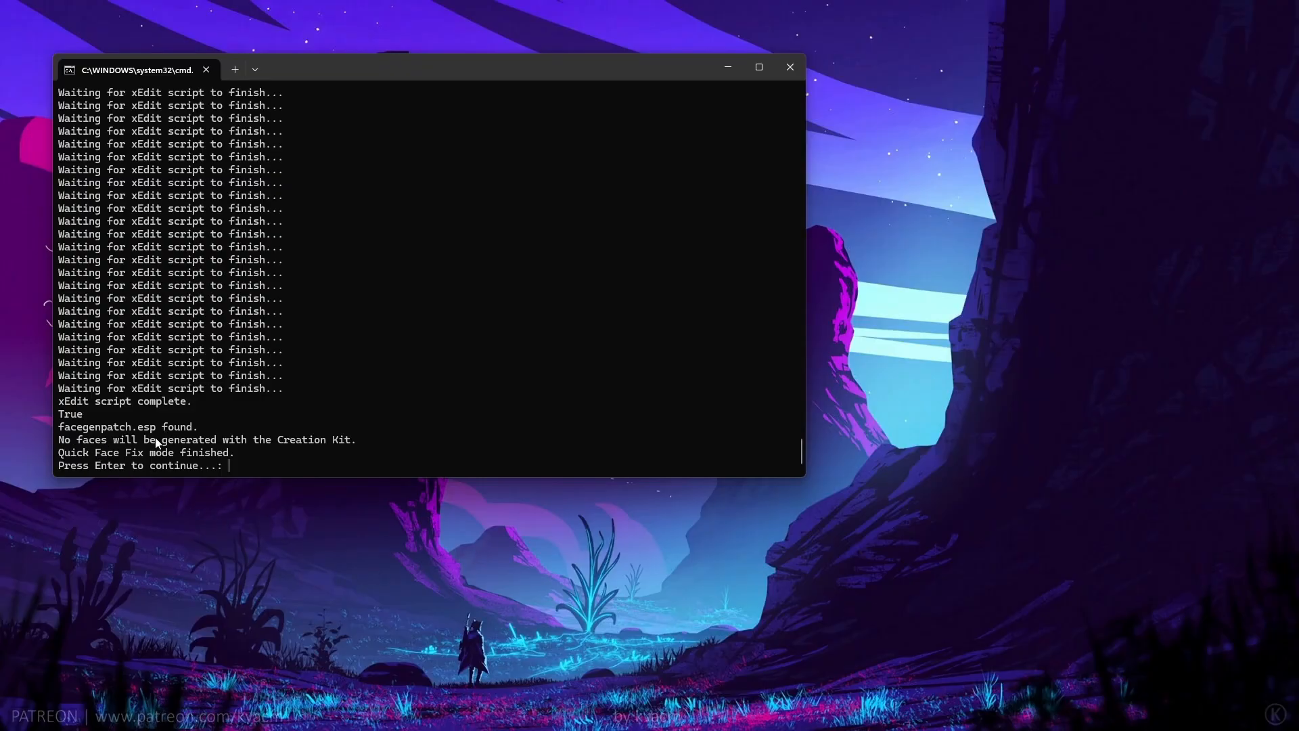
mouse_move(89, 462)
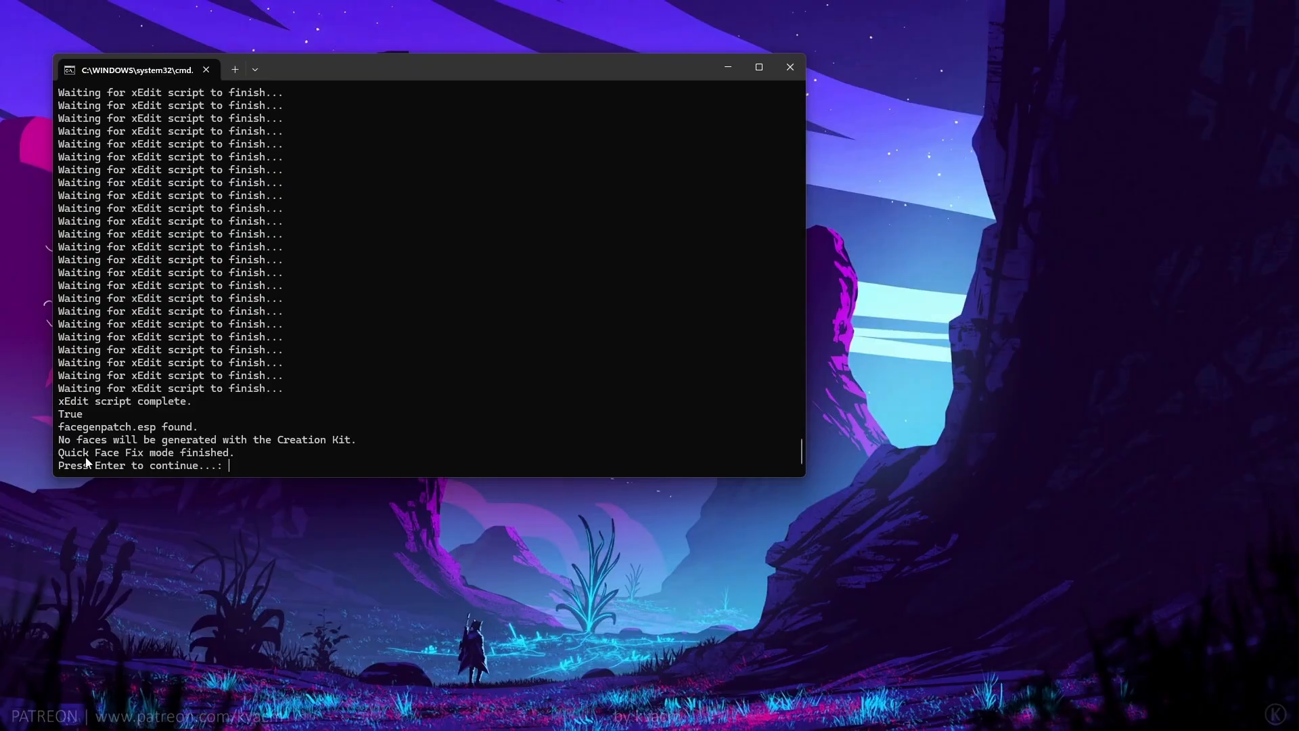
mouse_move(97, 465)
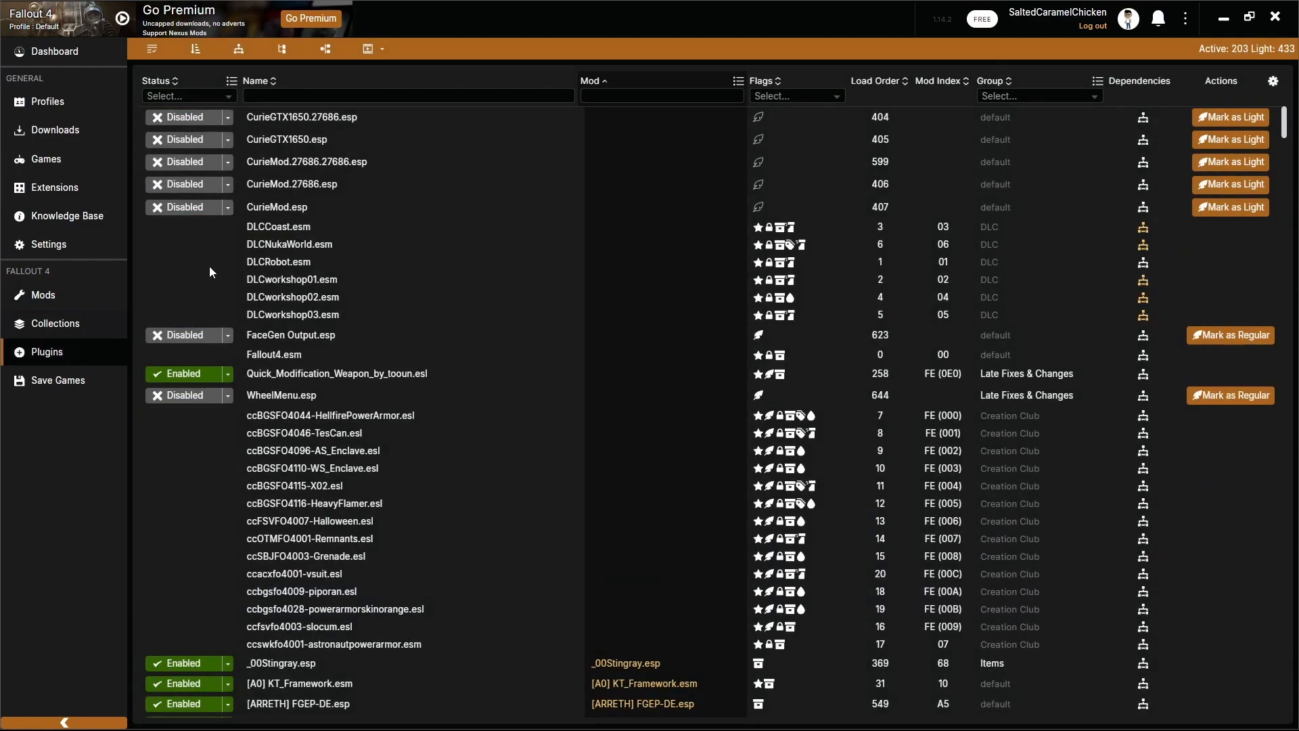
Filter plugins by 'face' and enable FaceGen Output.esp
text(face)
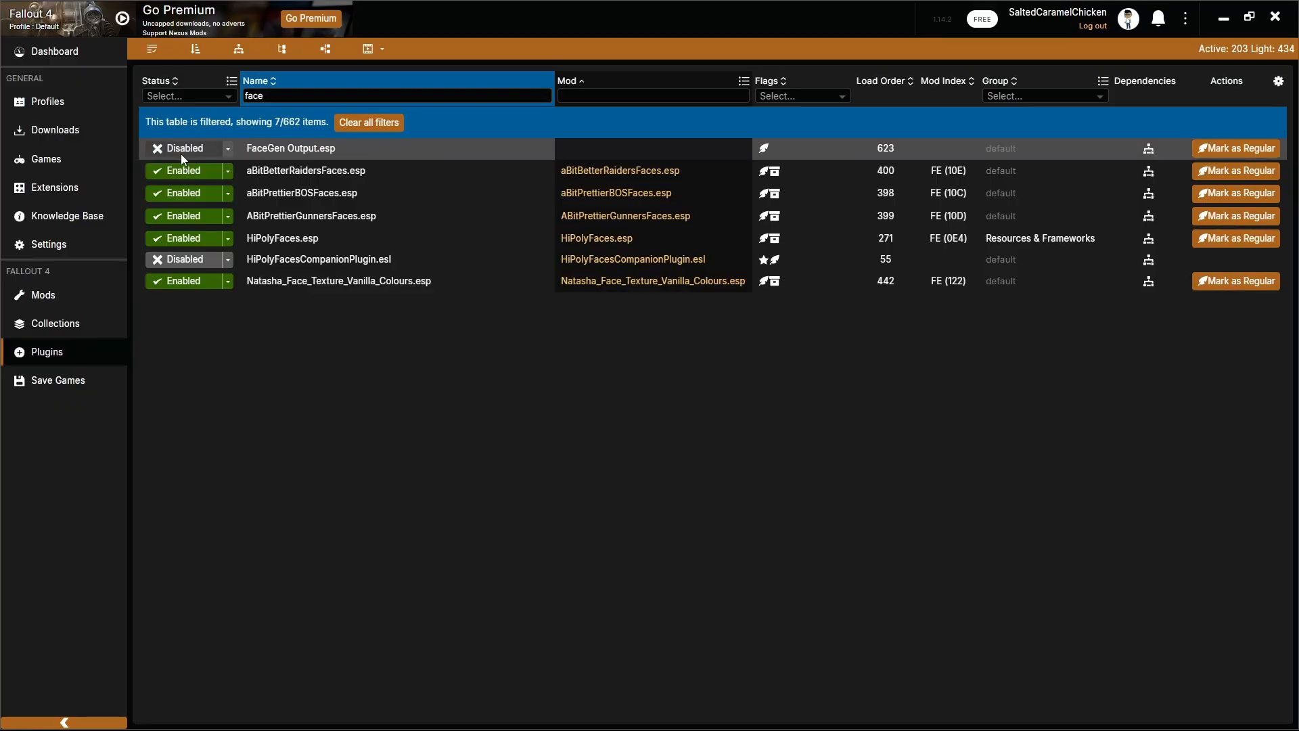
click(185, 148)
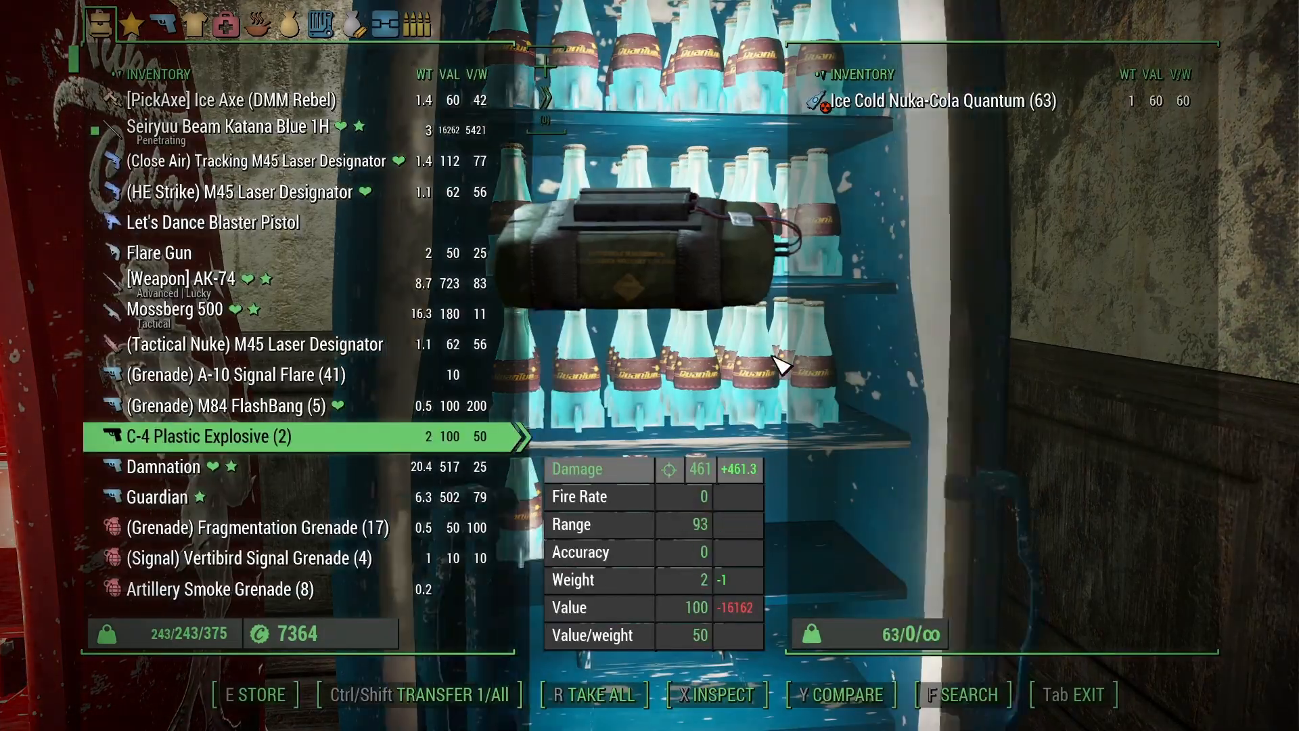
Close the Nuka-Cola machine's inventory with Tab to resume play
key(Tab)
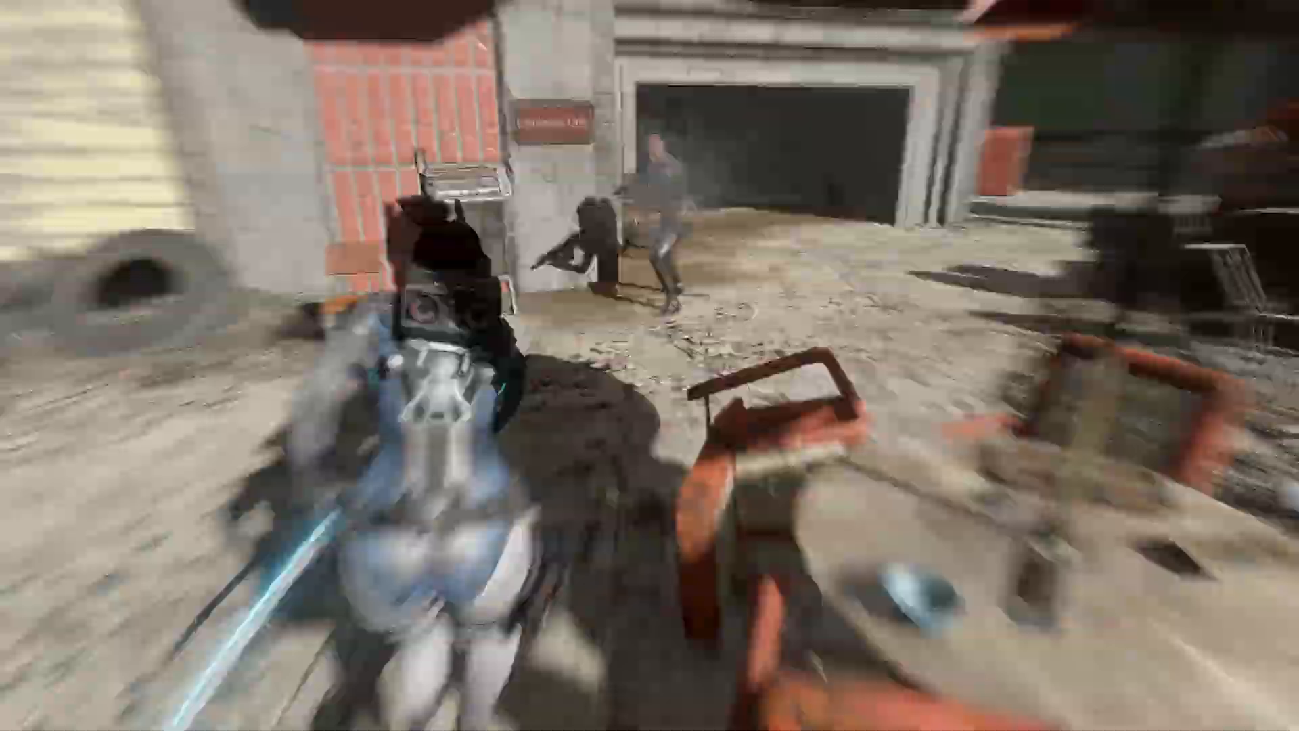